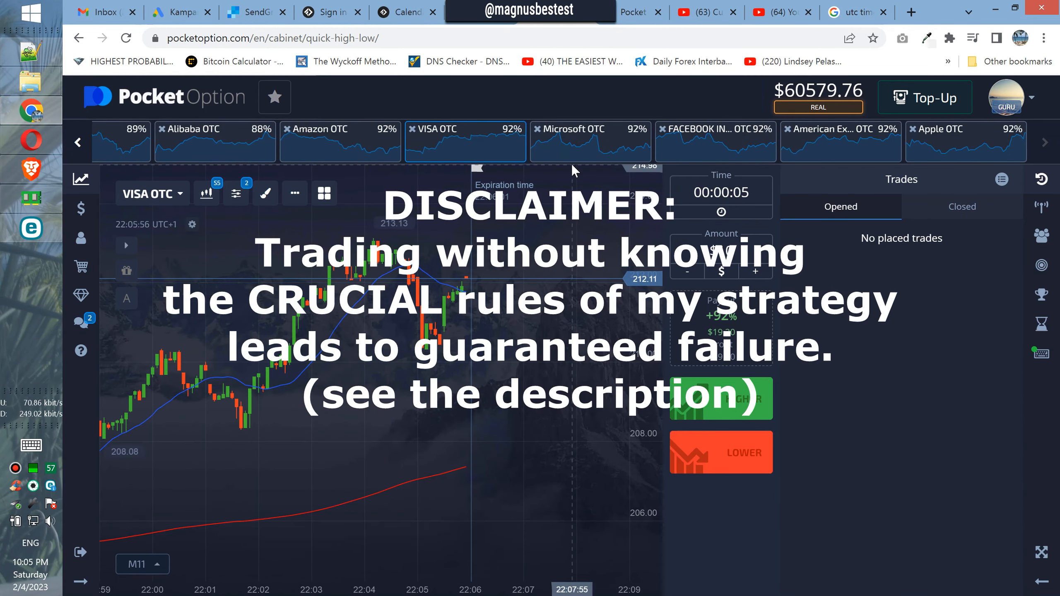
Step: View the Facebook, American Express and Apple OTC stock charts
{"action": "left_click", "coordinate": [715, 142]}
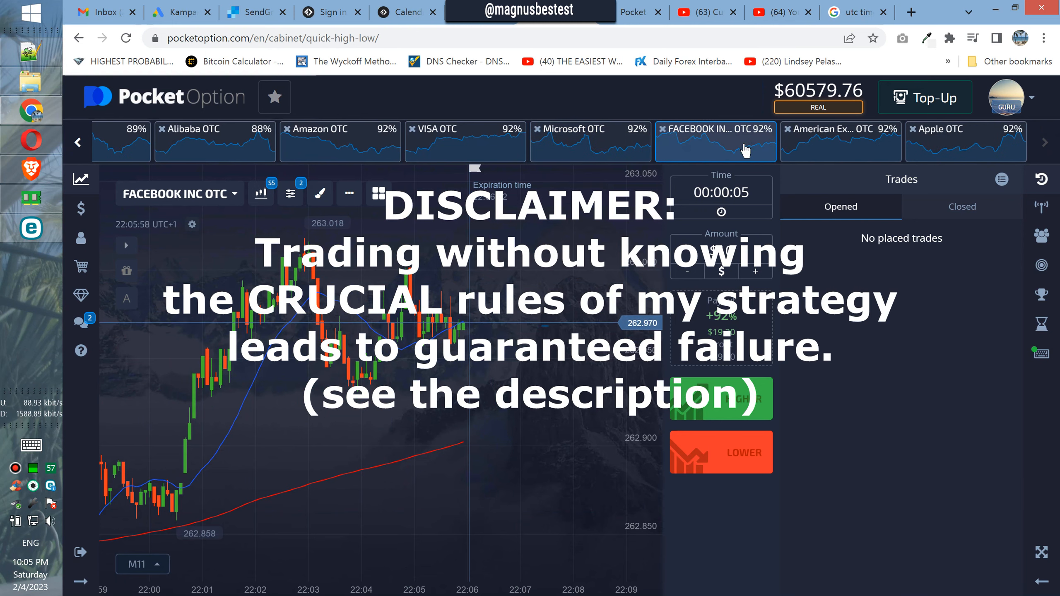
{"action": "left_click", "coordinate": [840, 129]}
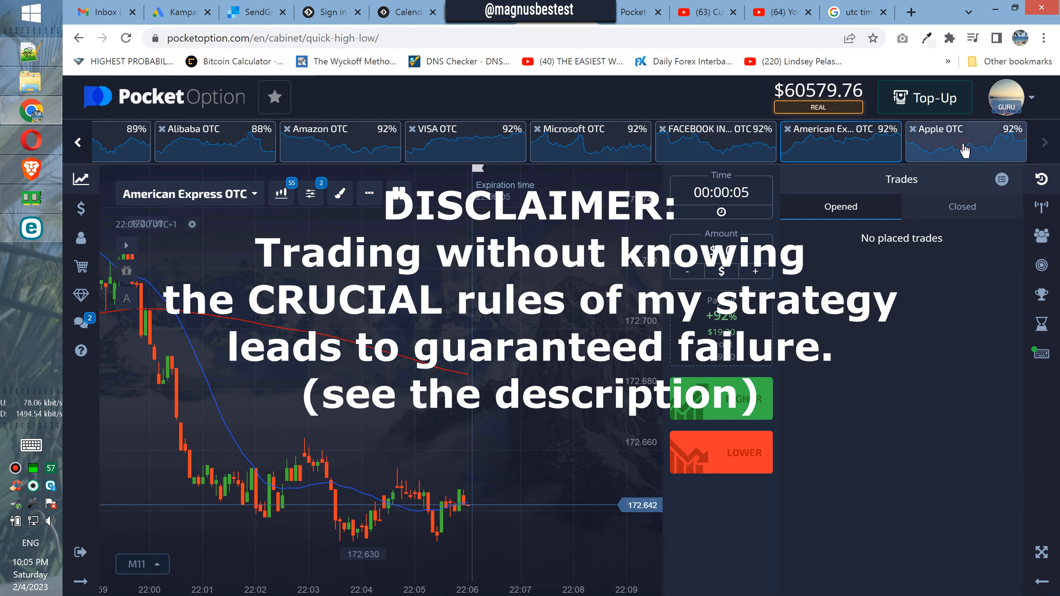
{"action": "left_click", "coordinate": [965, 141]}
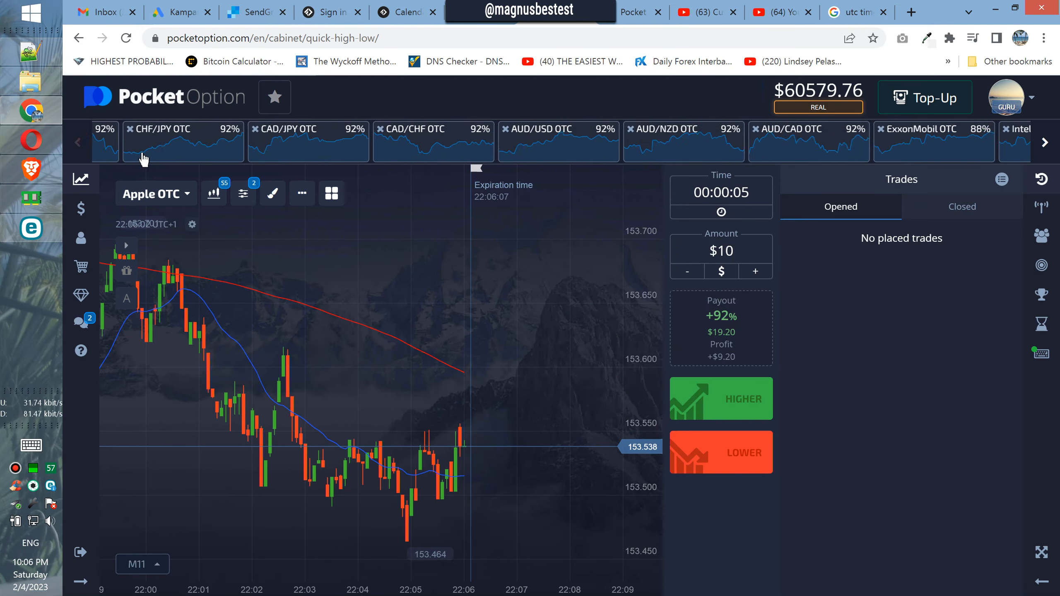
Step: Cycle through NZD/USD, EUR/RUB, USD/RUB, EUR/USD, EUR/NZD, EUR/JPY, ending on EUR/GBP OTC
{"action": "left_click", "coordinate": [152, 131]}
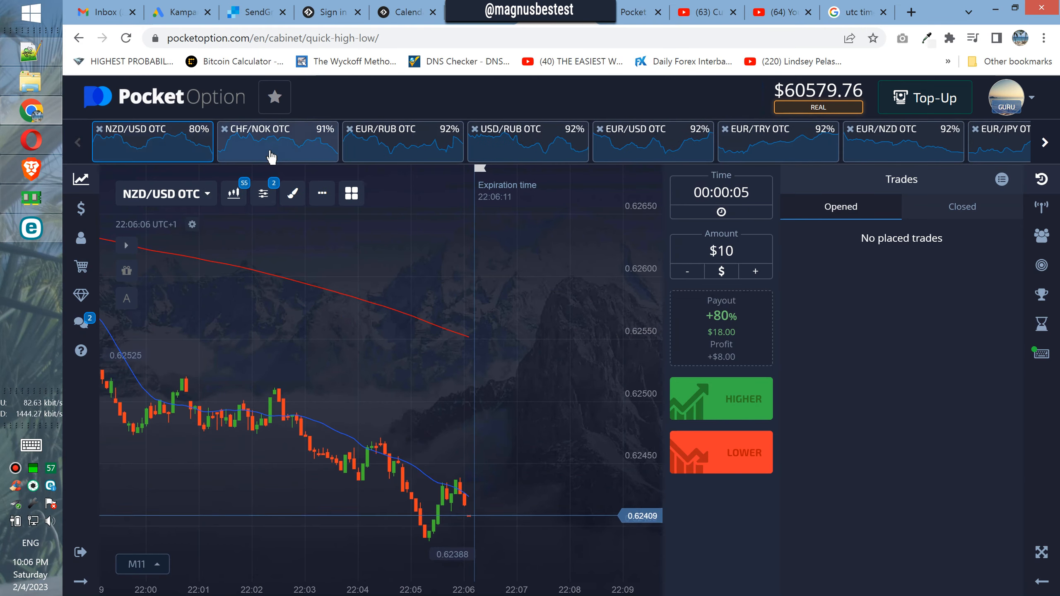
{"action": "left_click", "coordinate": [402, 141]}
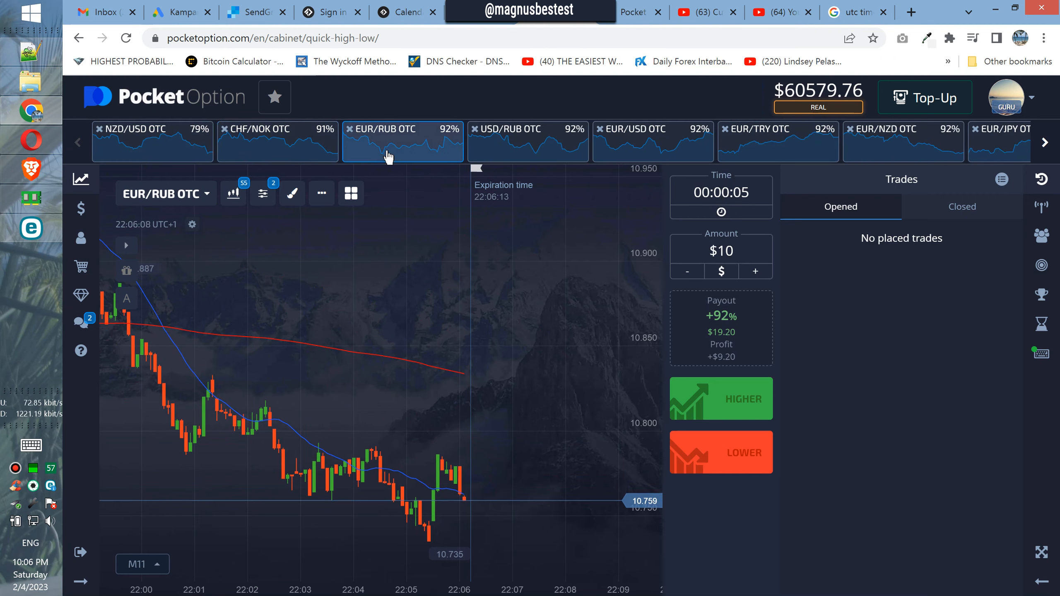
{"action": "left_click", "coordinate": [527, 141]}
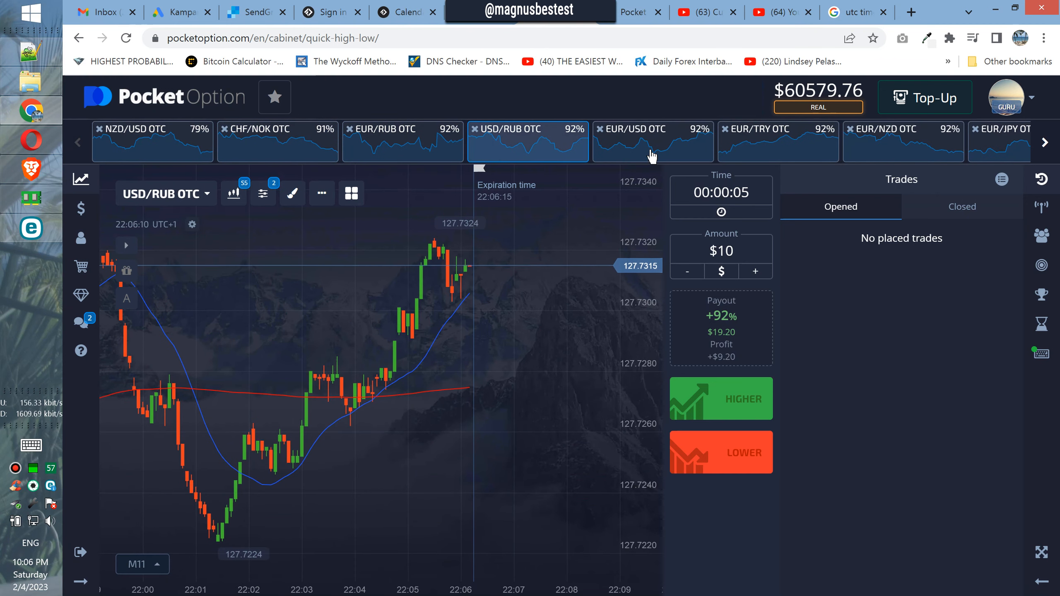
{"action": "left_click", "coordinate": [635, 128]}
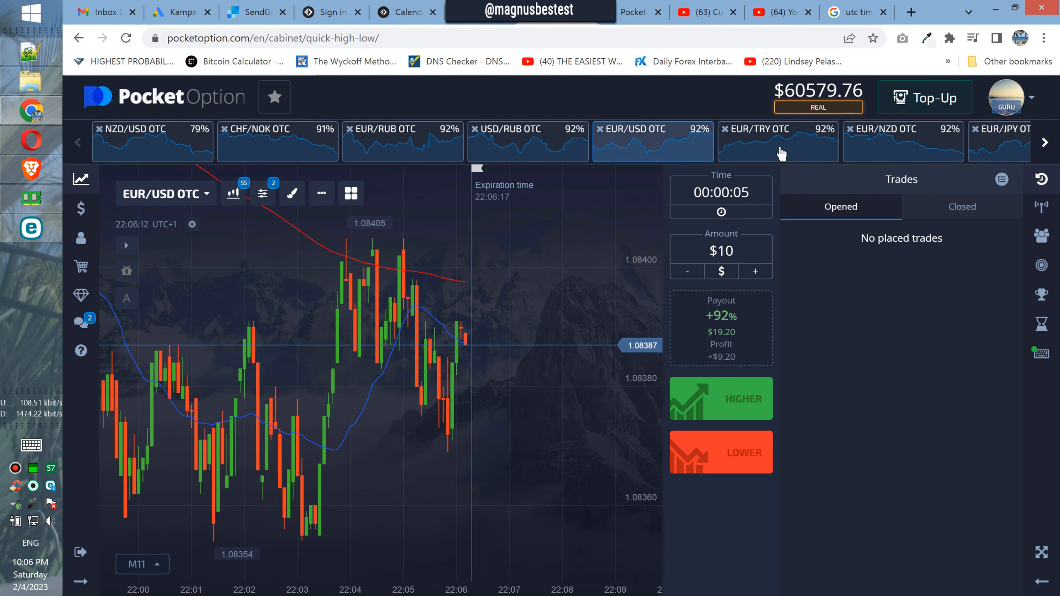
{"action": "left_click", "coordinate": [902, 142]}
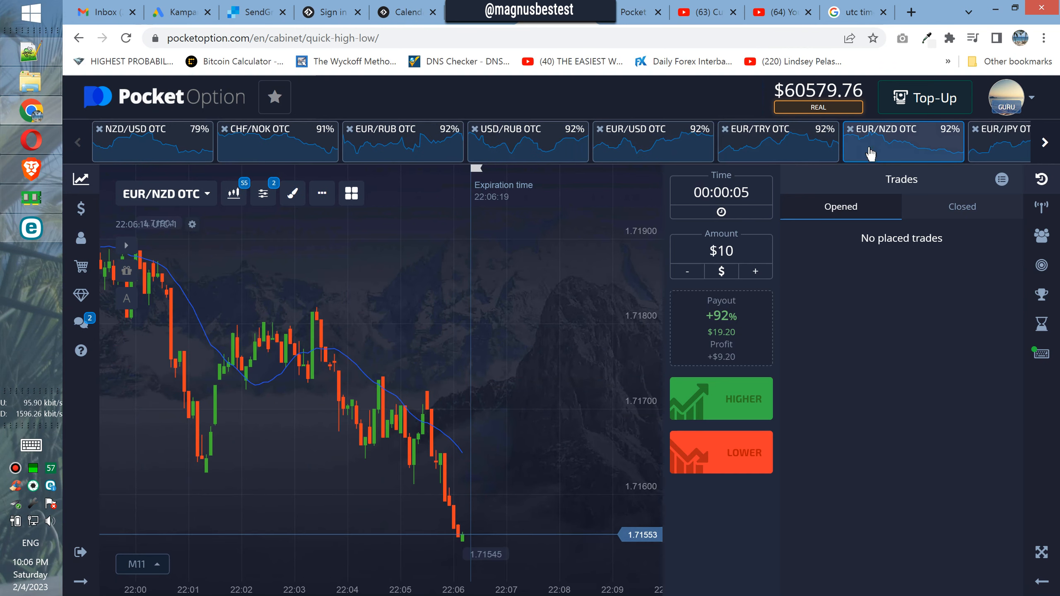
{"action": "left_click", "coordinate": [1044, 142]}
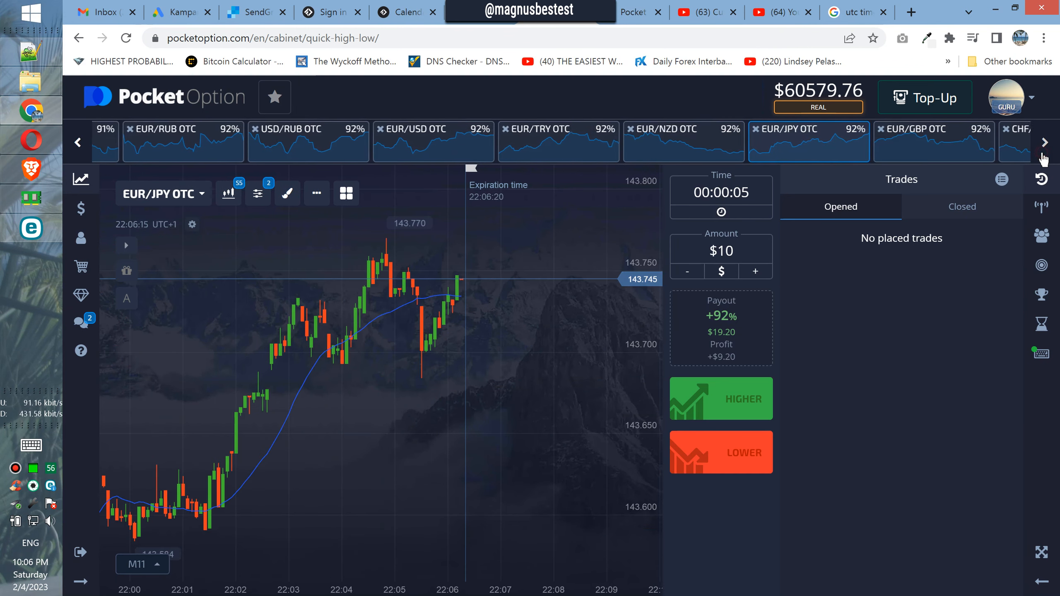
{"action": "left_click", "coordinate": [1044, 142]}
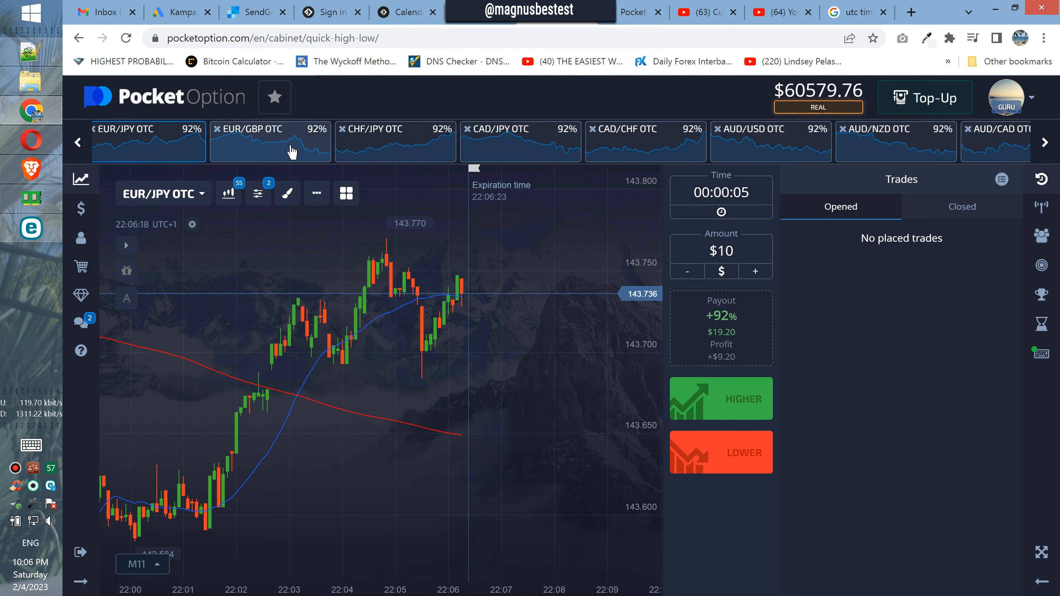
{"action": "left_click", "coordinate": [269, 142]}
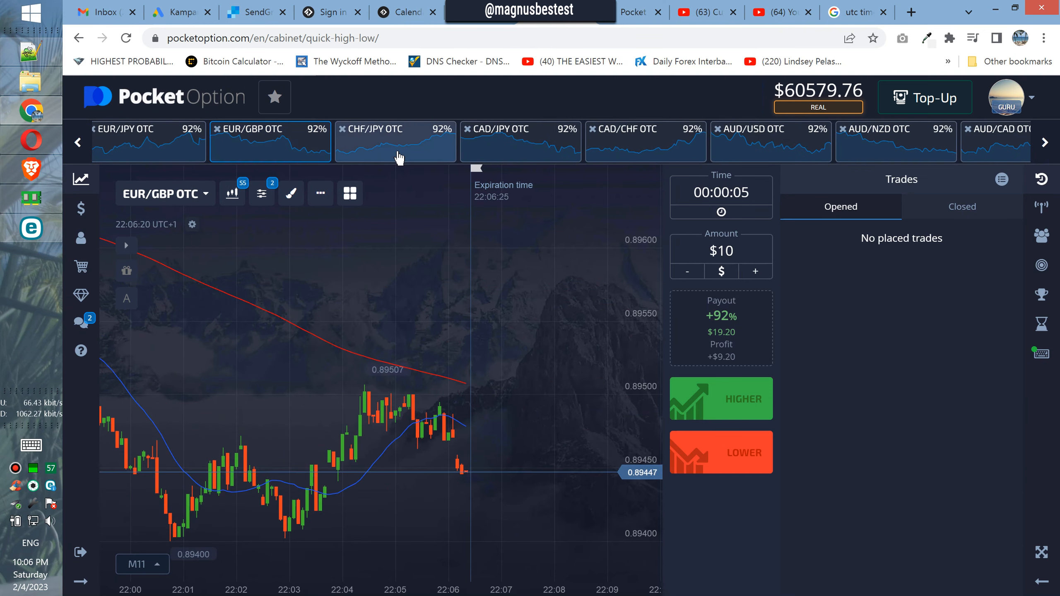
Step: Place a $10 lower trade on EUR/GBP OTC and raise the amount to $20
{"action": "left_click", "coordinate": [720, 452]}
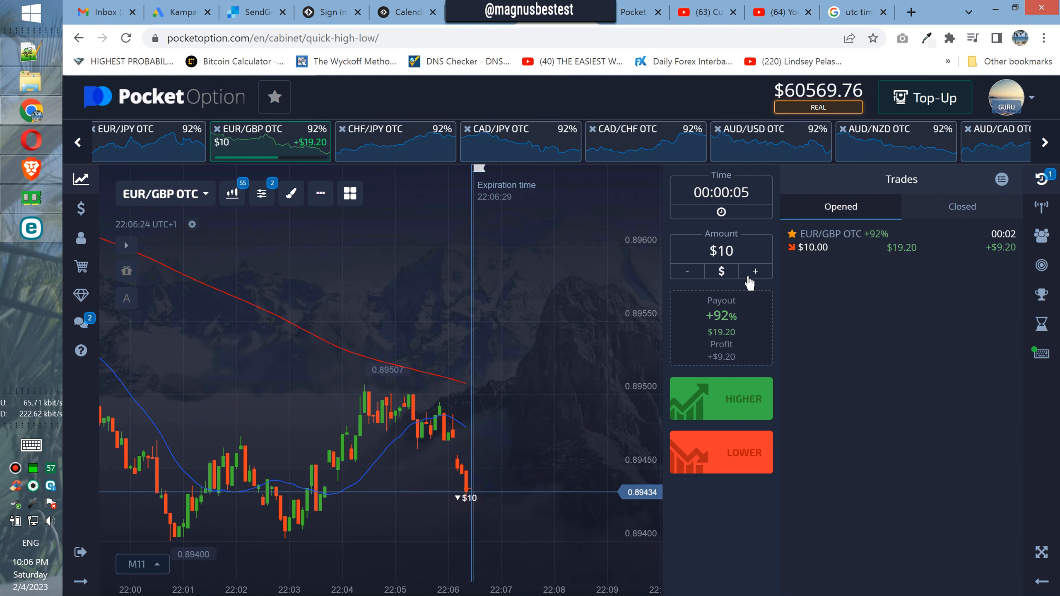
{"action": "left_click", "coordinate": [755, 271]}
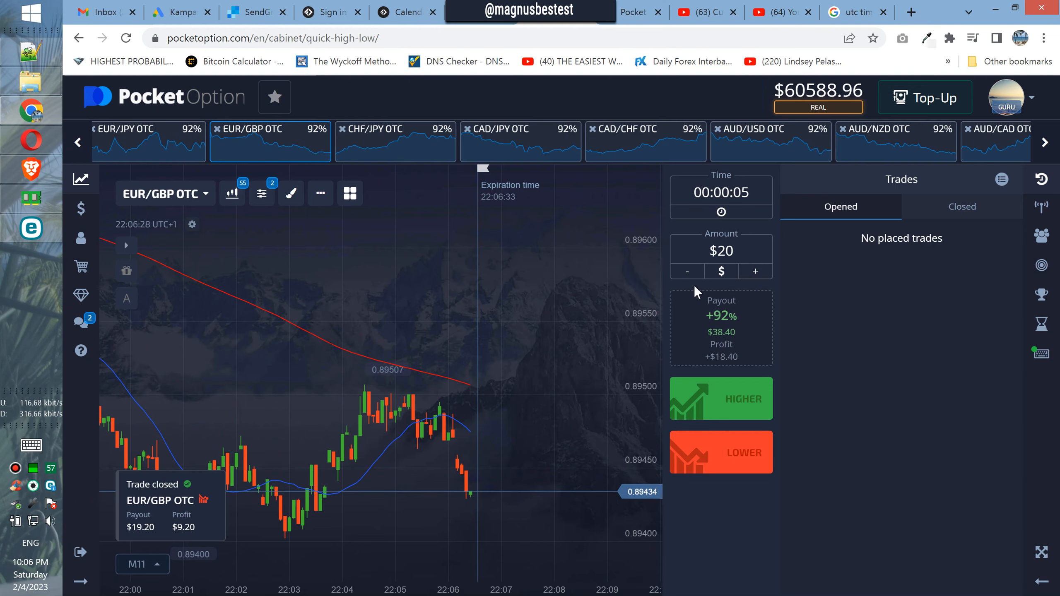
Step: View the CHF/JPY, CAD/CHF, AUD/USD and AUD/CAD OTC charts, then page forward
{"action": "left_click", "coordinate": [394, 129]}
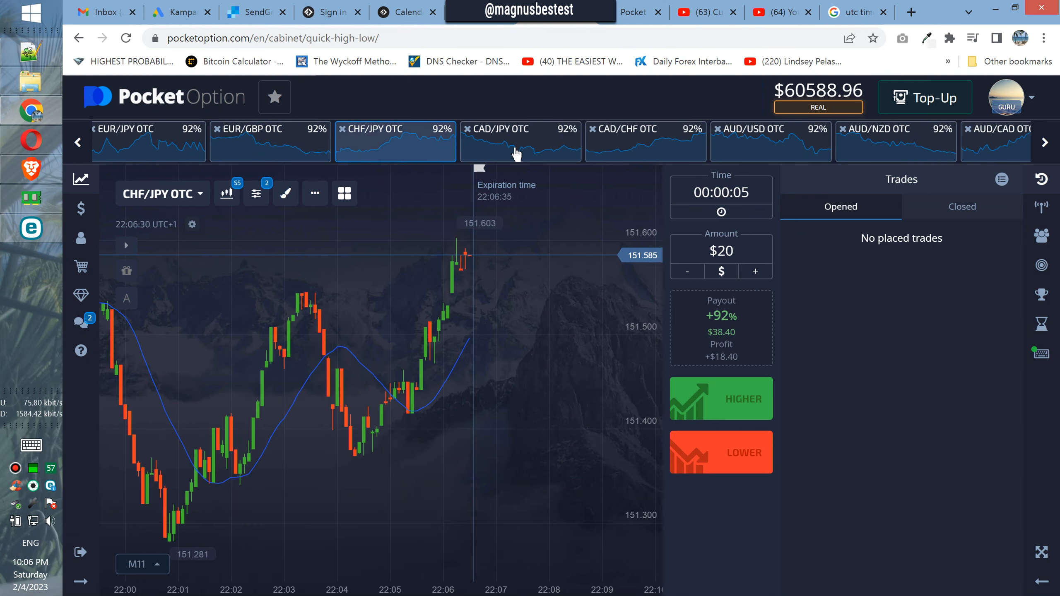
{"action": "left_click", "coordinate": [645, 141]}
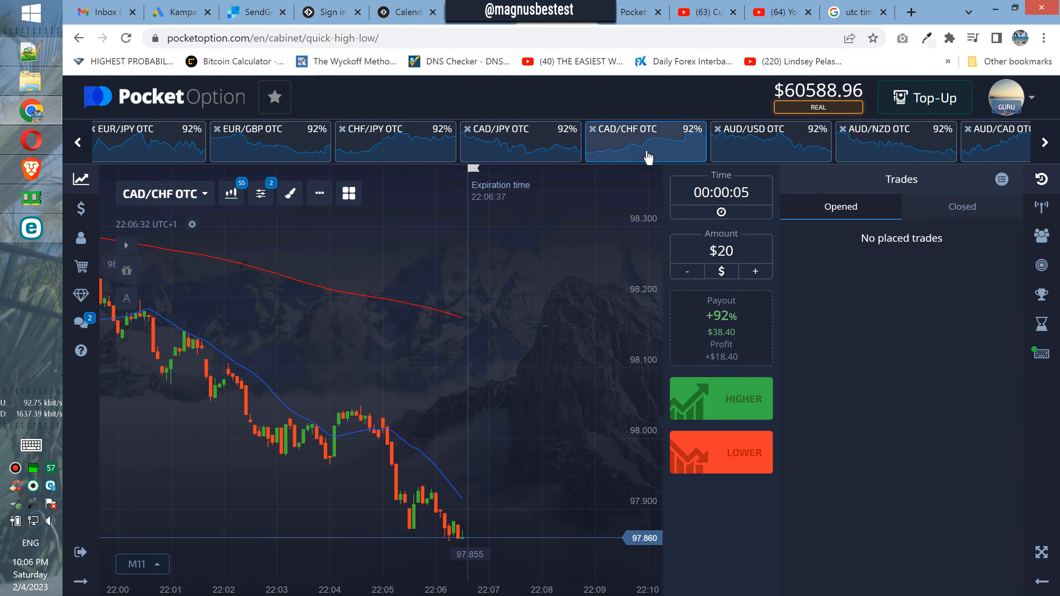
{"action": "left_click", "coordinate": [771, 141]}
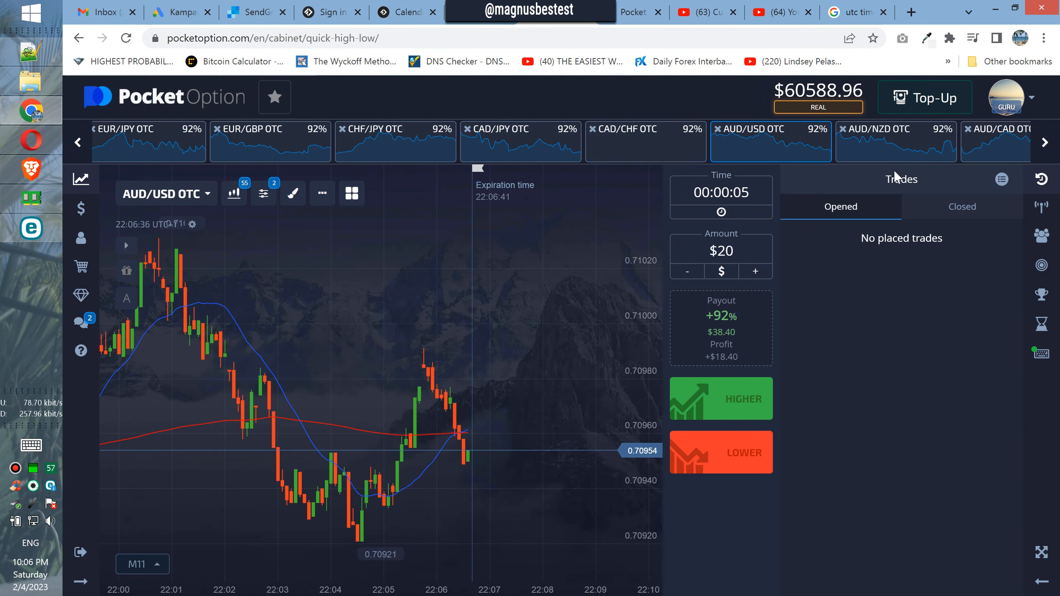
{"action": "left_click", "coordinate": [994, 142]}
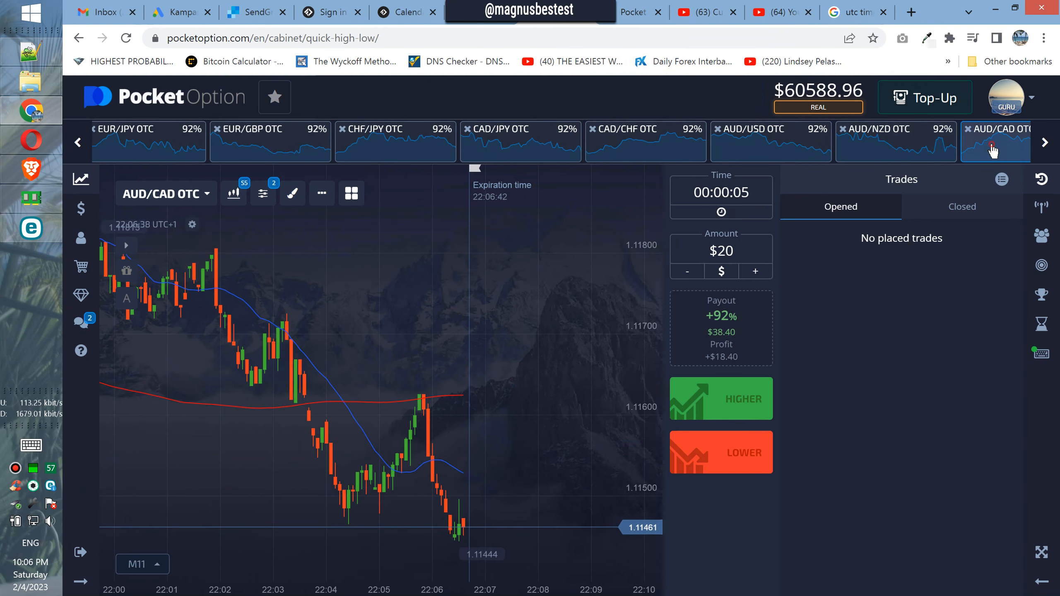
{"action": "left_click", "coordinate": [1044, 142]}
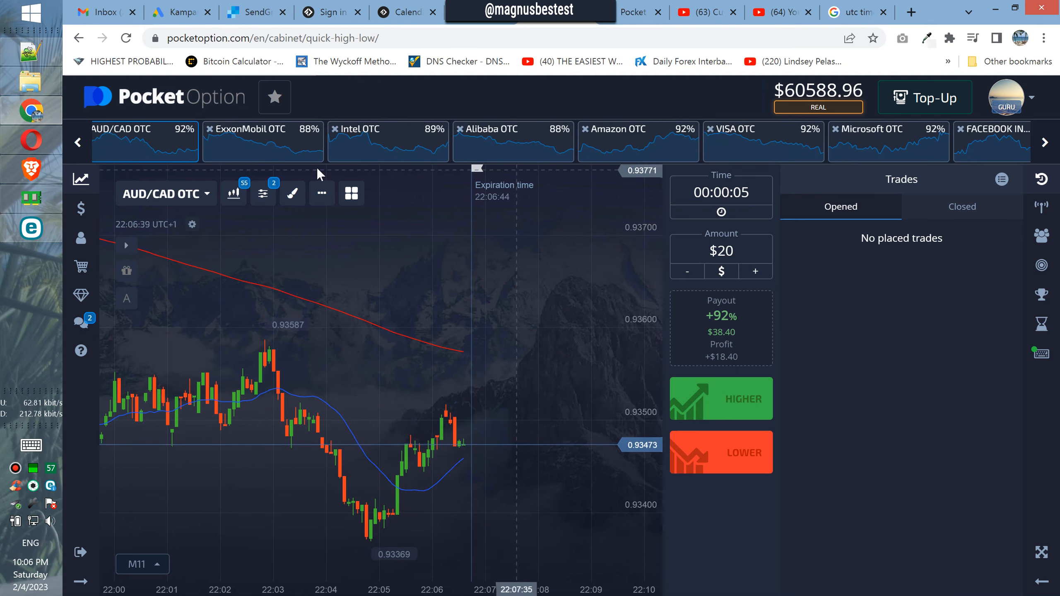
Step: Browse the Intel, Alibaba, Amazon, VISA, Facebook, American Express and Apple OTC charts
{"action": "left_click", "coordinate": [388, 131]}
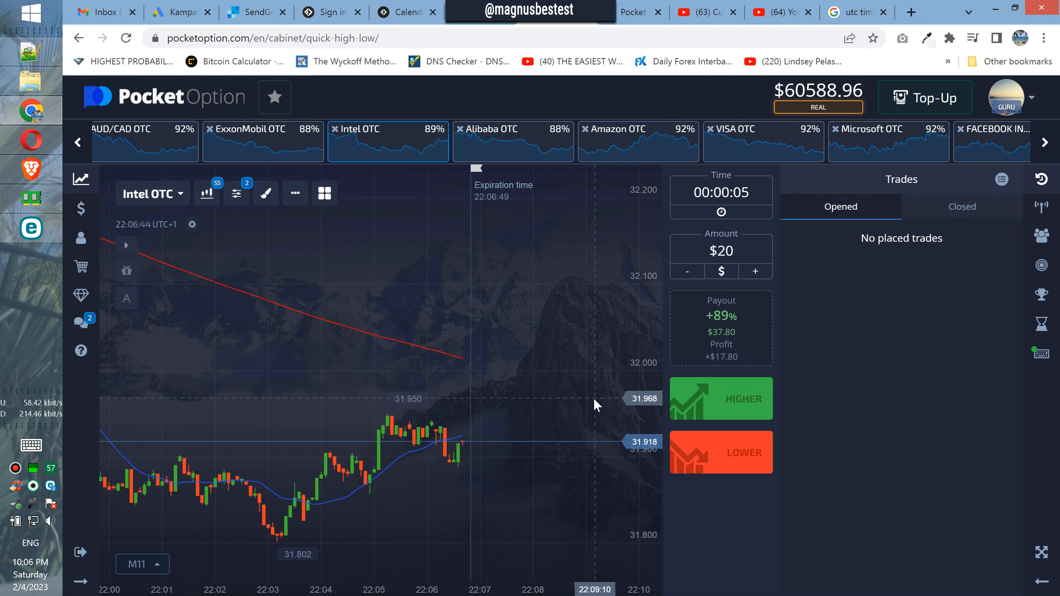
{"action": "left_click", "coordinate": [513, 141]}
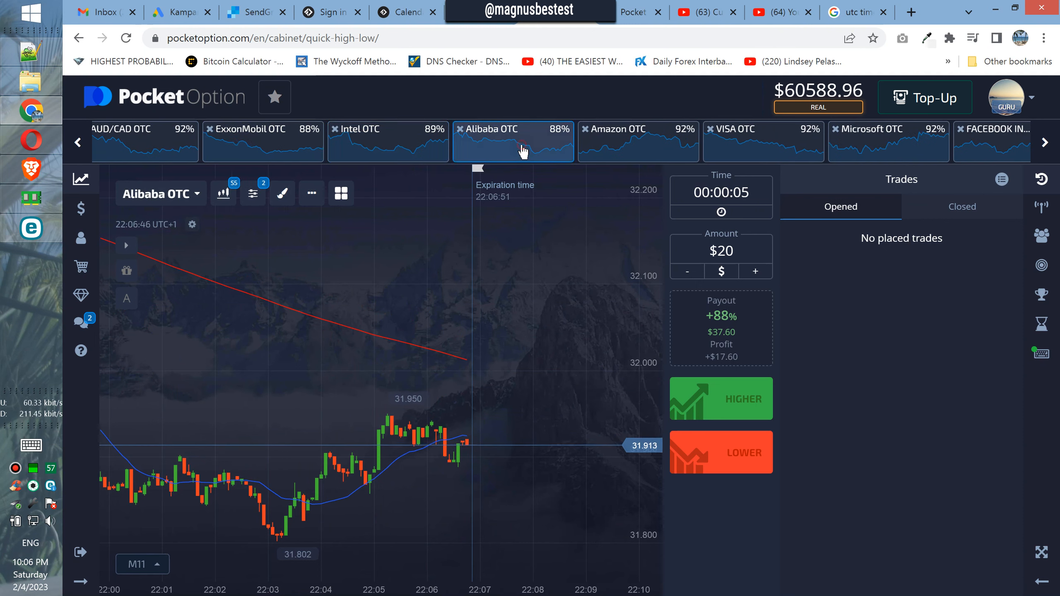
{"action": "left_click", "coordinate": [637, 140]}
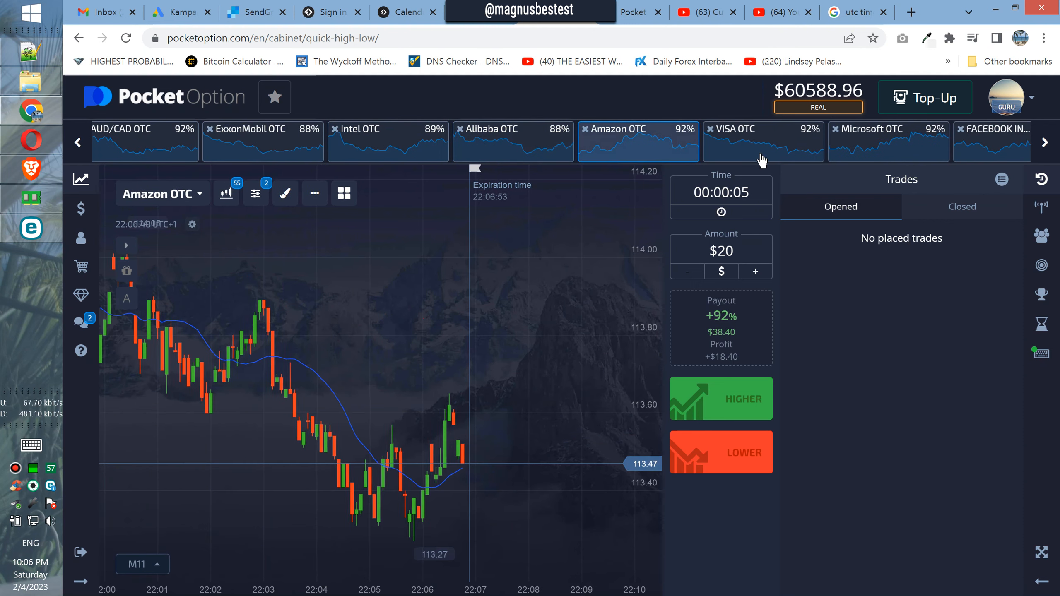
{"action": "left_click", "coordinate": [763, 142]}
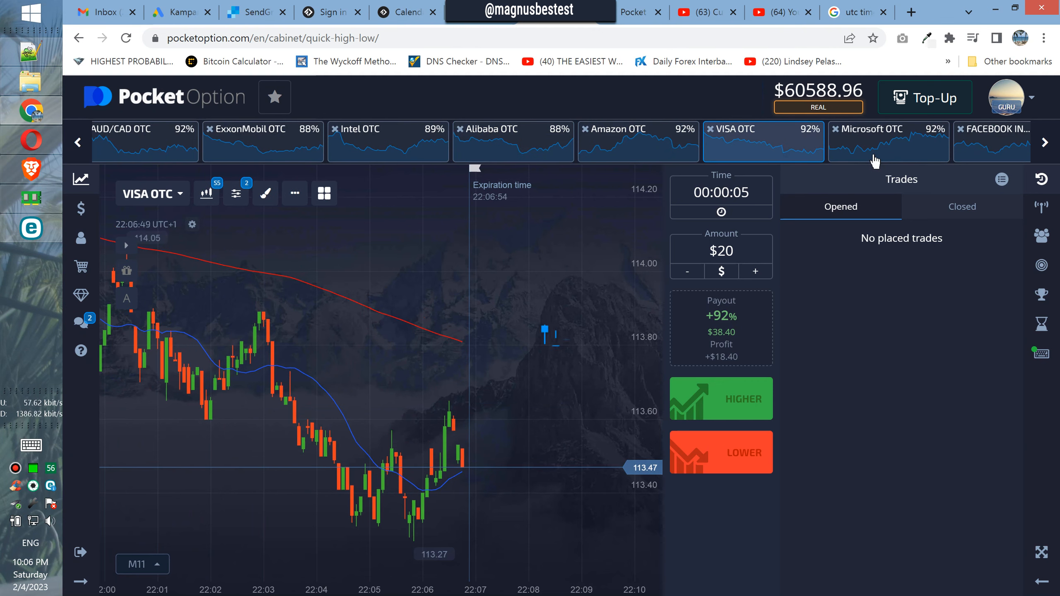
{"action": "left_click", "coordinate": [887, 141]}
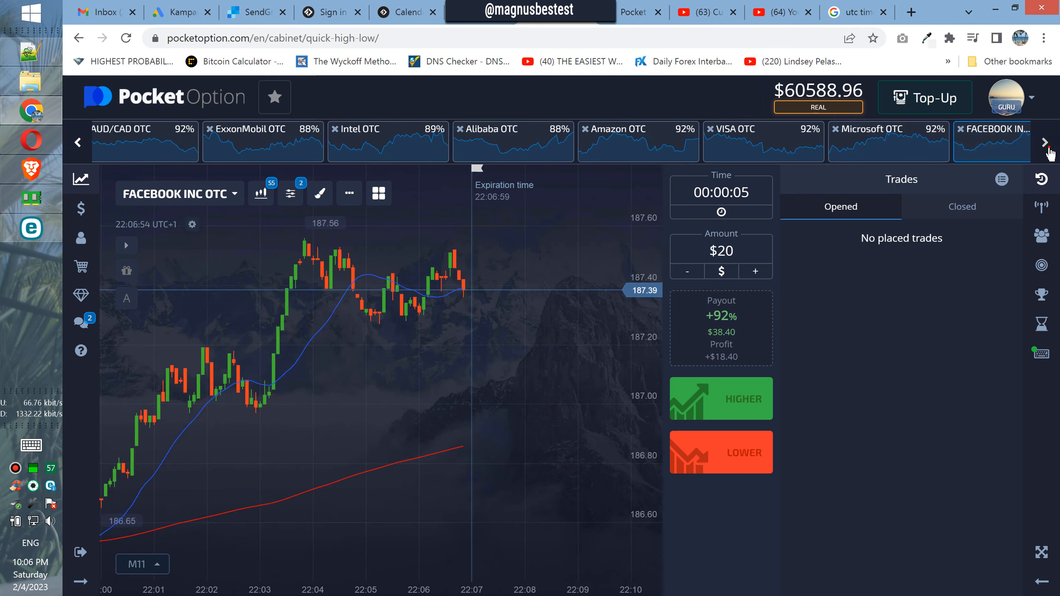
{"action": "left_click", "coordinate": [841, 142]}
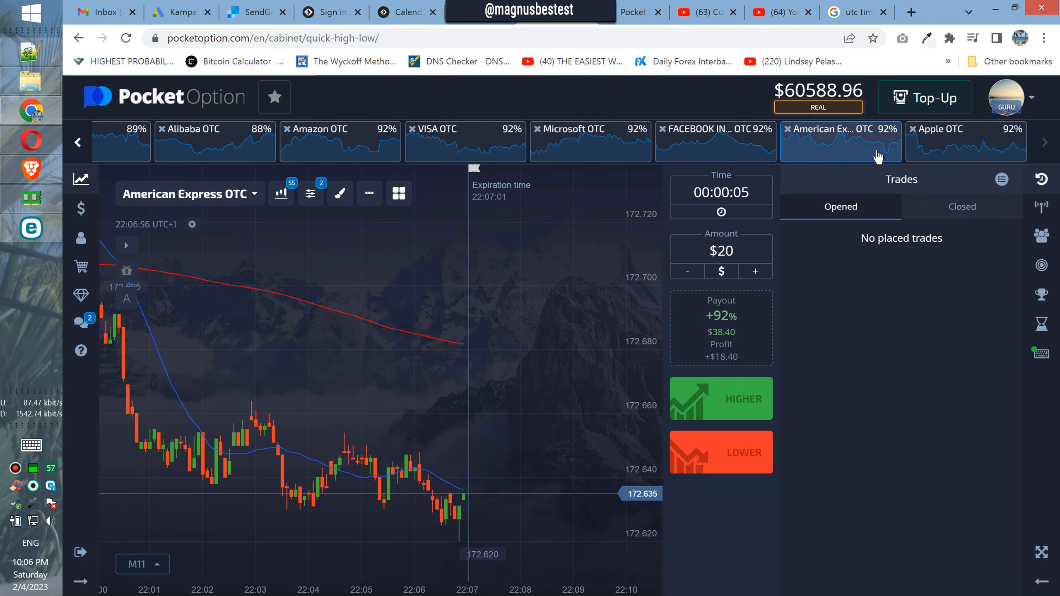
{"action": "left_click", "coordinate": [965, 142]}
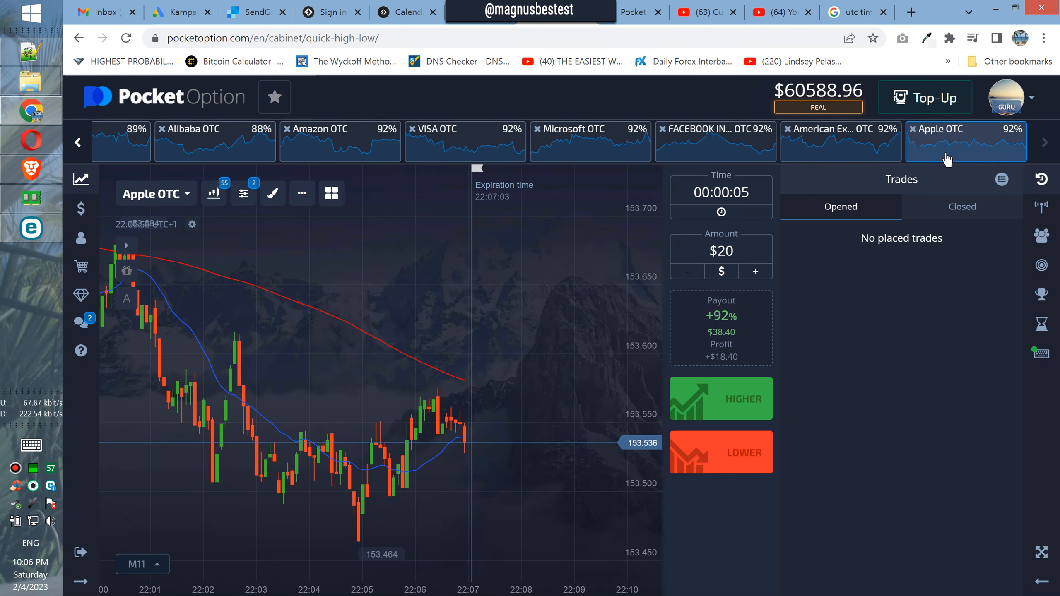
Step: Page back and view NZD/USD, CHF/NOK, then EUR/RUB OTC
{"action": "left_click", "coordinate": [78, 142]}
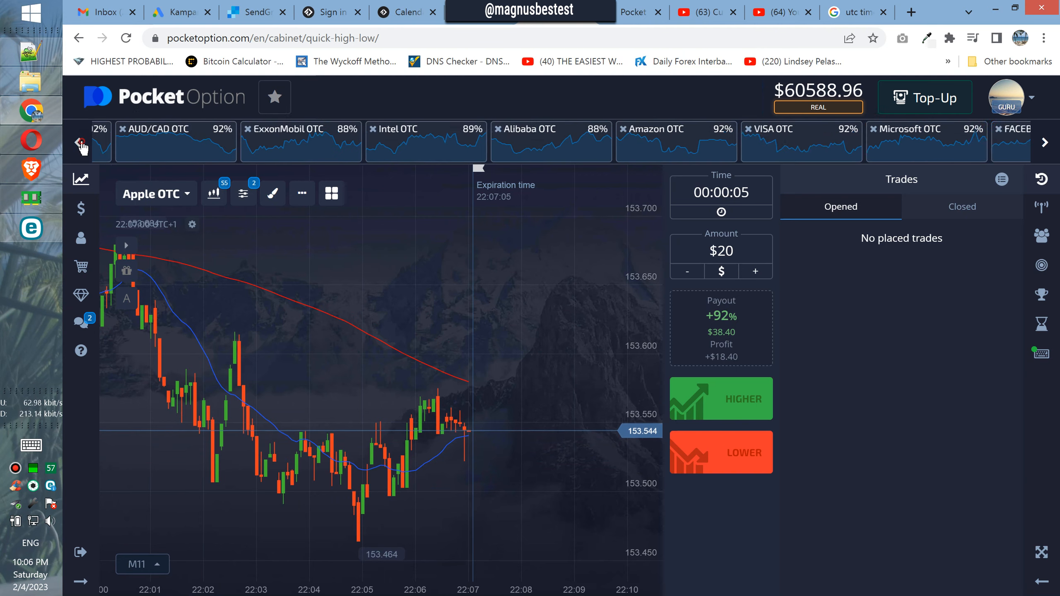
{"action": "left_click", "coordinate": [82, 142]}
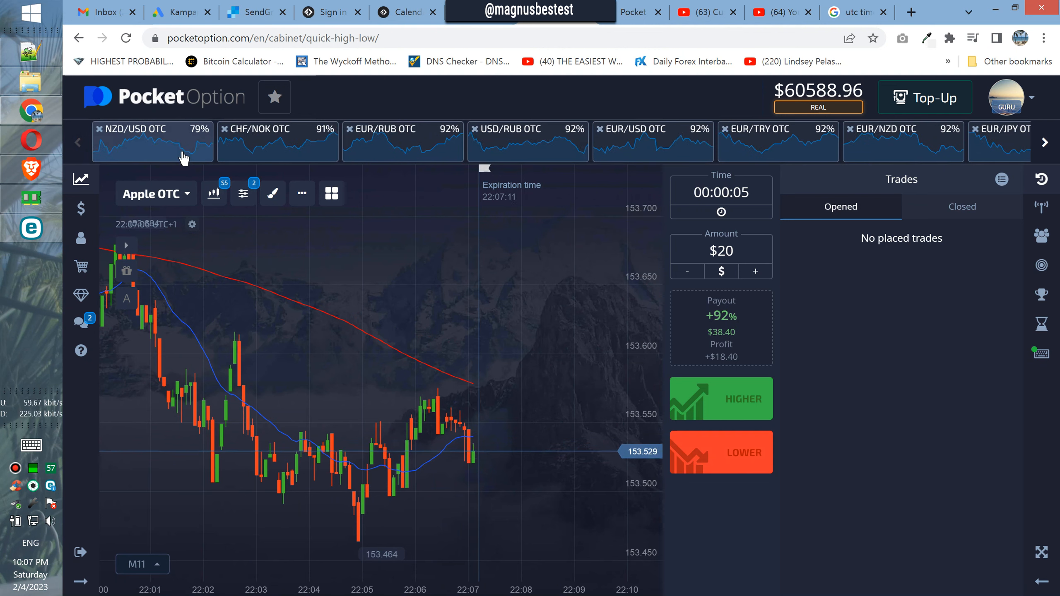
{"action": "left_click", "coordinate": [152, 140]}
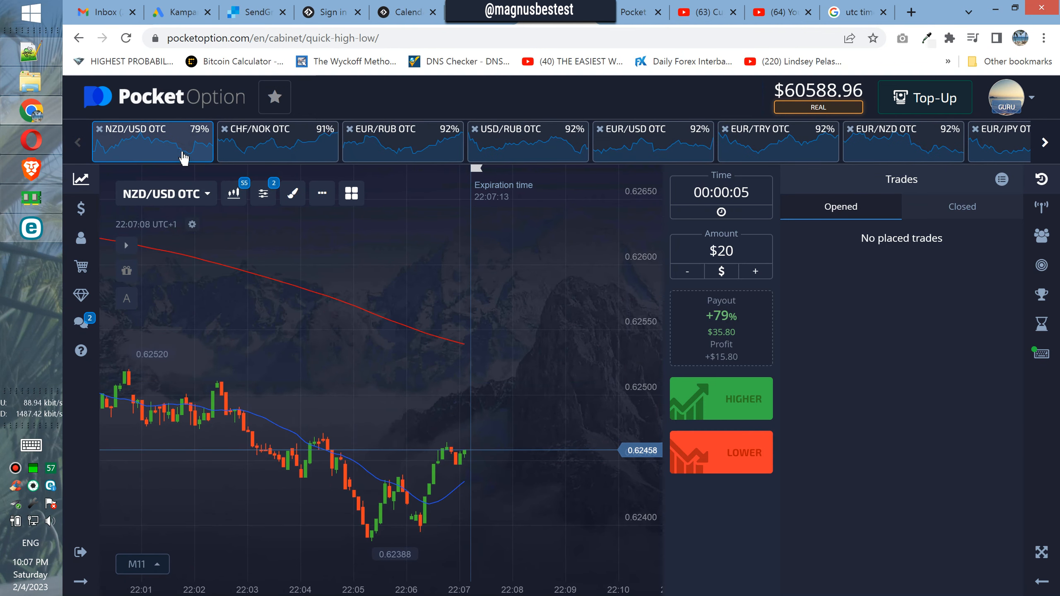
{"action": "left_click", "coordinate": [277, 141]}
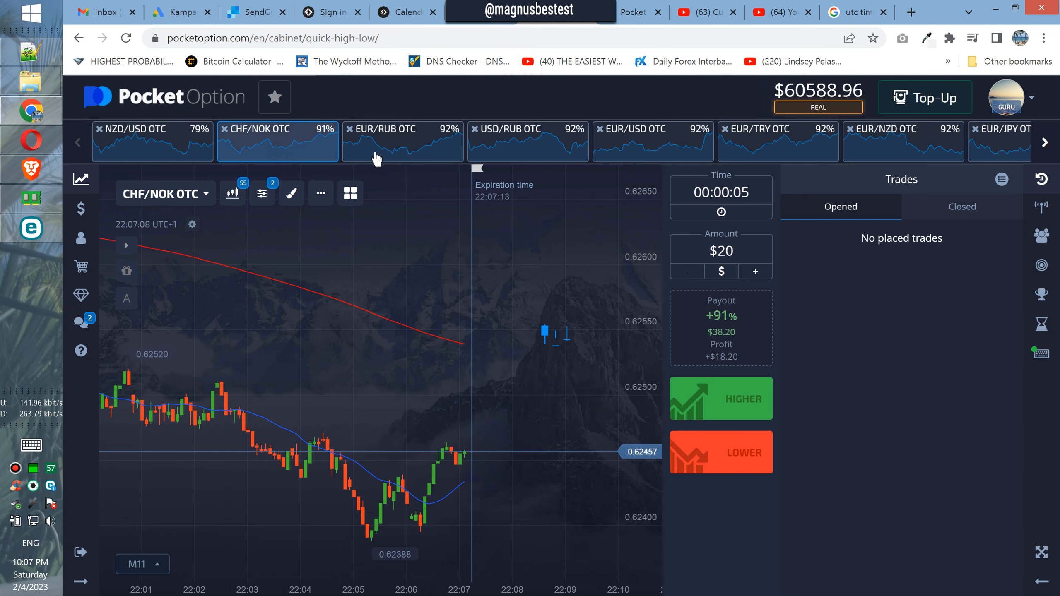
{"action": "left_click", "coordinate": [402, 141]}
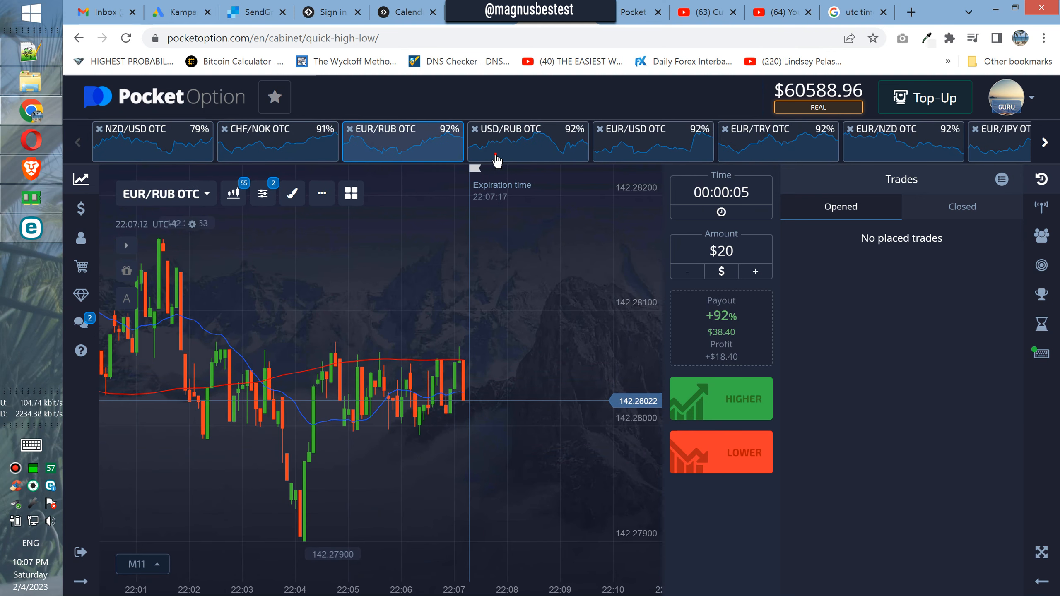
Step: Switch to USD/RUB OTC and place a $20 five-second lower trade
{"action": "left_click", "coordinate": [527, 141]}
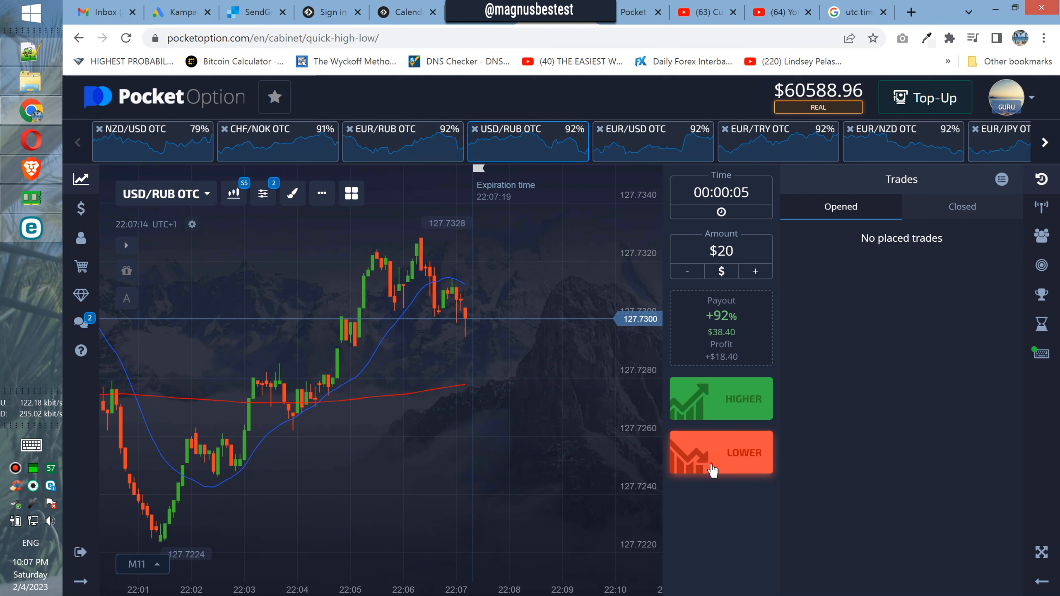
{"action": "left_click", "coordinate": [720, 452]}
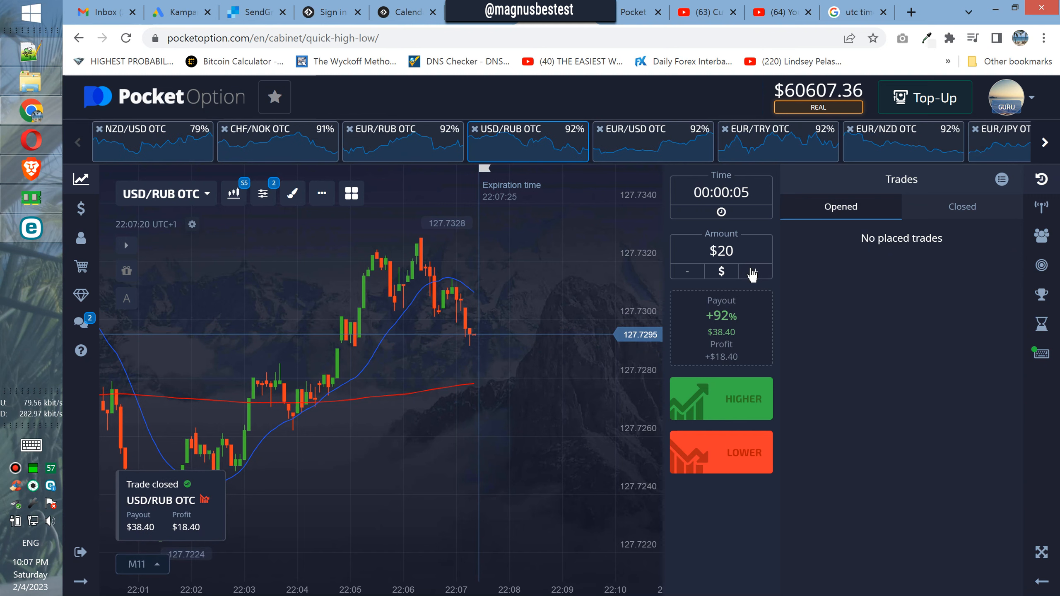
Step: Raise the stake to $40, glance at EUR/USD and EUR/TRY, back to USD/RUB OTC
{"action": "left_click", "coordinate": [754, 271]}
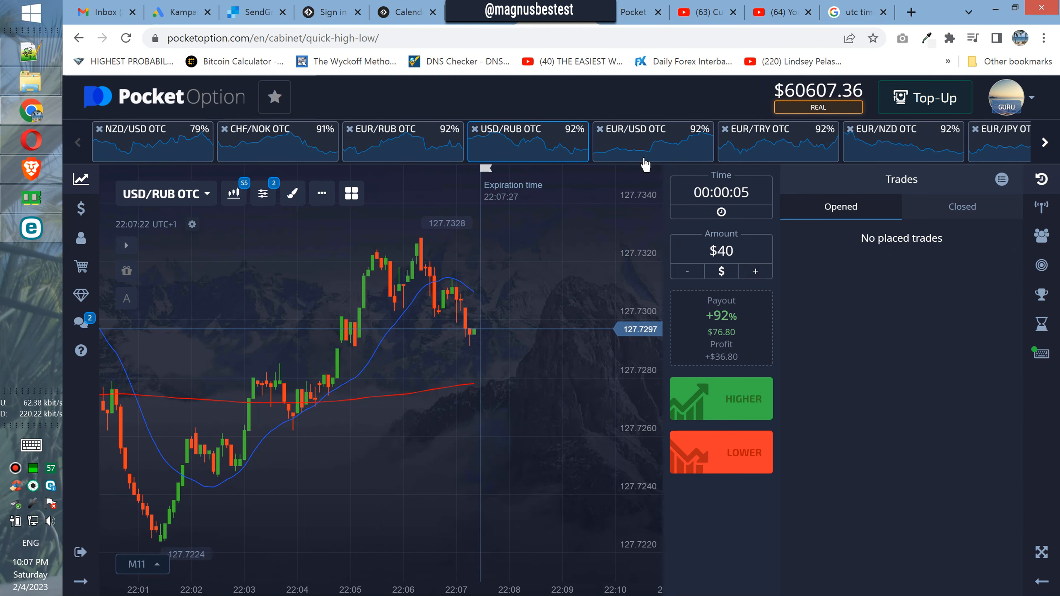
{"action": "left_click", "coordinate": [651, 141]}
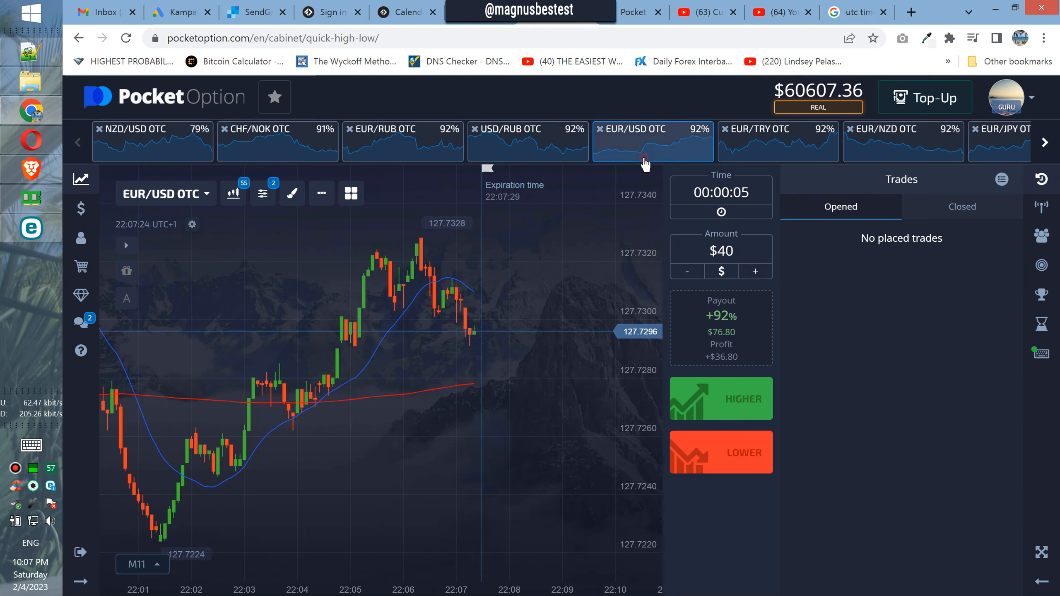
{"action": "left_click", "coordinate": [778, 141]}
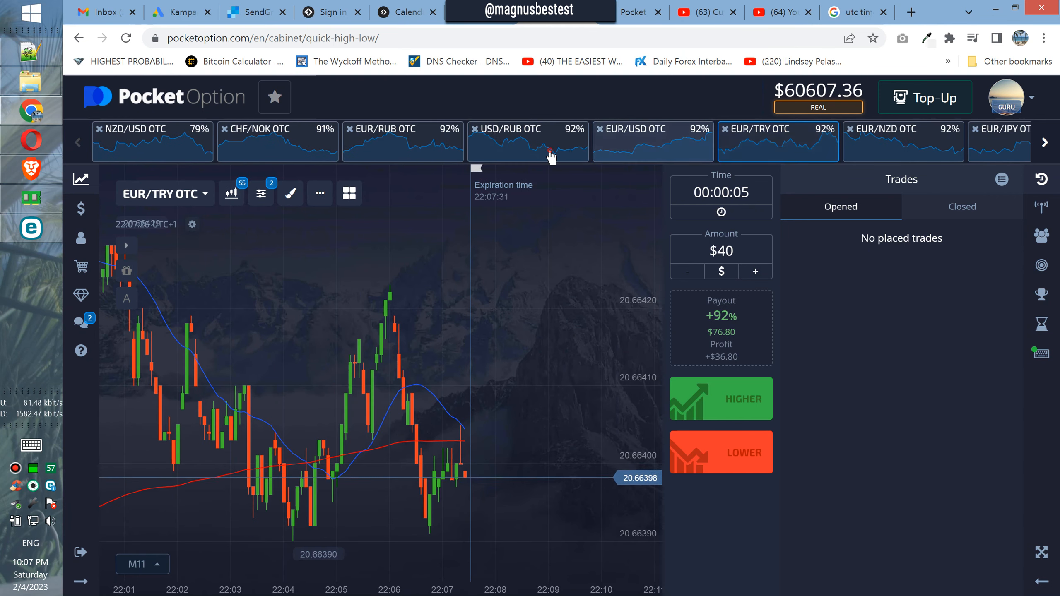
{"action": "left_click", "coordinate": [528, 141]}
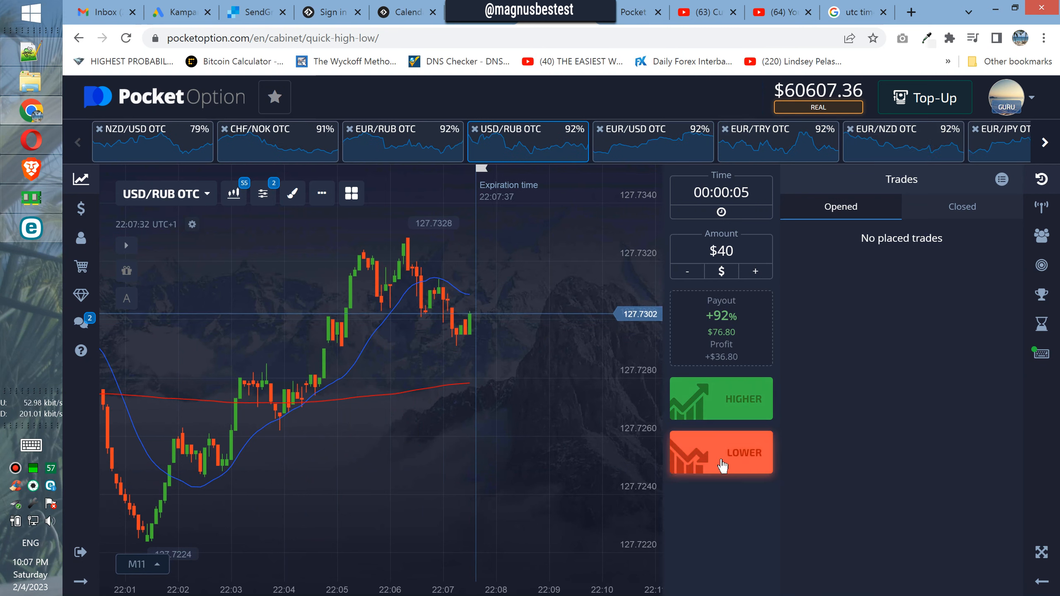
{"action": "mouse_move", "coordinate": [829, 183]}
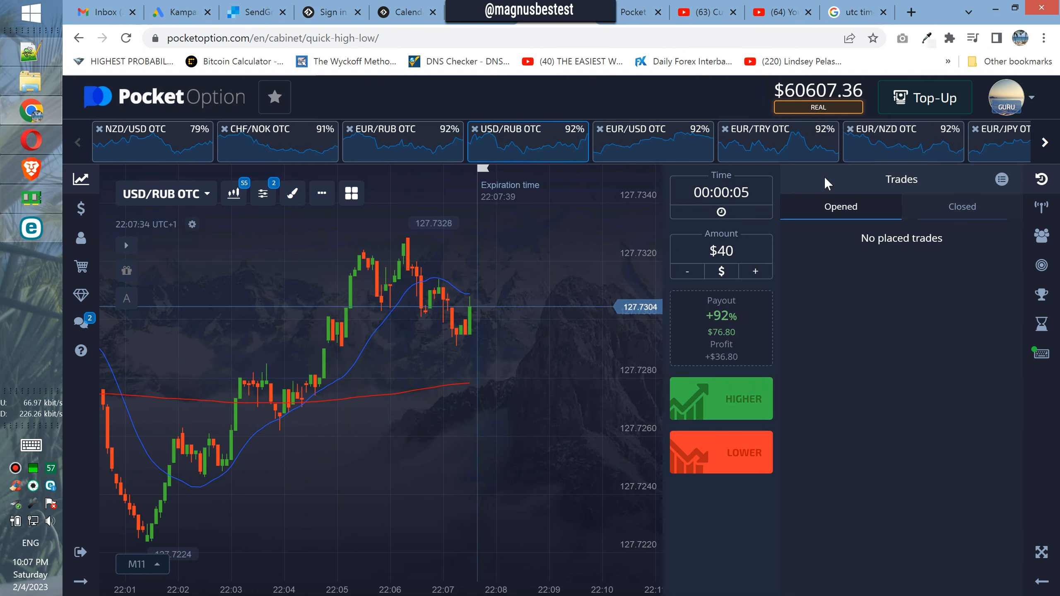
Step: View EUR/NZD, EUR/JPY, CHF/JPY, CAD/JPY, CAD/CHF and AUD/CAD OTC, then page forward
{"action": "left_click", "coordinate": [902, 141]}
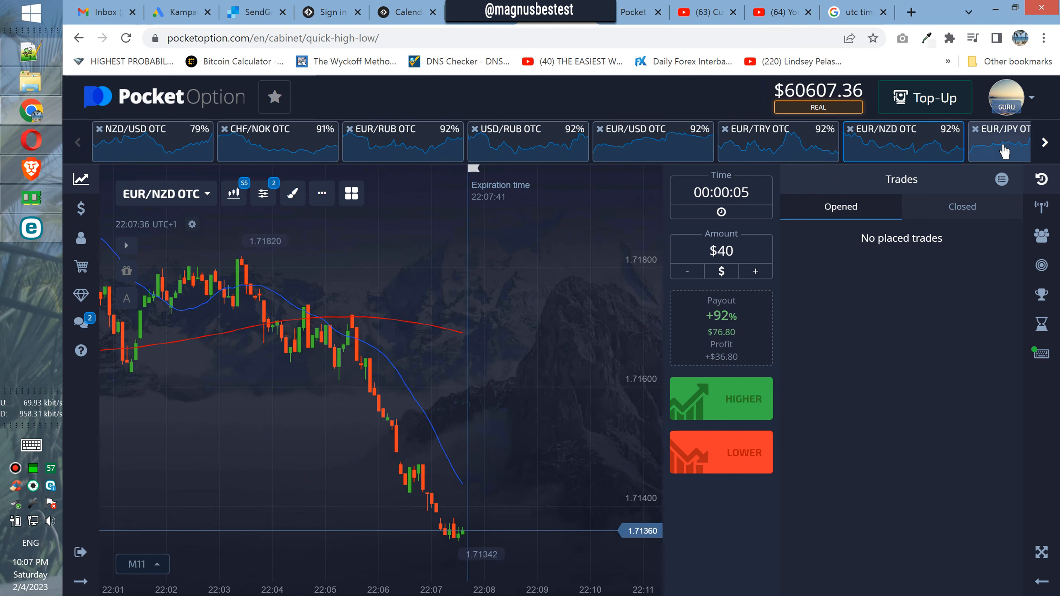
{"action": "left_click", "coordinate": [1000, 139]}
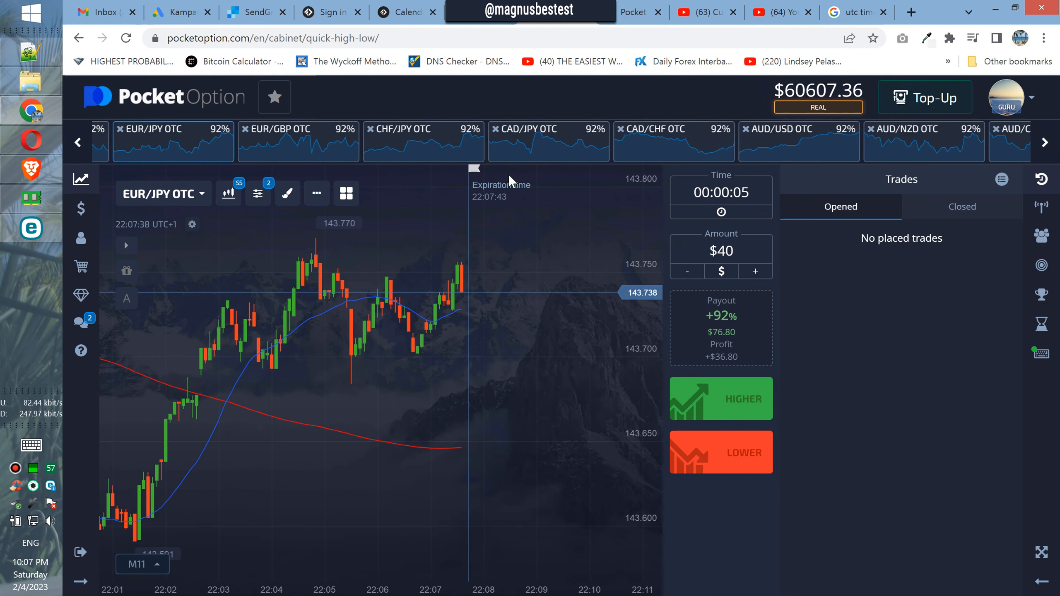
{"action": "left_click", "coordinate": [396, 142]}
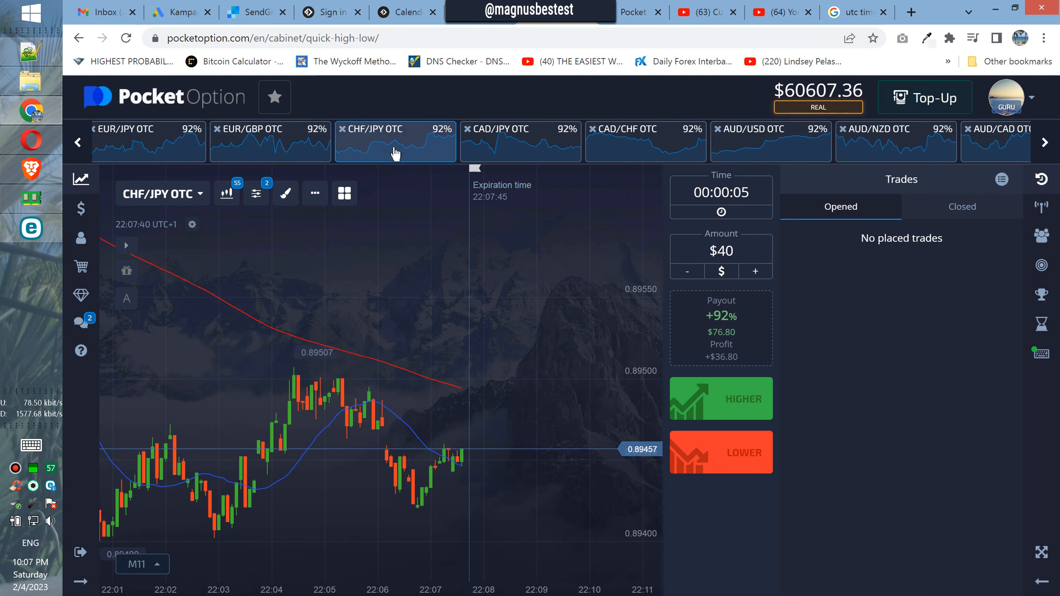
{"action": "left_click", "coordinate": [520, 138]}
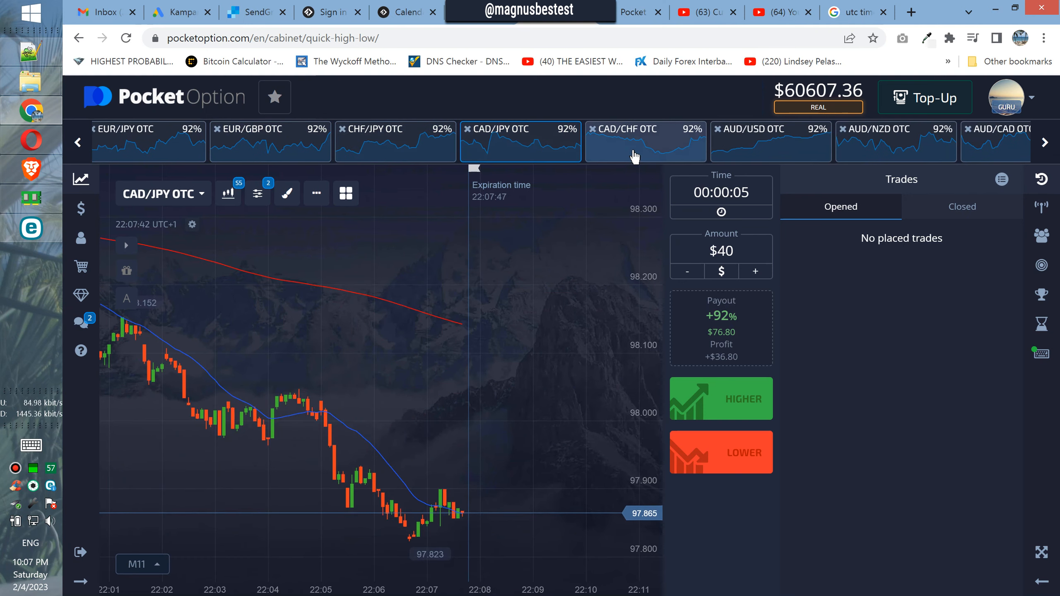
{"action": "left_click", "coordinate": [646, 141]}
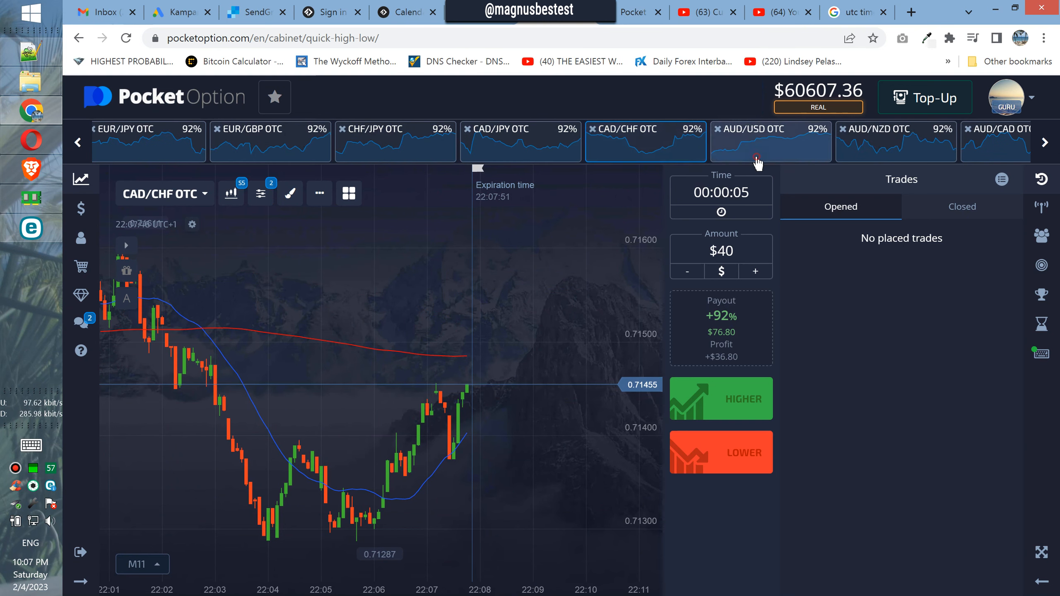
{"action": "left_click", "coordinate": [770, 141]}
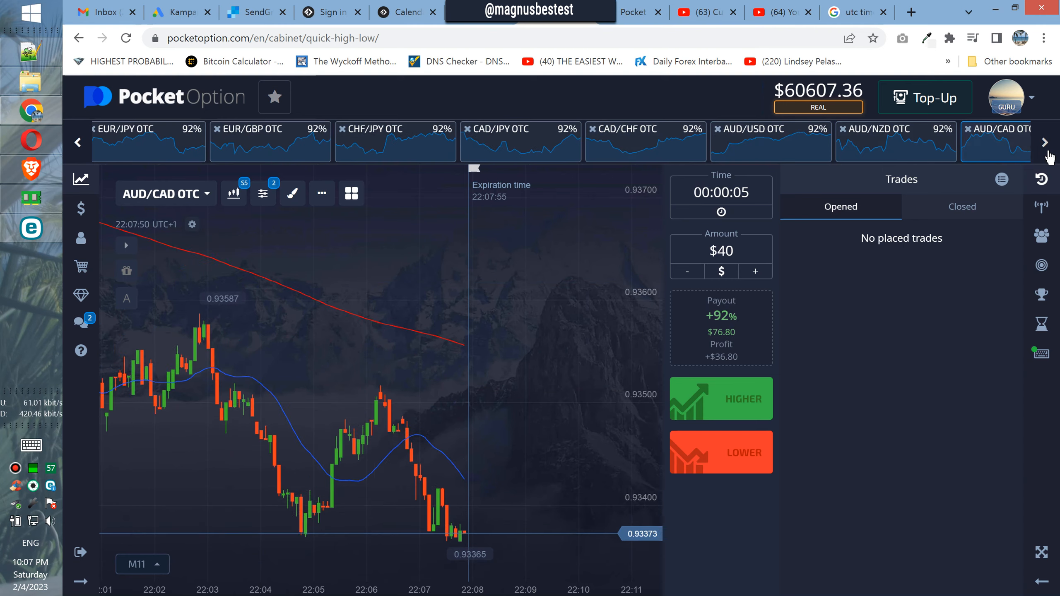
{"action": "left_click", "coordinate": [1045, 142]}
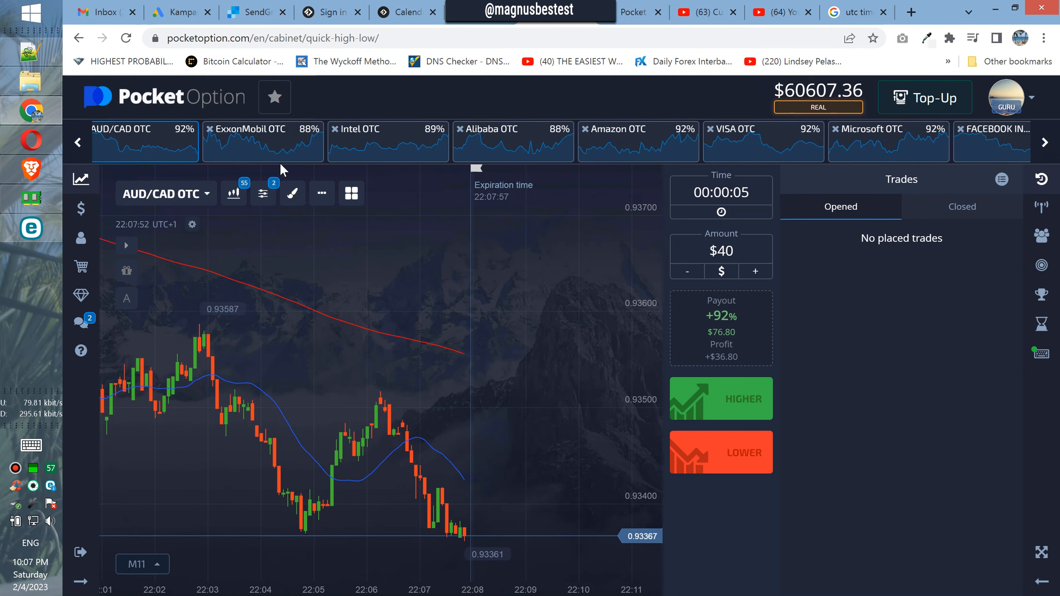
Step: Browse ExxonMobil, Alibaba, Amazon, VISA, Facebook, American Express and Apple OTC charts
{"action": "left_click", "coordinate": [262, 141]}
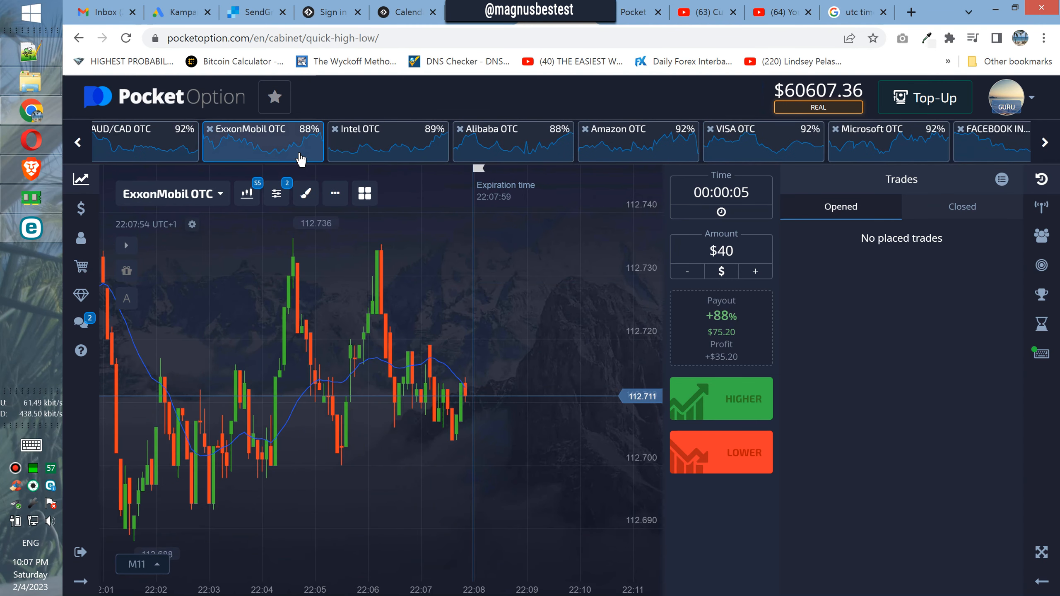
{"action": "left_click", "coordinate": [144, 142]}
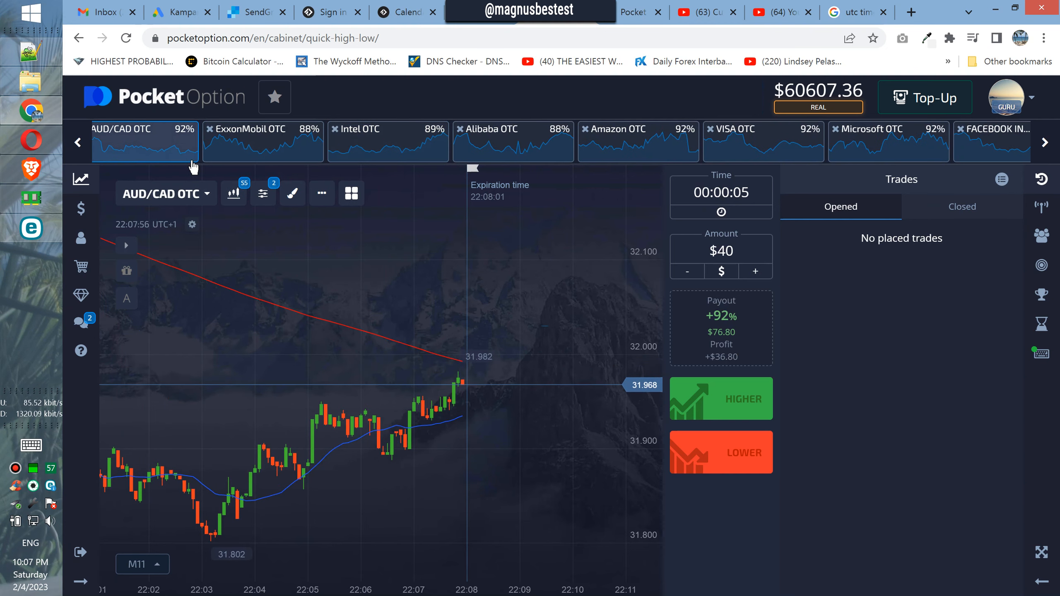
{"action": "left_click", "coordinate": [489, 142]}
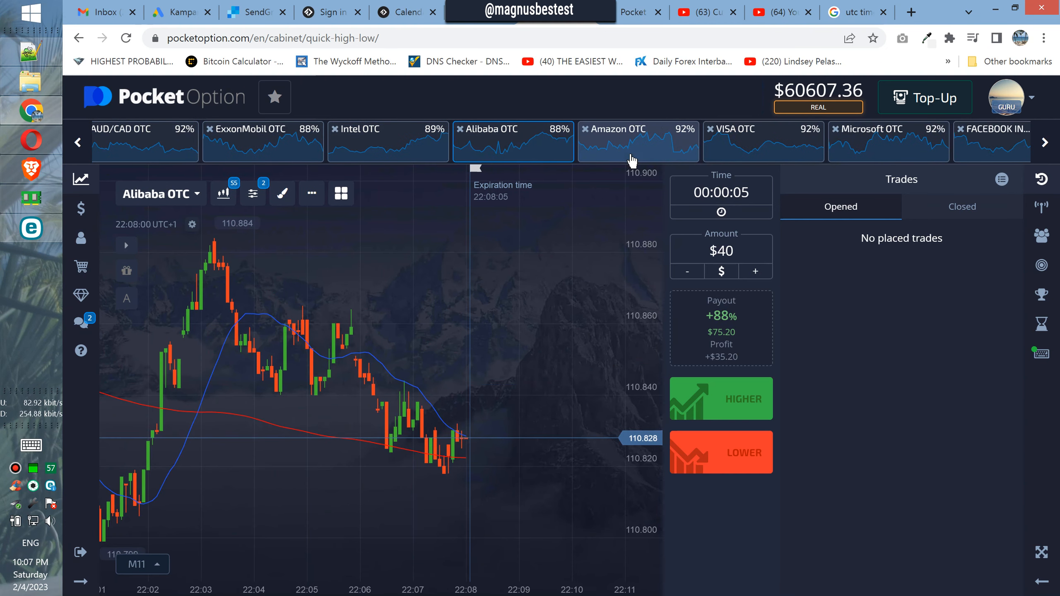
{"action": "left_click", "coordinate": [637, 141]}
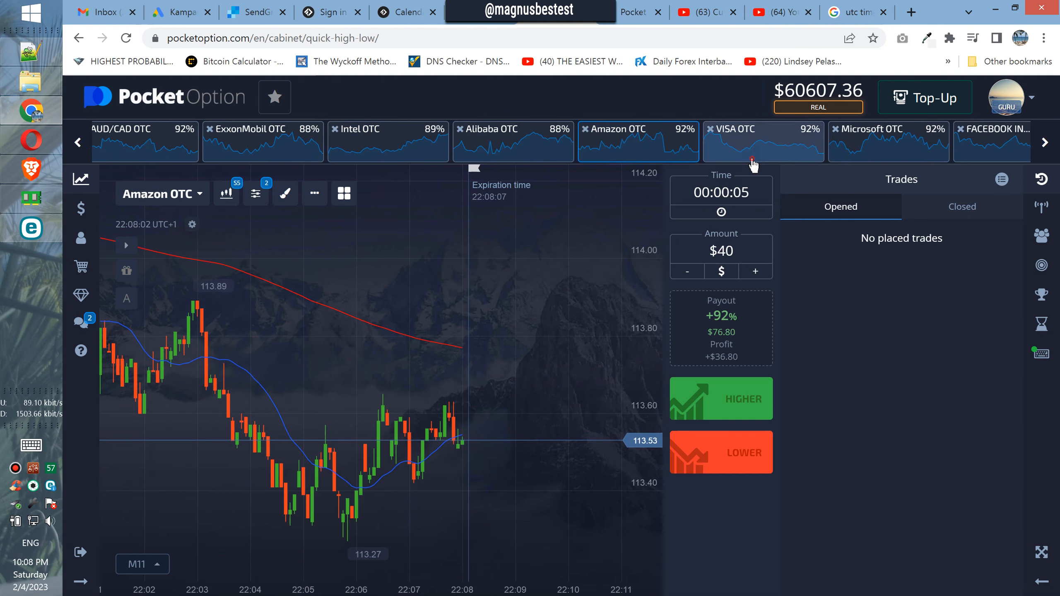
{"action": "left_click", "coordinate": [762, 140]}
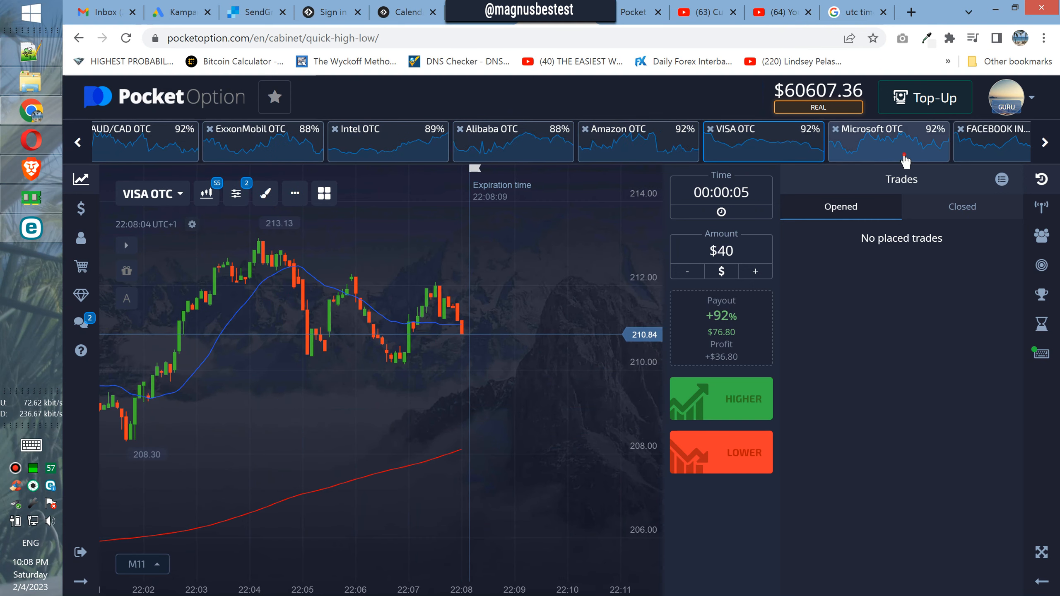
{"action": "left_click", "coordinate": [991, 142]}
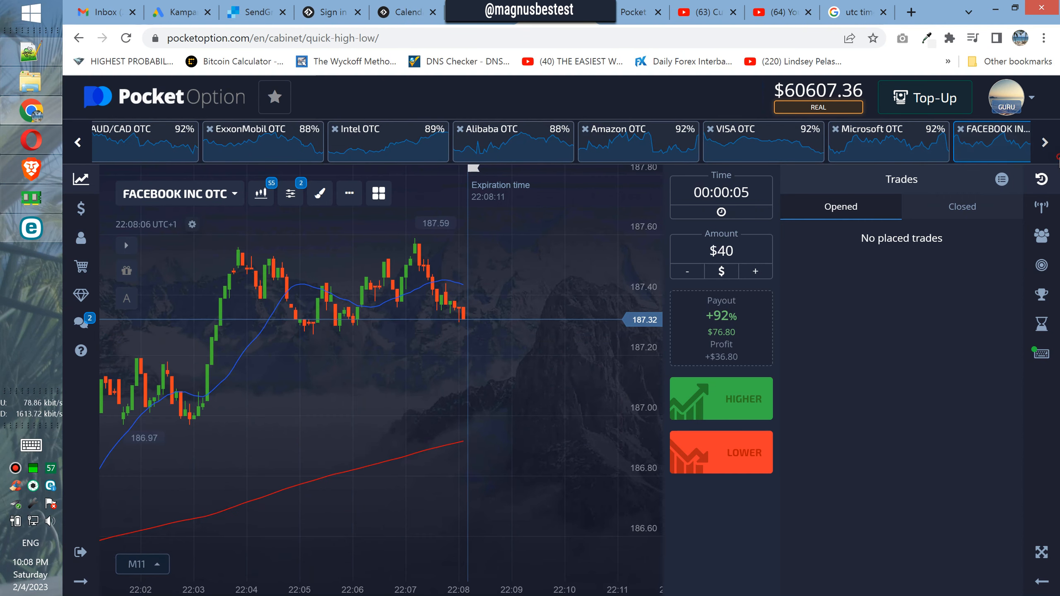
{"action": "left_click", "coordinate": [840, 128]}
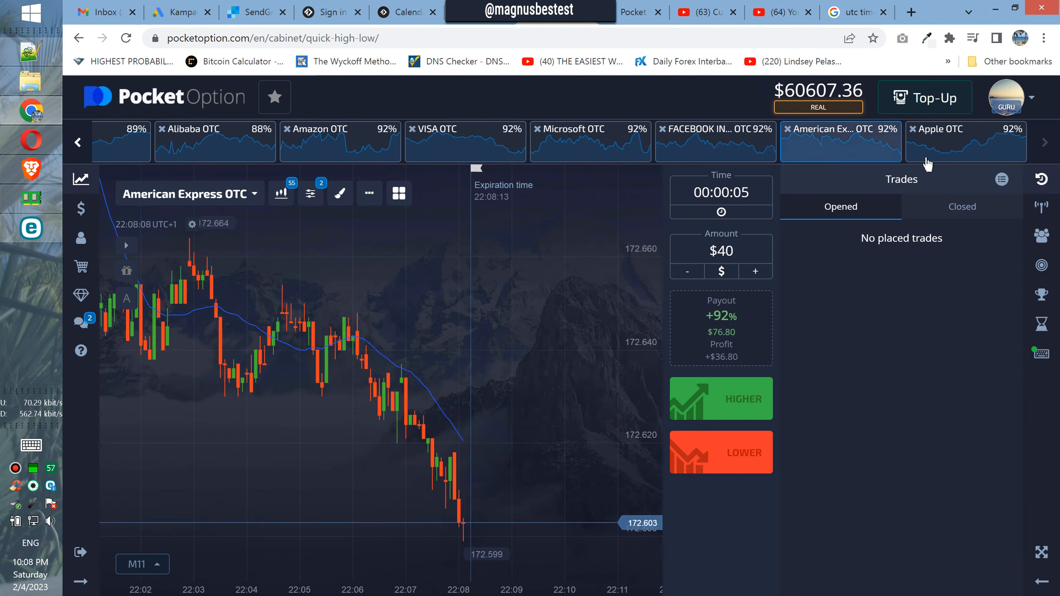
{"action": "left_click", "coordinate": [965, 142]}
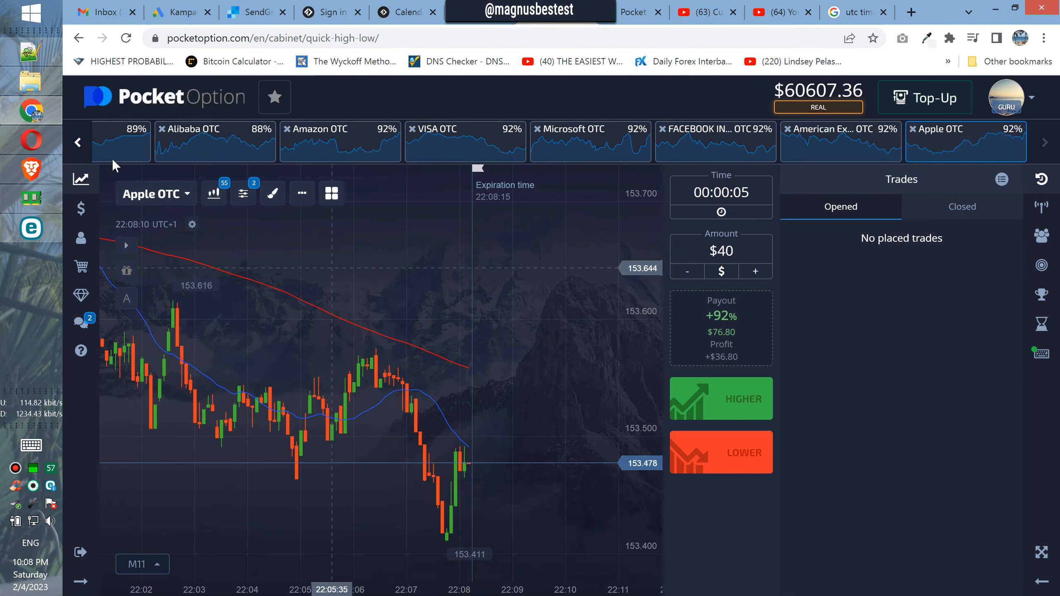
Step: Page back and view NZD/USD, CHF/NOK, EUR/RUB, USD/RUB, EUR/TRY and EUR/NZD OTC
{"action": "left_click", "coordinate": [77, 142]}
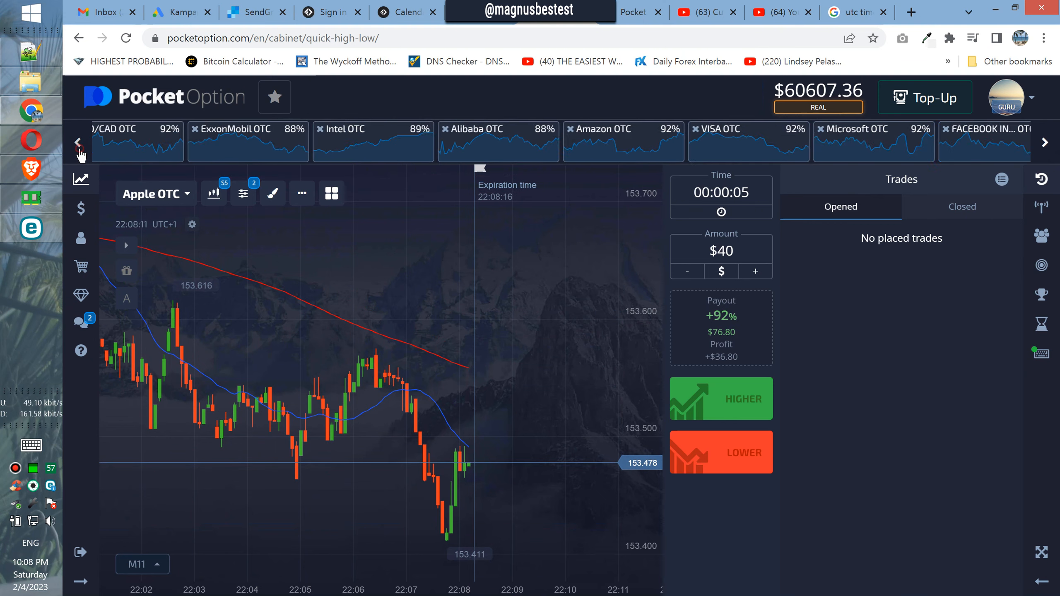
{"action": "left_click", "coordinate": [78, 142]}
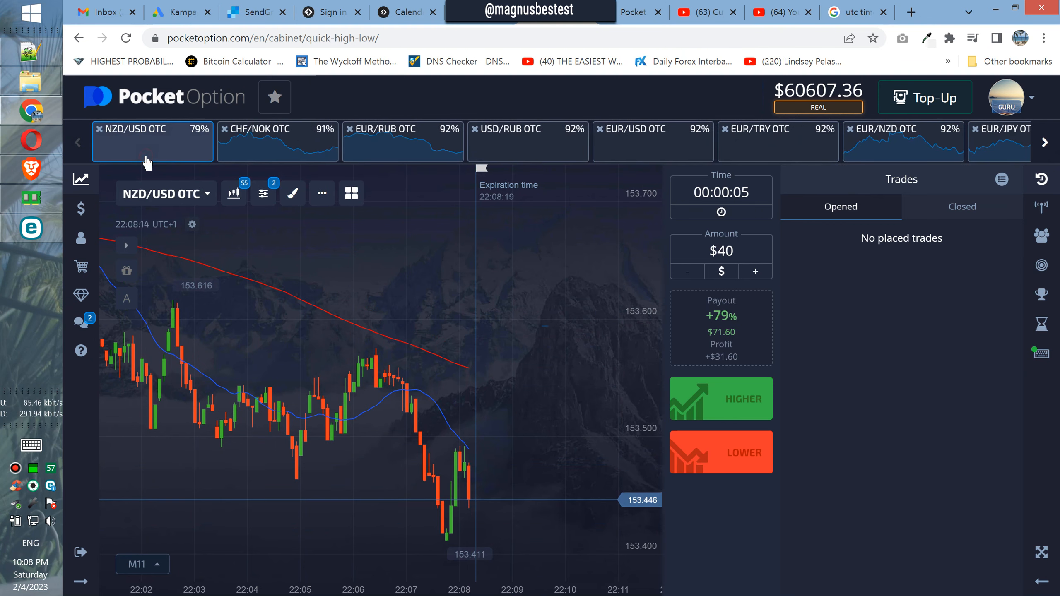
{"action": "left_click", "coordinate": [277, 141]}
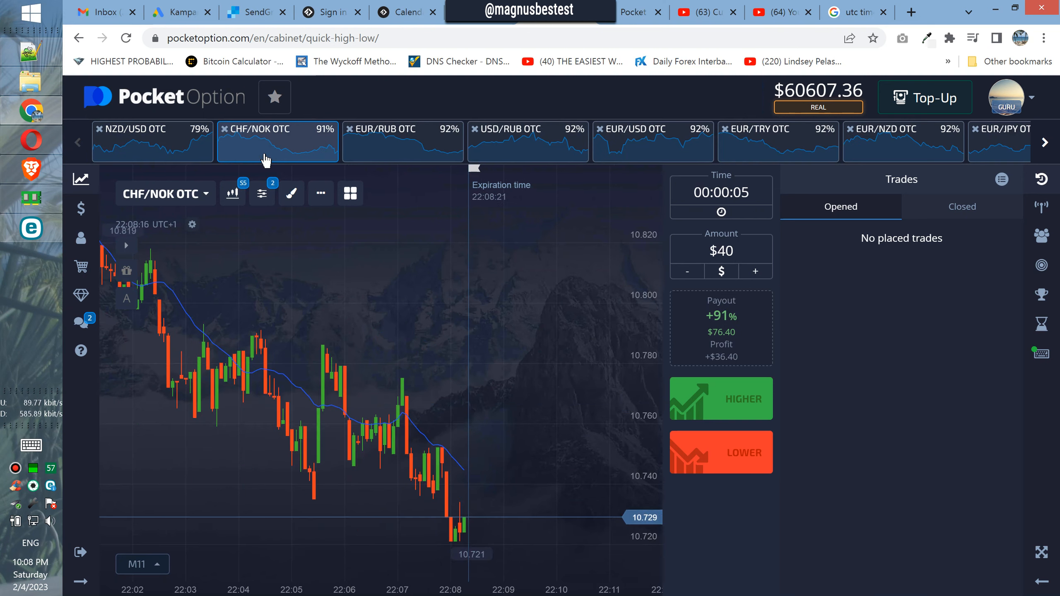
{"action": "left_click", "coordinate": [402, 140]}
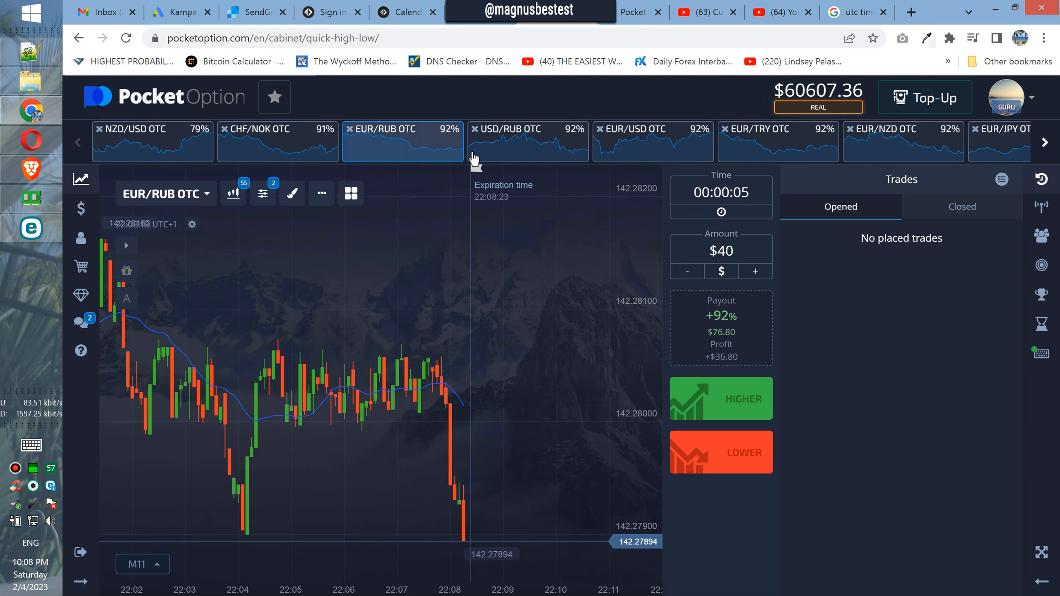
{"action": "left_click", "coordinate": [528, 141]}
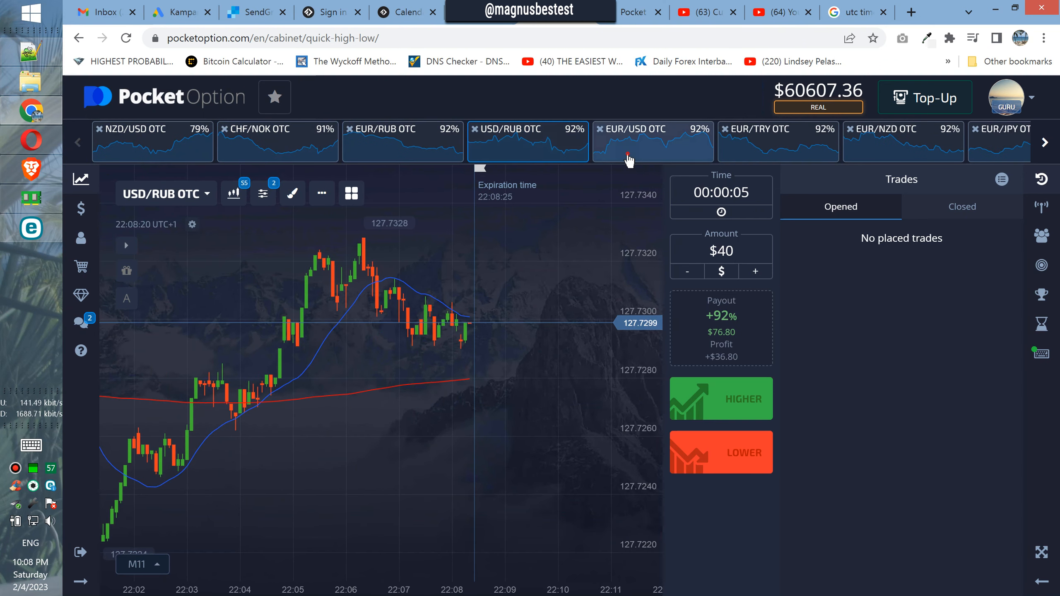
{"action": "left_click", "coordinate": [778, 139]}
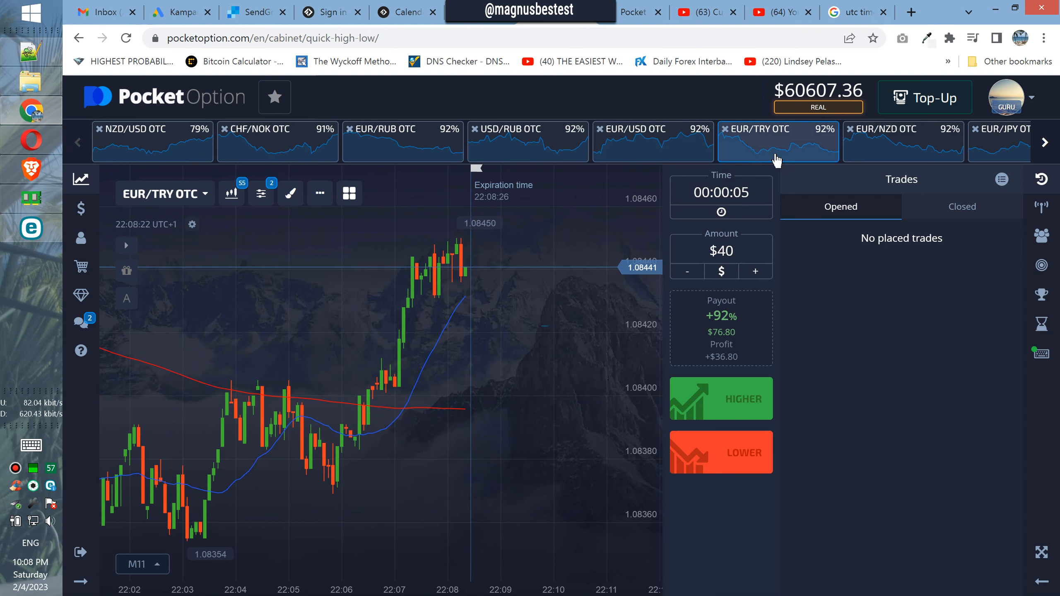
{"action": "left_click", "coordinate": [903, 141]}
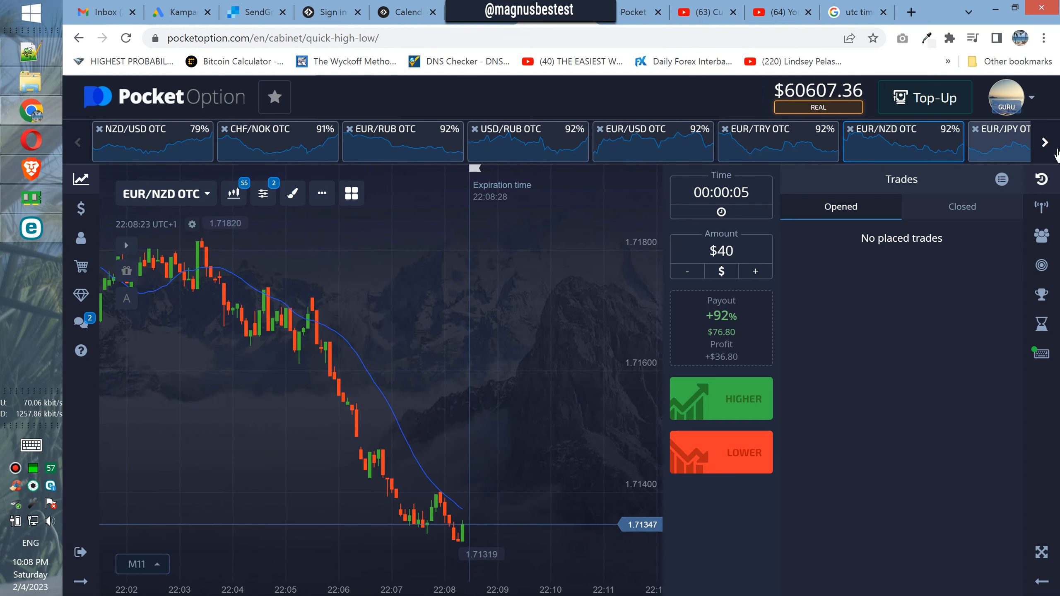
Step: Page forward and view CHF/JPY, CAD/JPY, CAD/CHF, AUD/USD, ending on AUD/CAD OTC
{"action": "left_click", "coordinate": [1044, 142]}
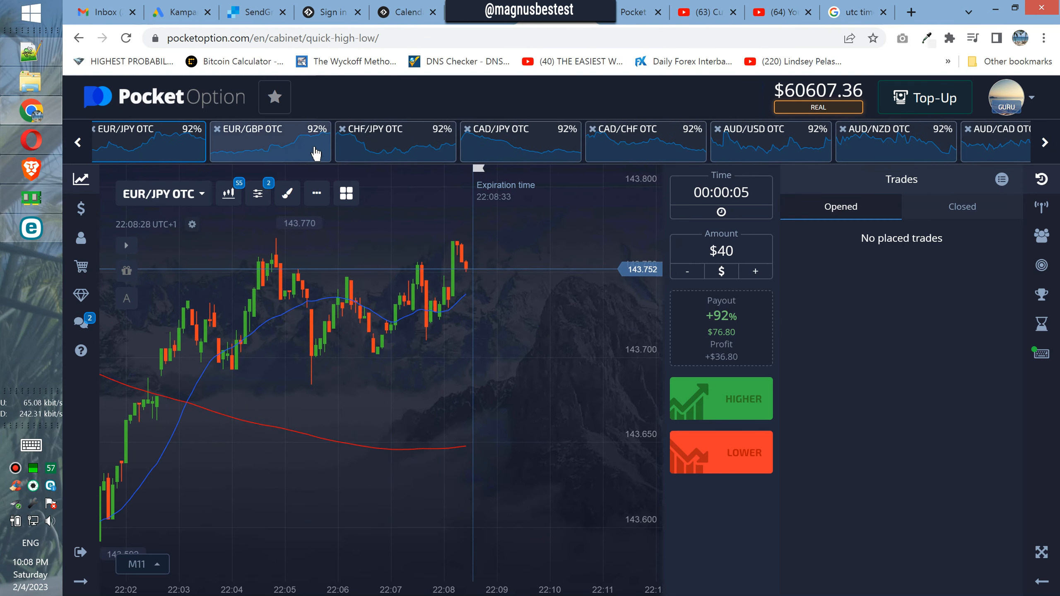
{"action": "left_click", "coordinate": [395, 142]}
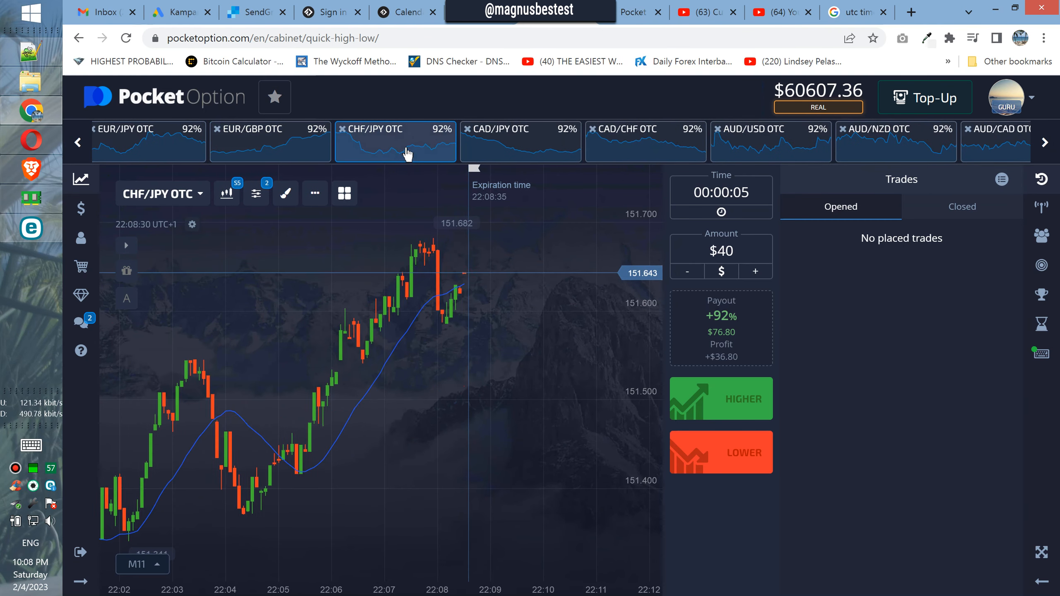
{"action": "left_click", "coordinate": [520, 140]}
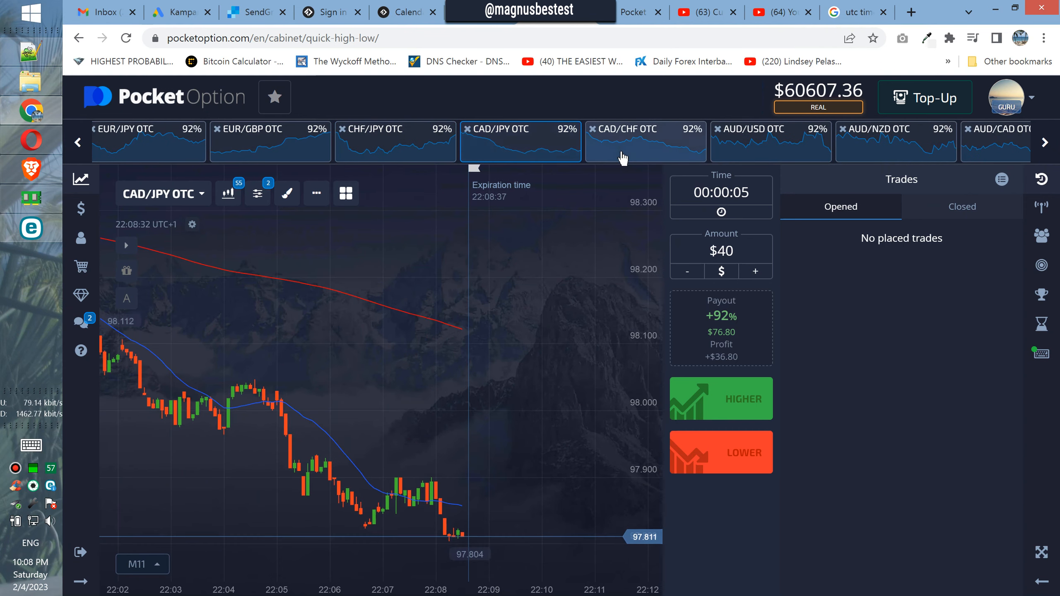
{"action": "left_click", "coordinate": [645, 141]}
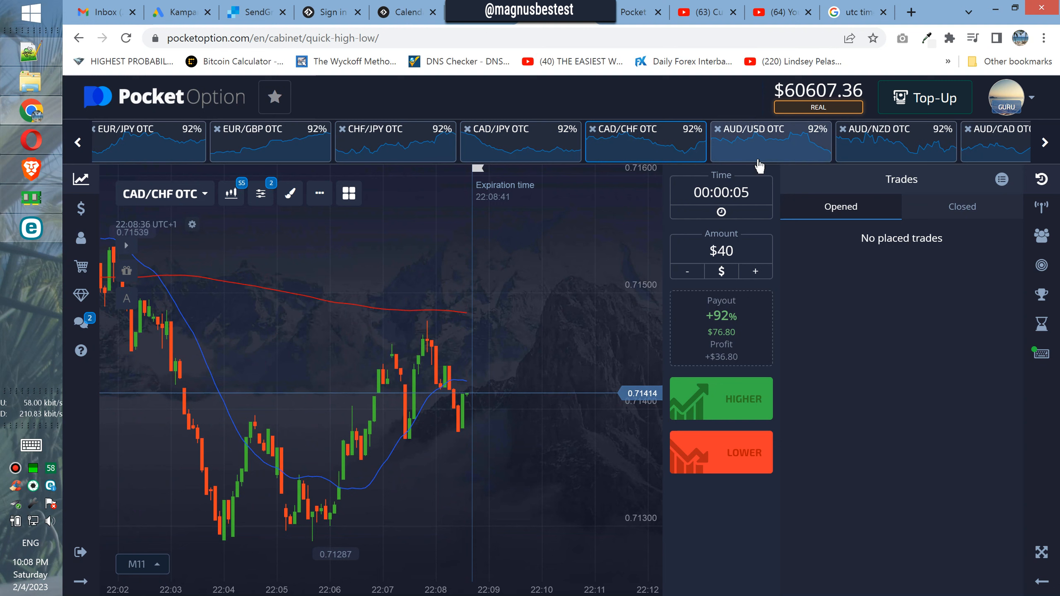
{"action": "left_click", "coordinate": [770, 139]}
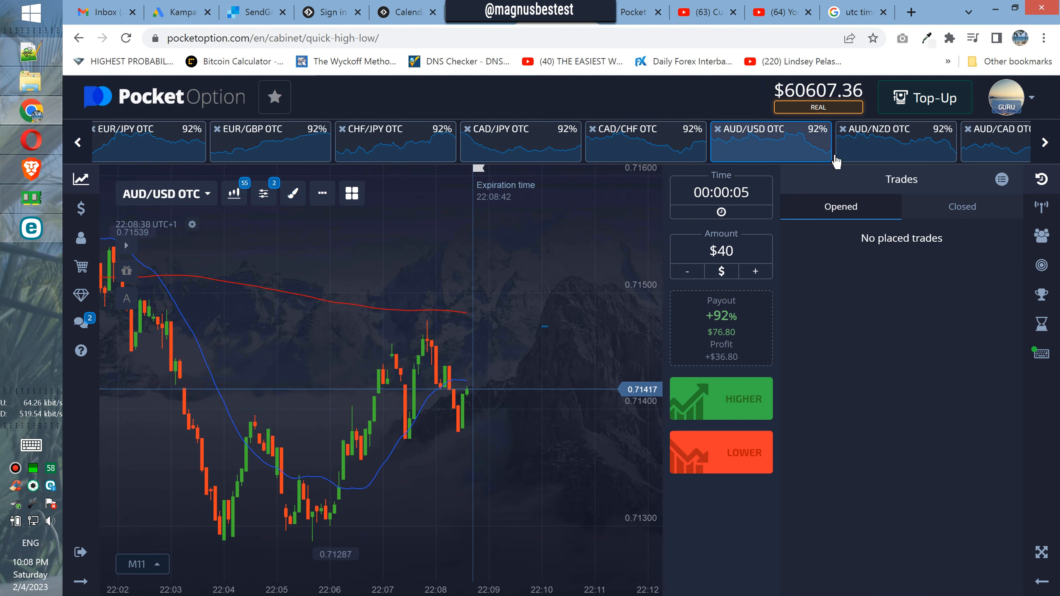
{"action": "left_click", "coordinate": [894, 141]}
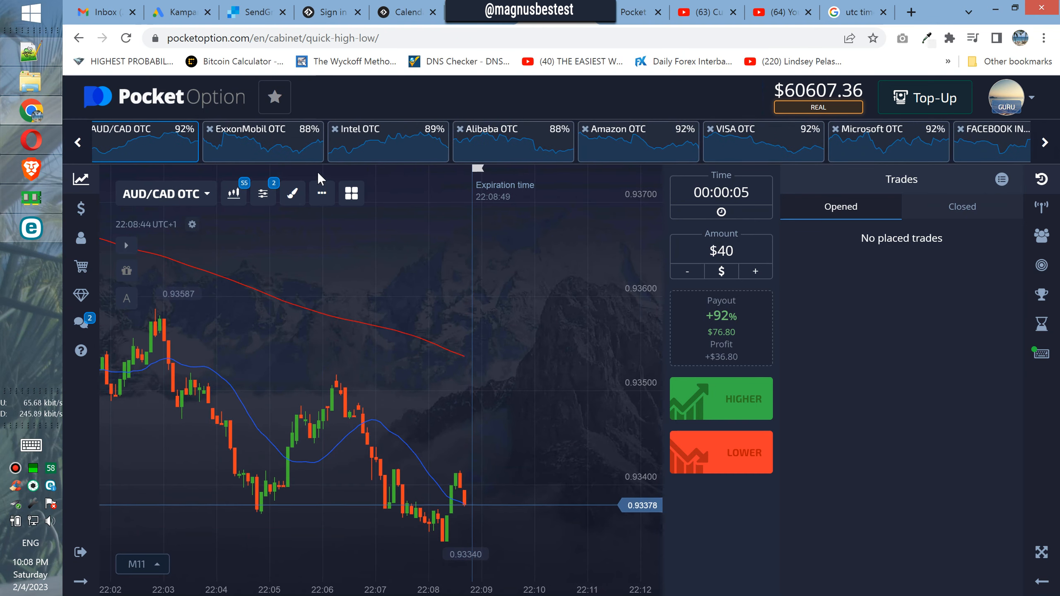
{"action": "mouse_move", "coordinate": [306, 162]}
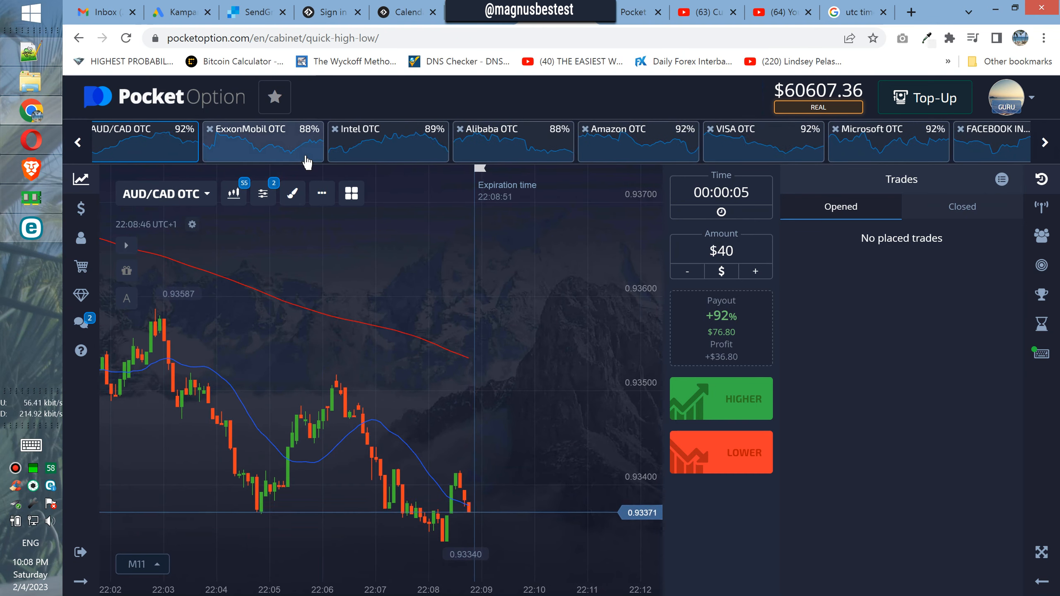
Step: Browse Intel, ExxonMobil, Alibaba, VISA, Microsoft, Facebook and Apple OTC, then page back to start
{"action": "left_click", "coordinate": [388, 141]}
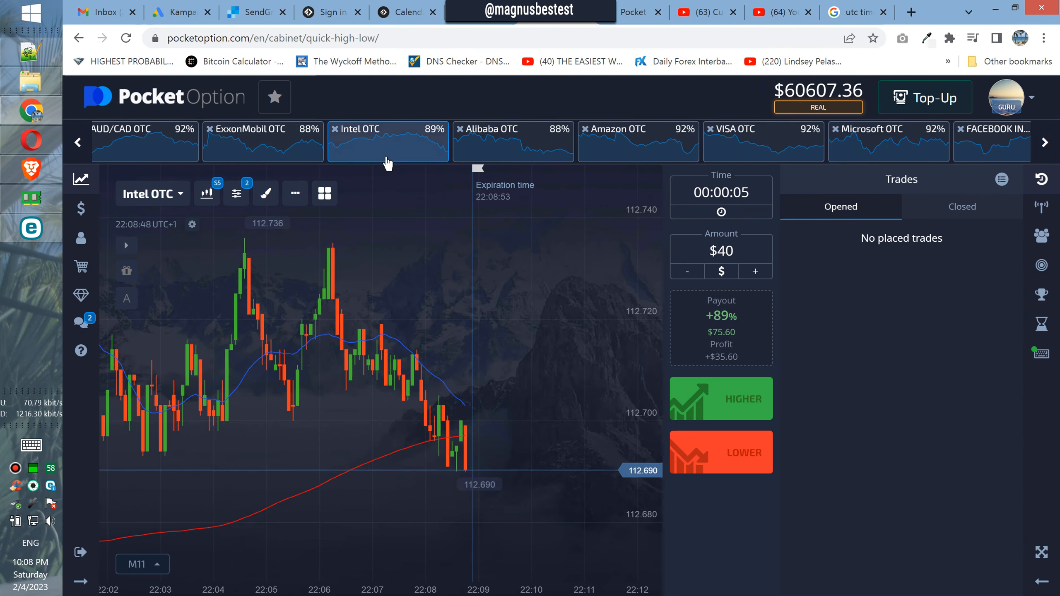
{"action": "left_click", "coordinate": [262, 141]}
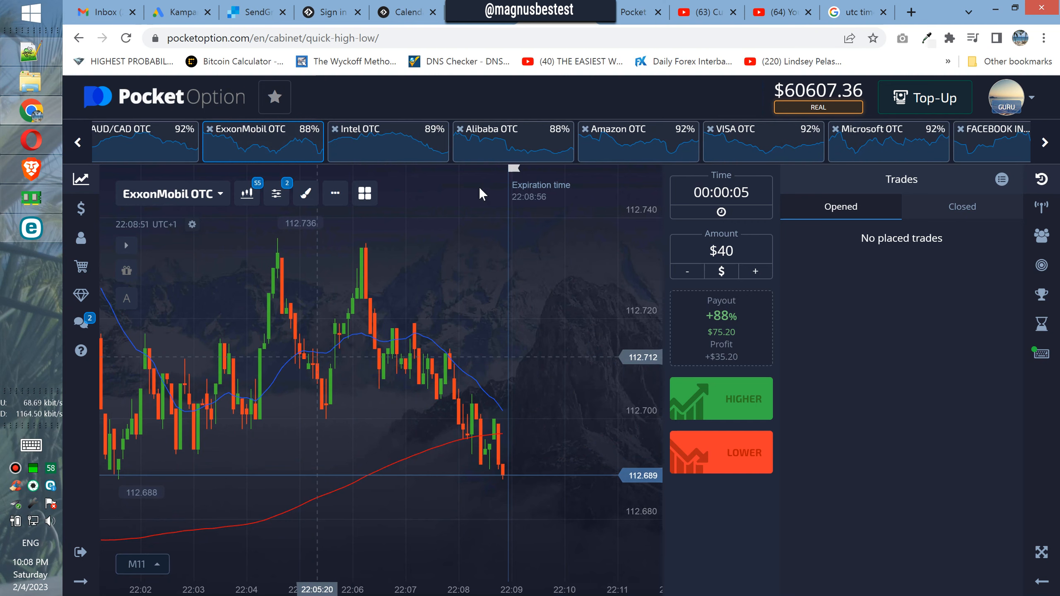
{"action": "left_click", "coordinate": [513, 140]}
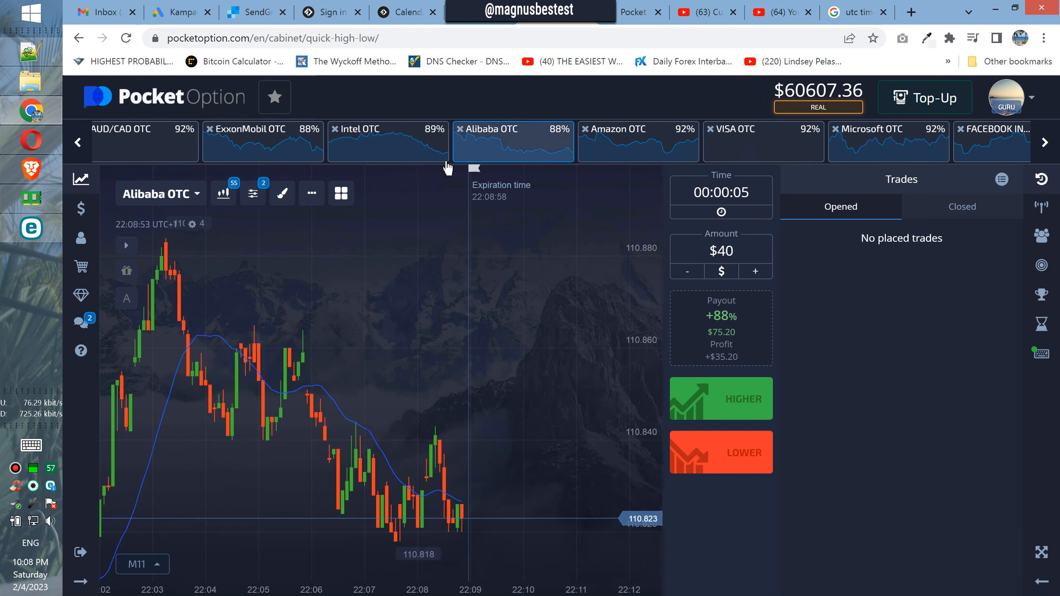
{"action": "left_click", "coordinate": [263, 141]}
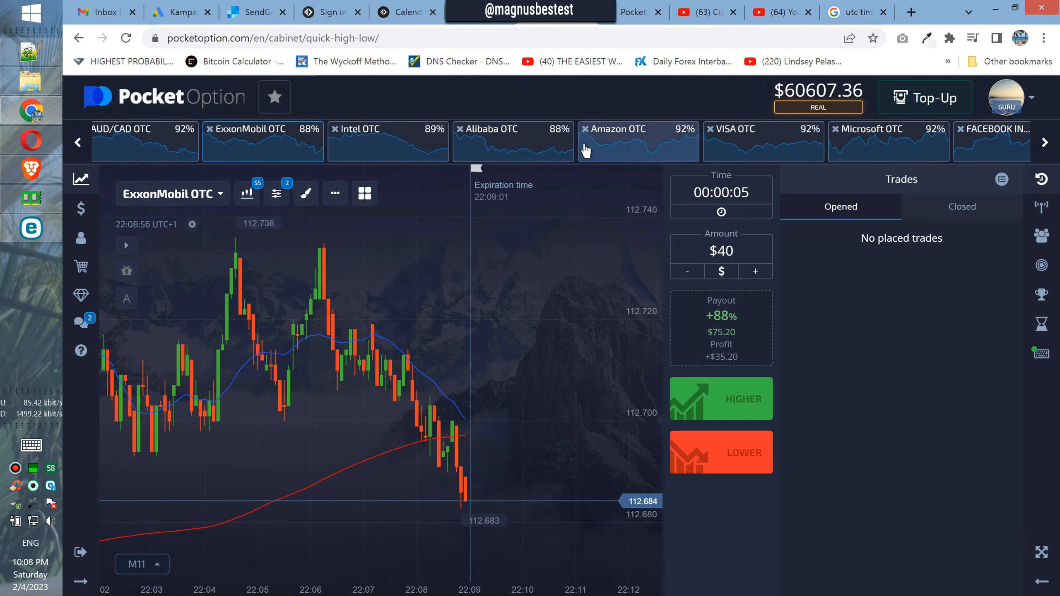
{"action": "left_click", "coordinate": [763, 140]}
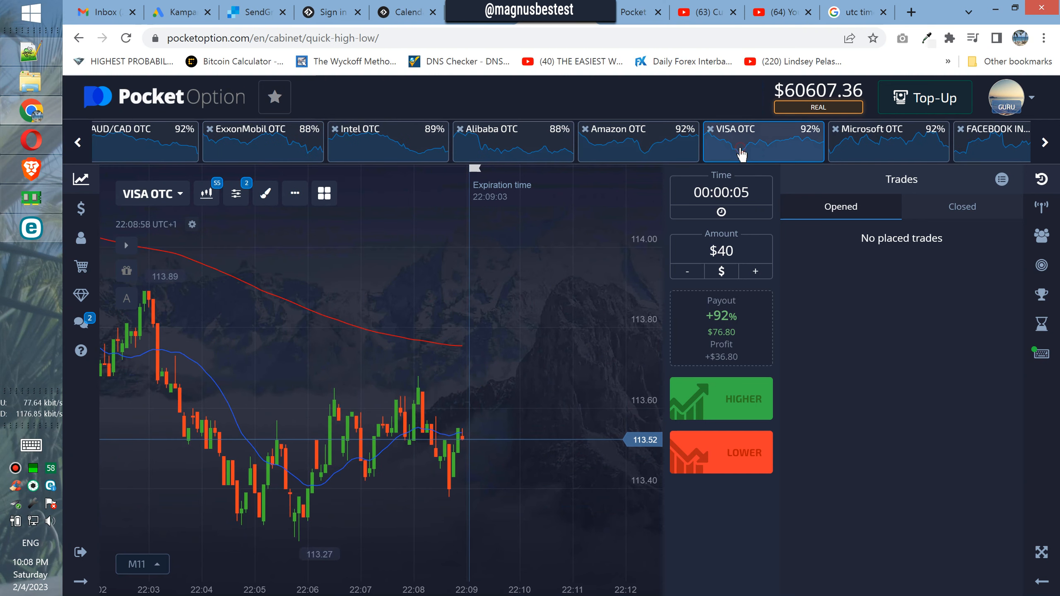
{"action": "left_click", "coordinate": [870, 141]}
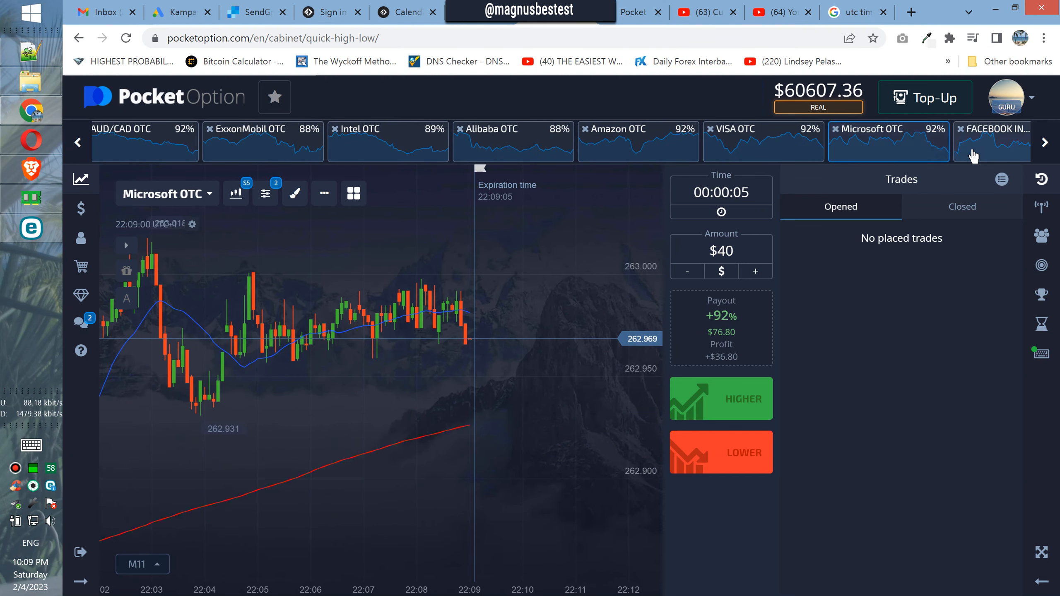
{"action": "left_click", "coordinate": [991, 142]}
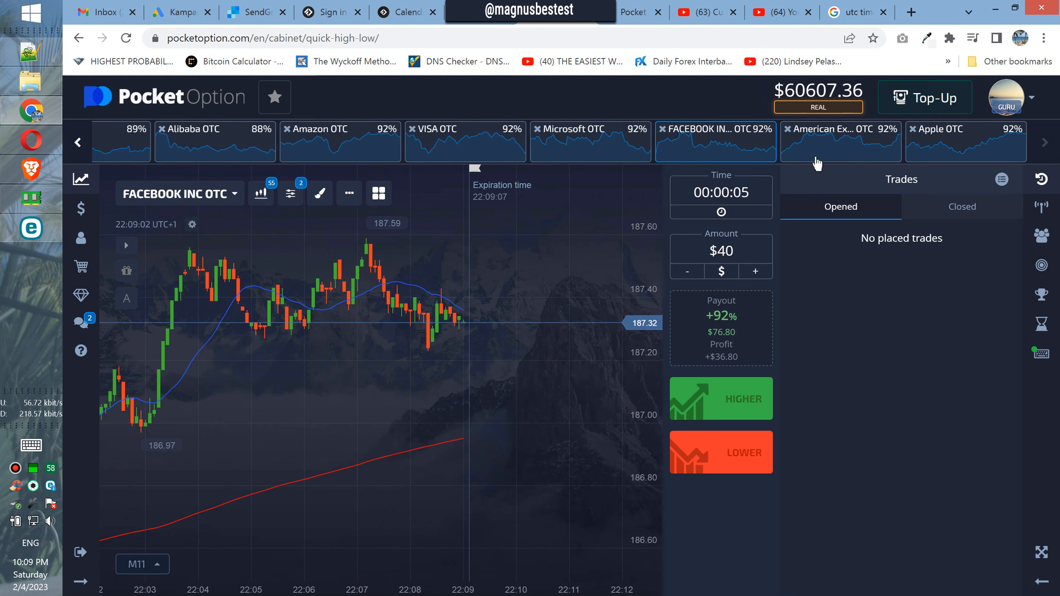
{"action": "left_click", "coordinate": [966, 128]}
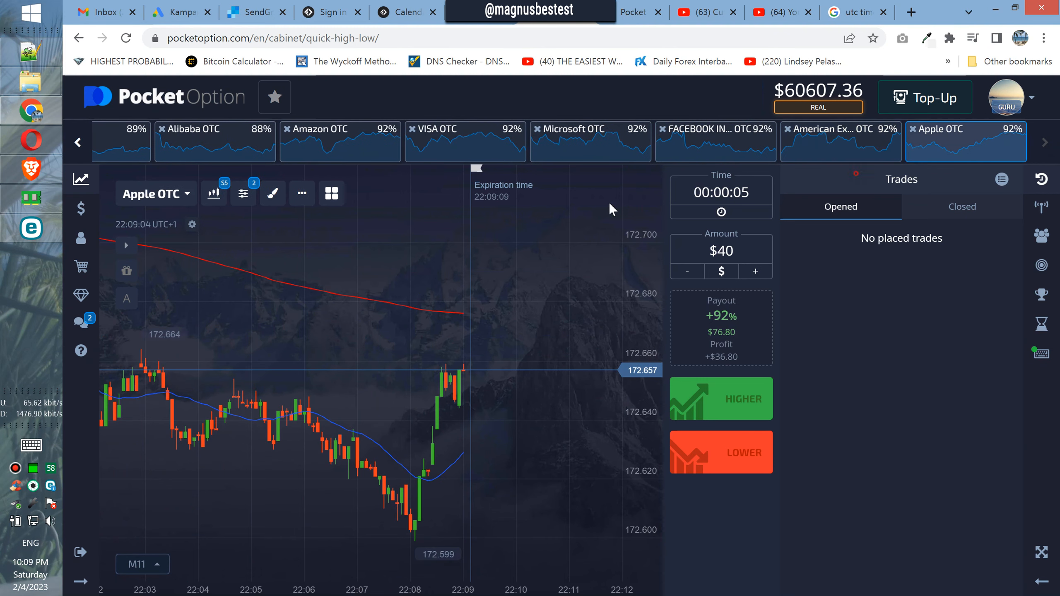
{"action": "left_click", "coordinate": [78, 142]}
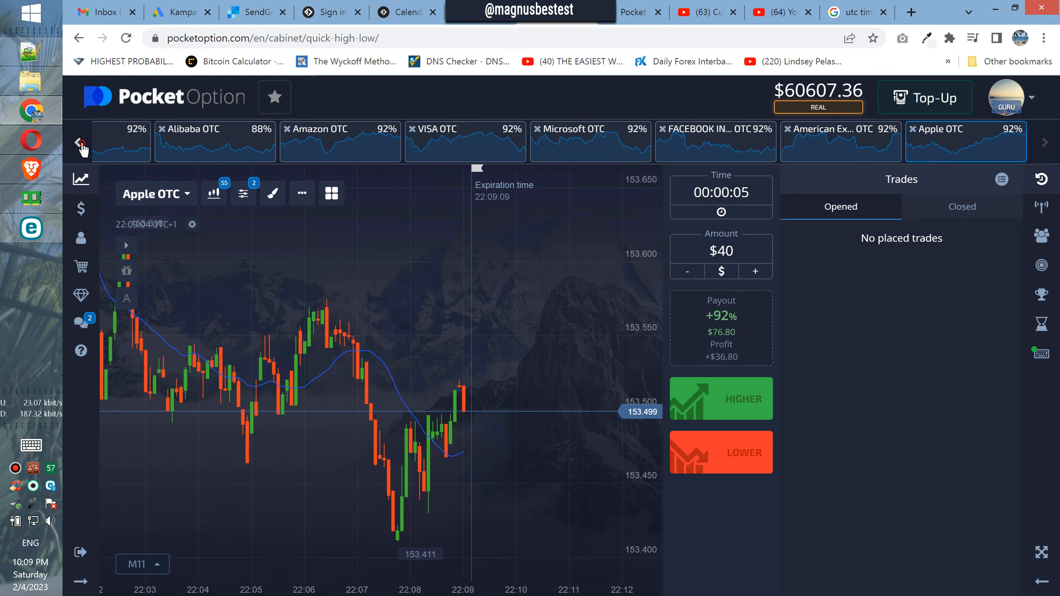
{"action": "left_click", "coordinate": [78, 142]}
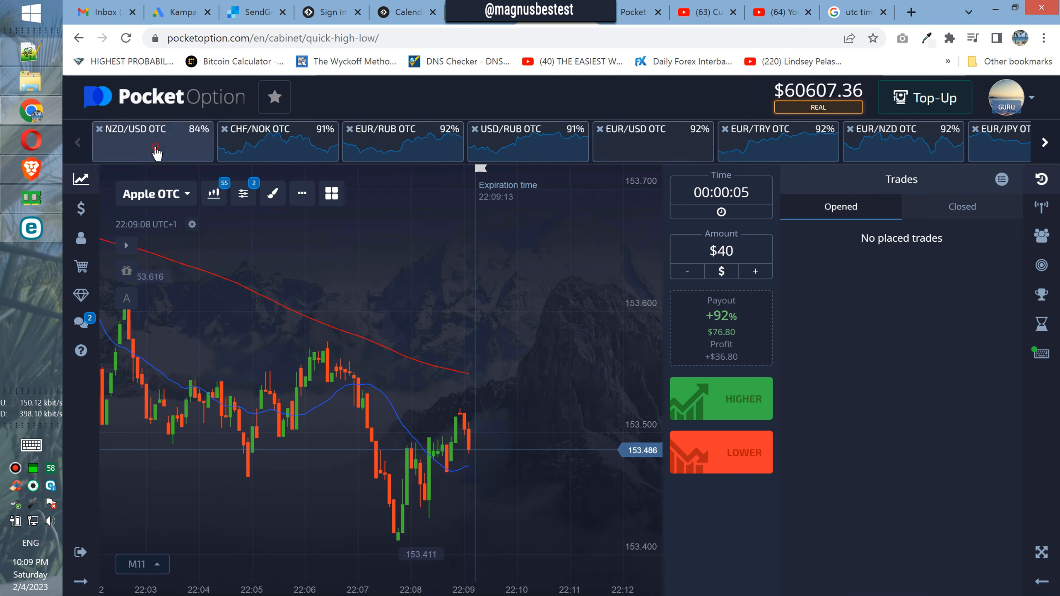
Step: Switch to NZD/USD OTC and place a $40 five-second lower trade
{"action": "left_click", "coordinate": [152, 139]}
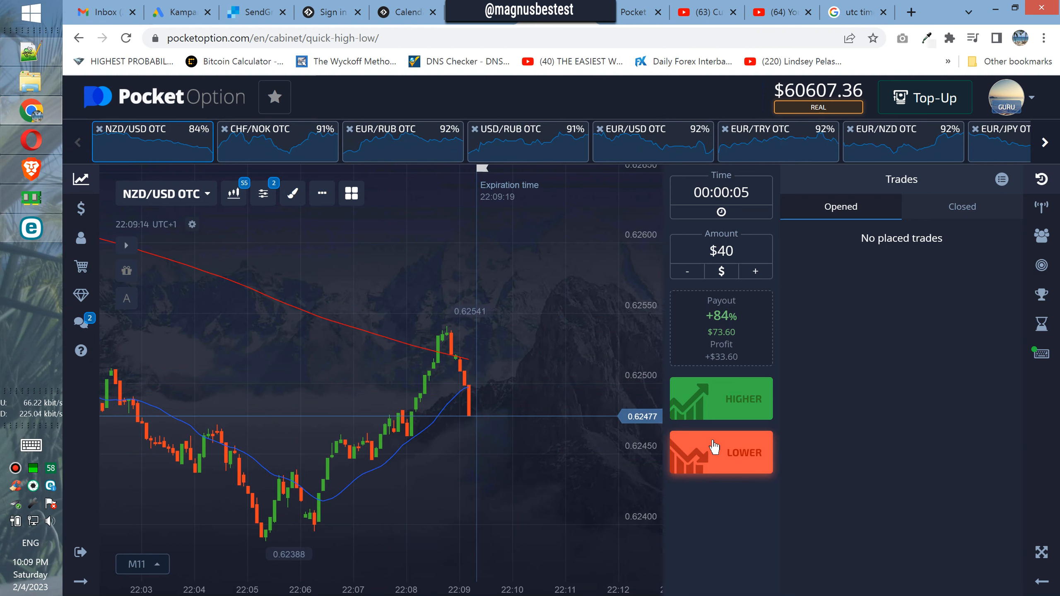
{"action": "left_click", "coordinate": [720, 452]}
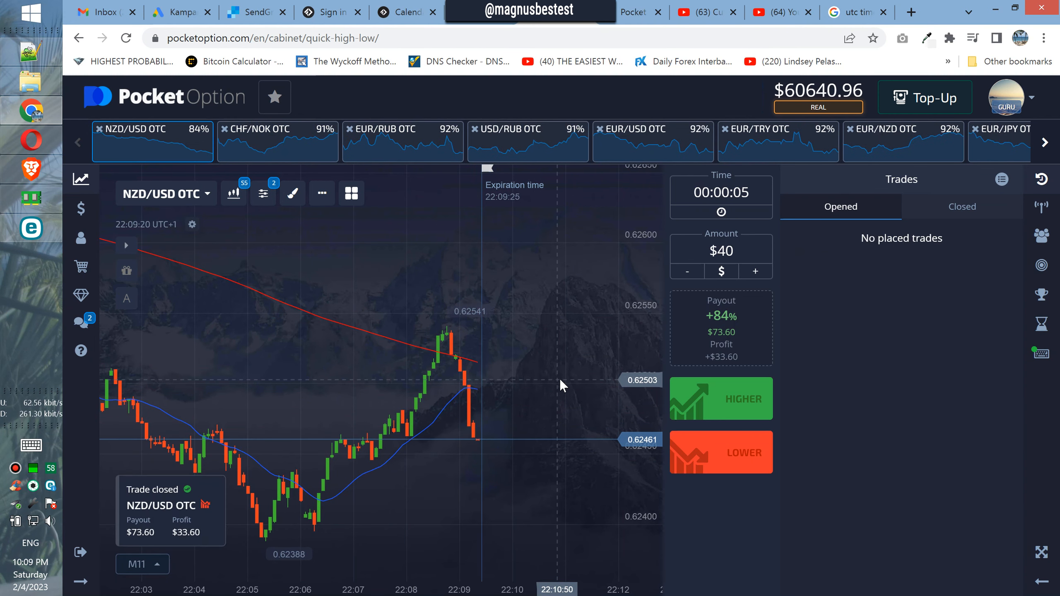
Step: Raise the stake to $80 and view CHF/NOK, NZD/USD, EUR/RUB and USD/RUB OTC
{"action": "left_click", "coordinate": [754, 271]}
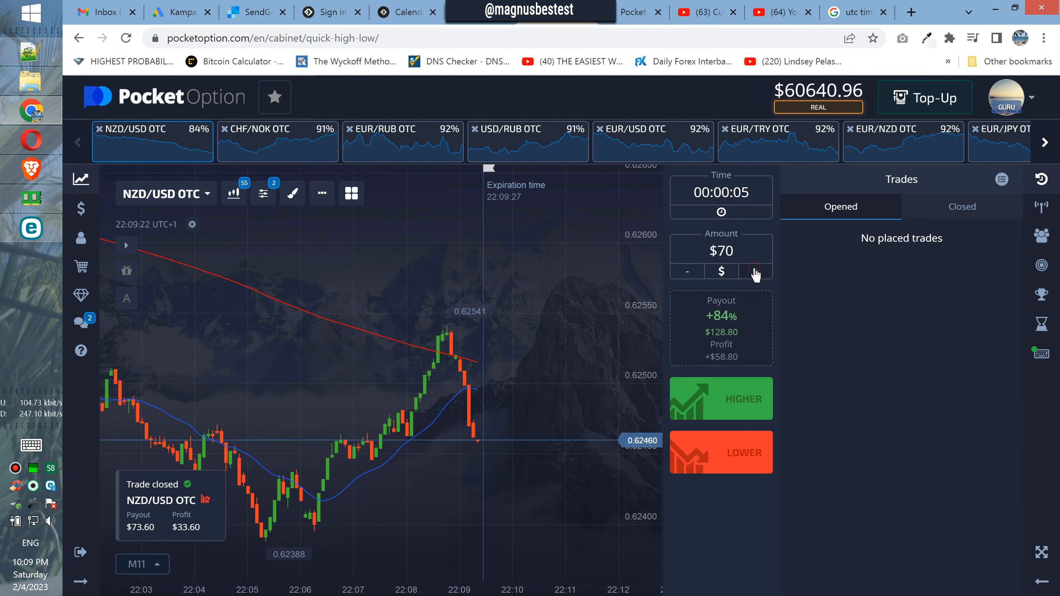
{"action": "left_click", "coordinate": [756, 271]}
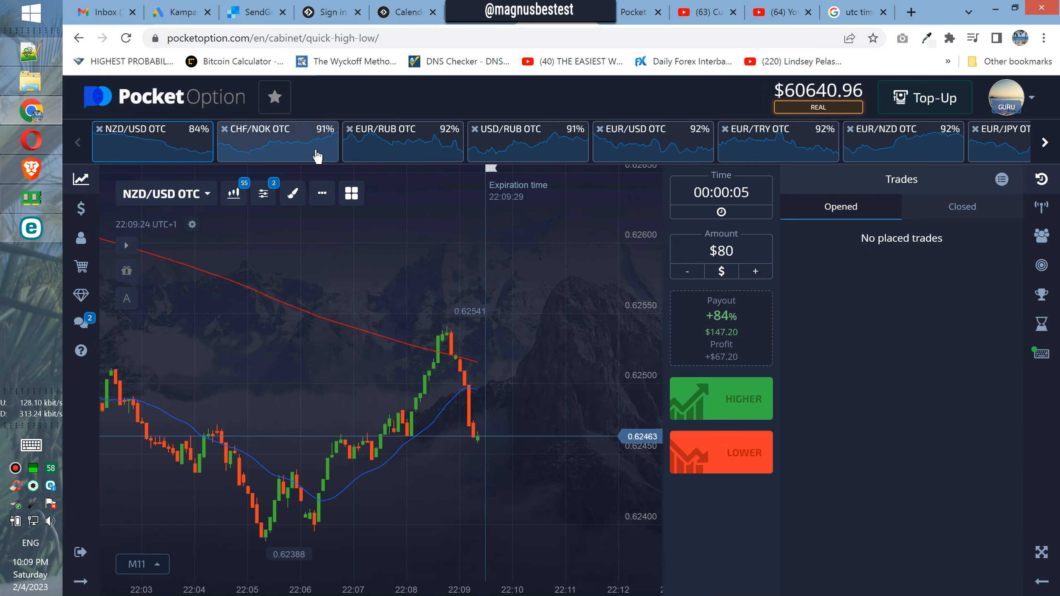
{"action": "left_click", "coordinate": [277, 139]}
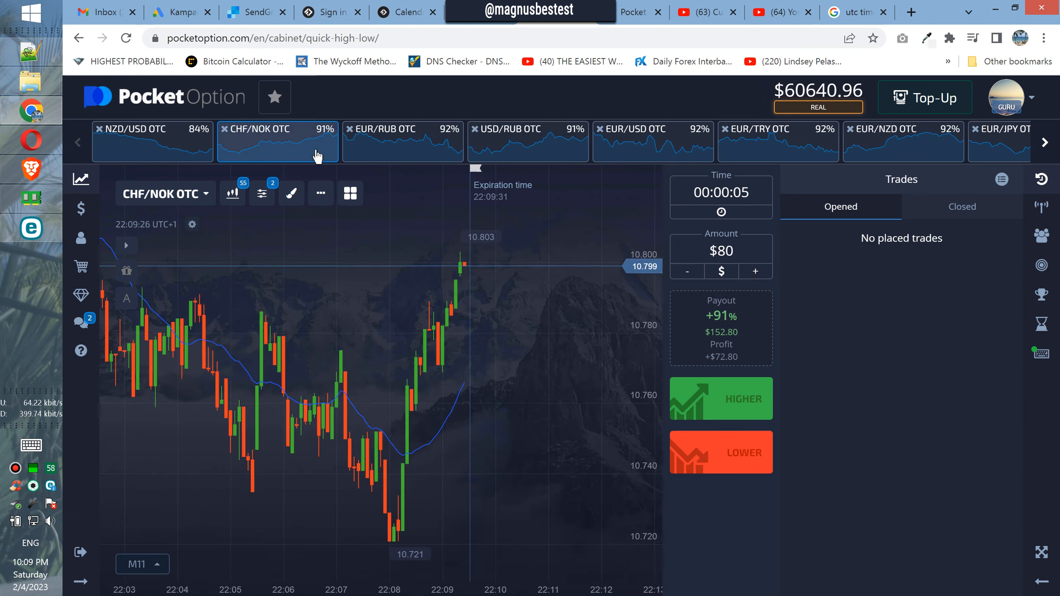
{"action": "left_click", "coordinate": [152, 141]}
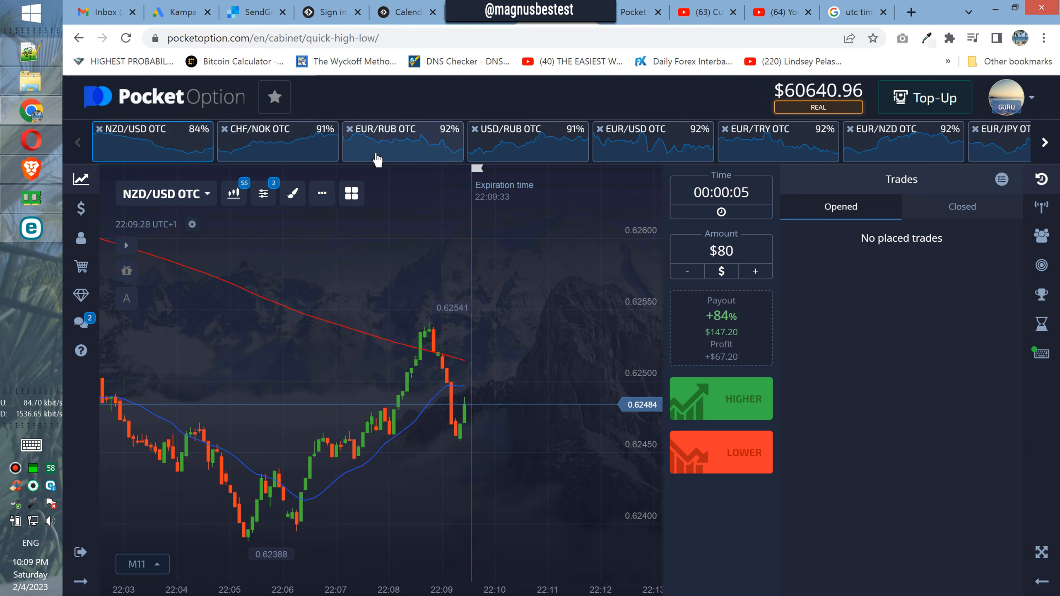
{"action": "left_click", "coordinate": [402, 141]}
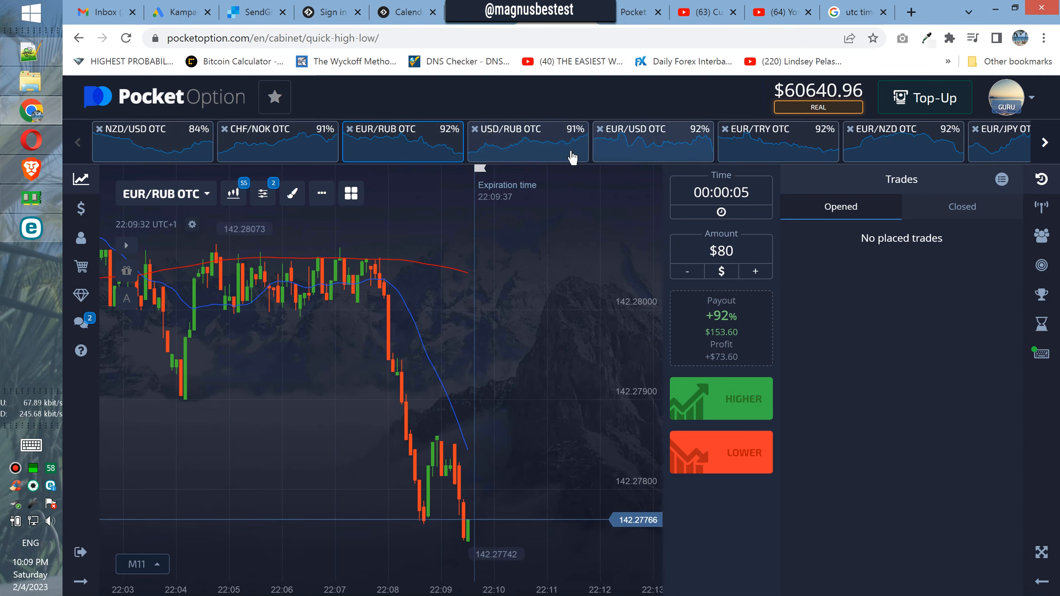
{"action": "left_click", "coordinate": [528, 141]}
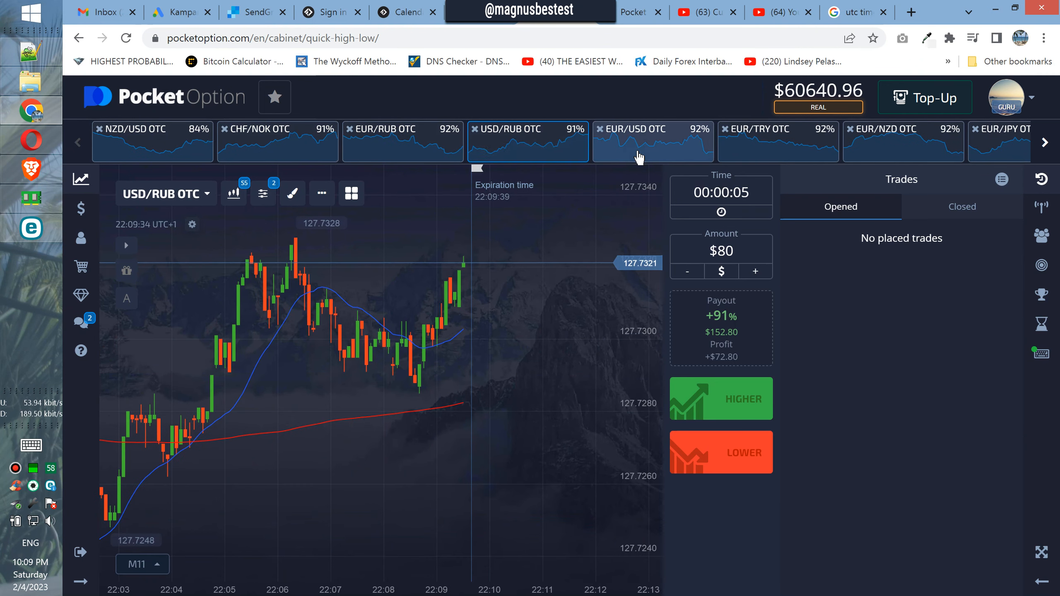
Step: View EUR/USD, EUR/TRY, EUR/JPY, EUR/GBP, CHF/JPY, CAD/JPY, AUD/USD and AUD/CAD OTC charts
{"action": "left_click", "coordinate": [651, 140]}
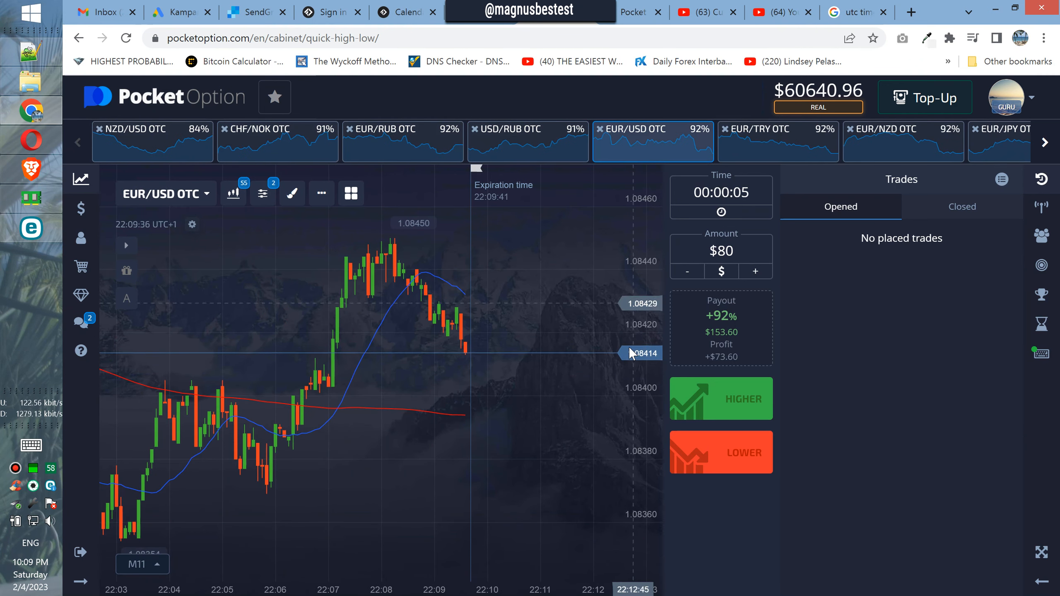
{"action": "left_click", "coordinate": [777, 138]}
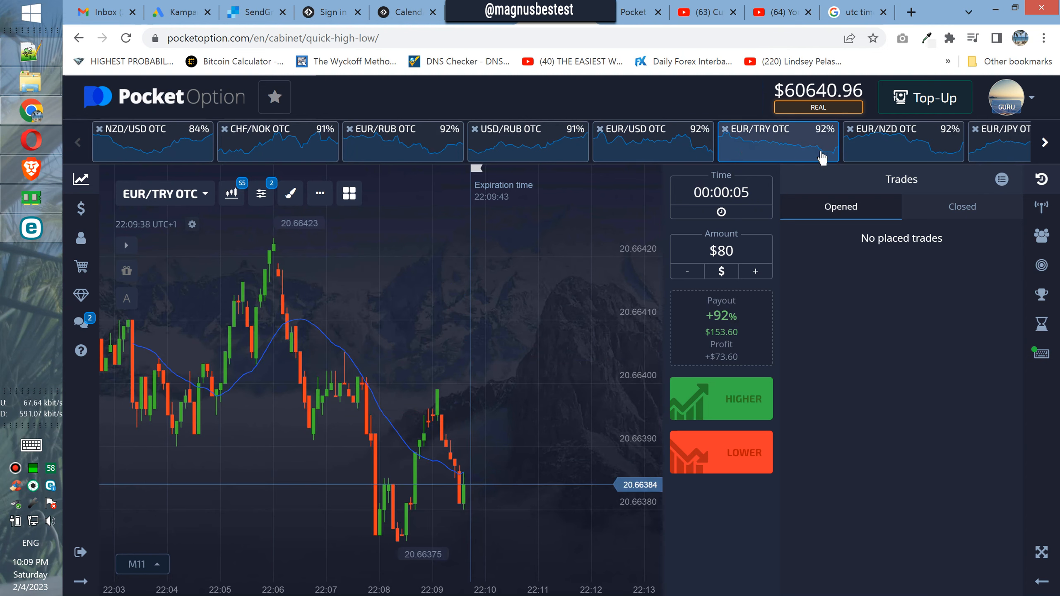
{"action": "left_click", "coordinate": [999, 129]}
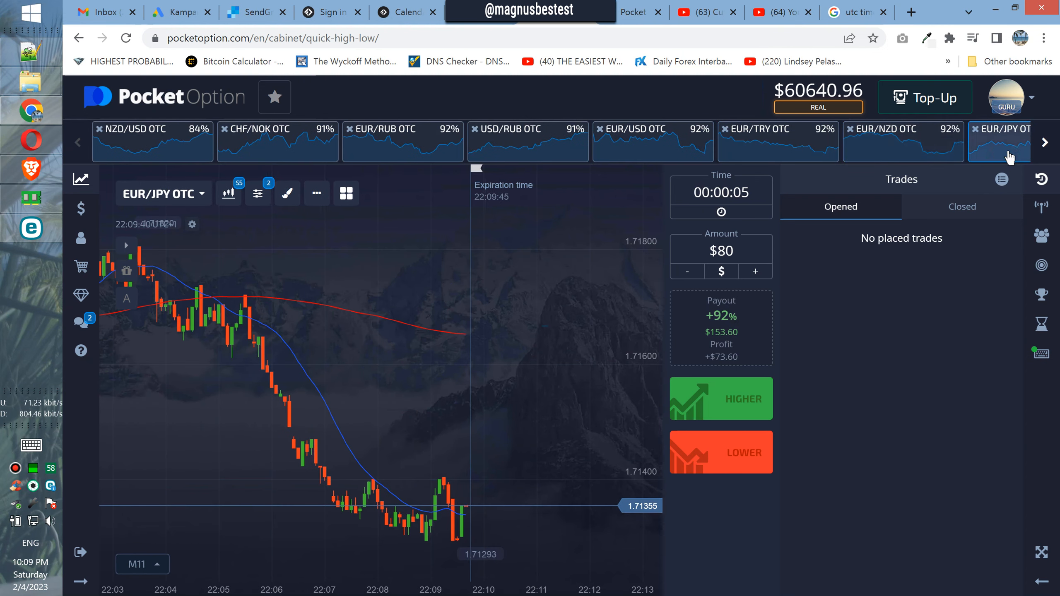
{"action": "left_click", "coordinate": [1045, 142]}
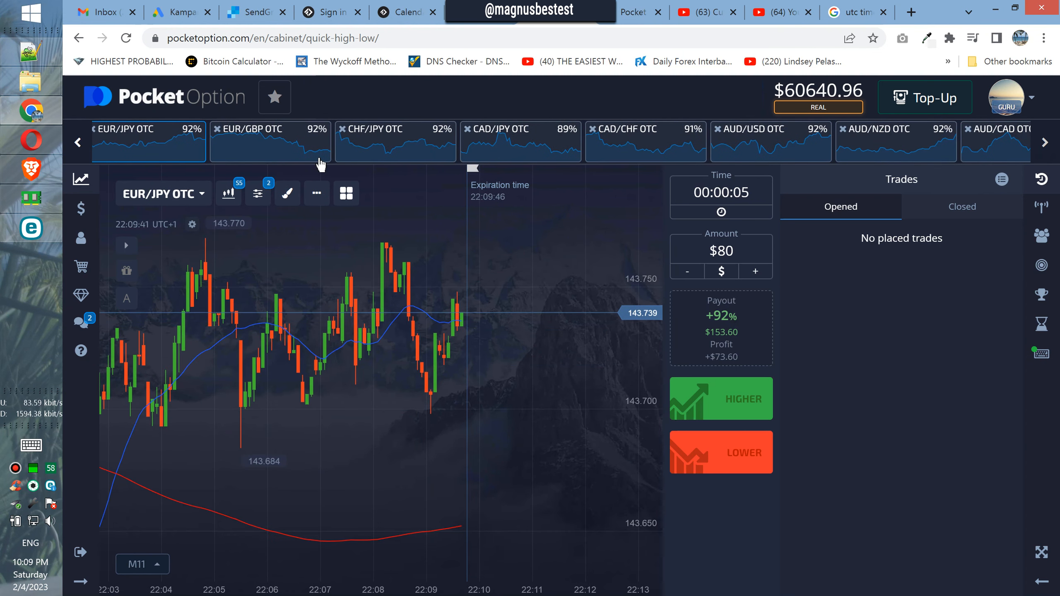
{"action": "left_click", "coordinate": [270, 140]}
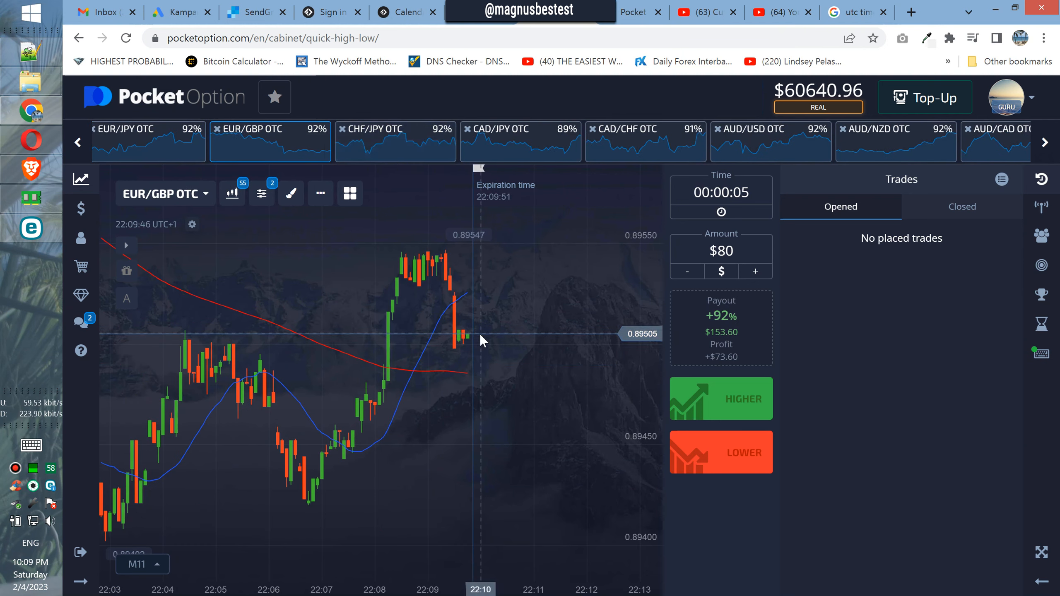
{"action": "left_click", "coordinate": [395, 132]}
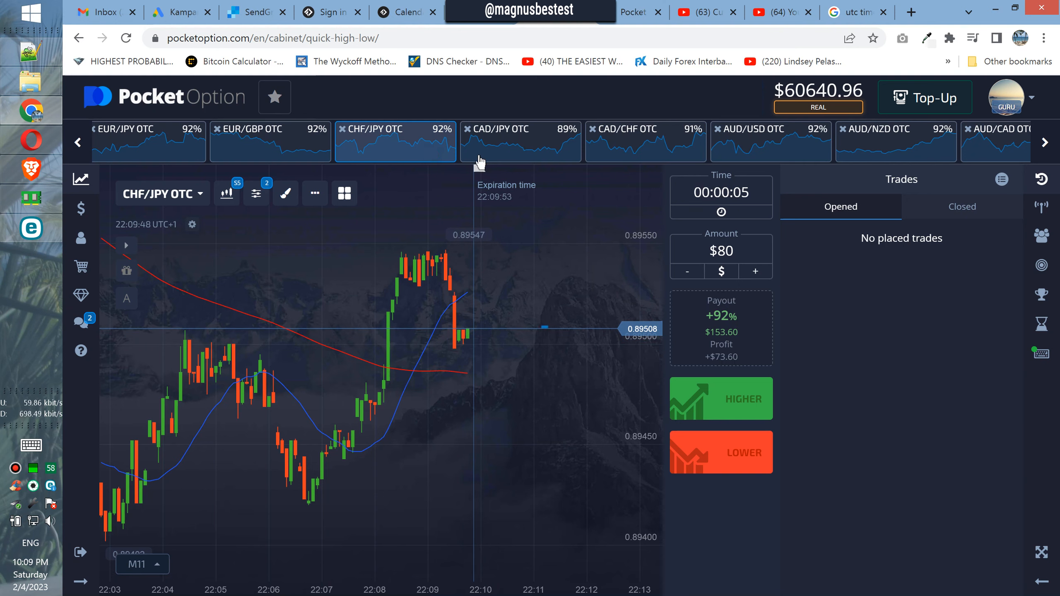
{"action": "left_click", "coordinate": [521, 142]}
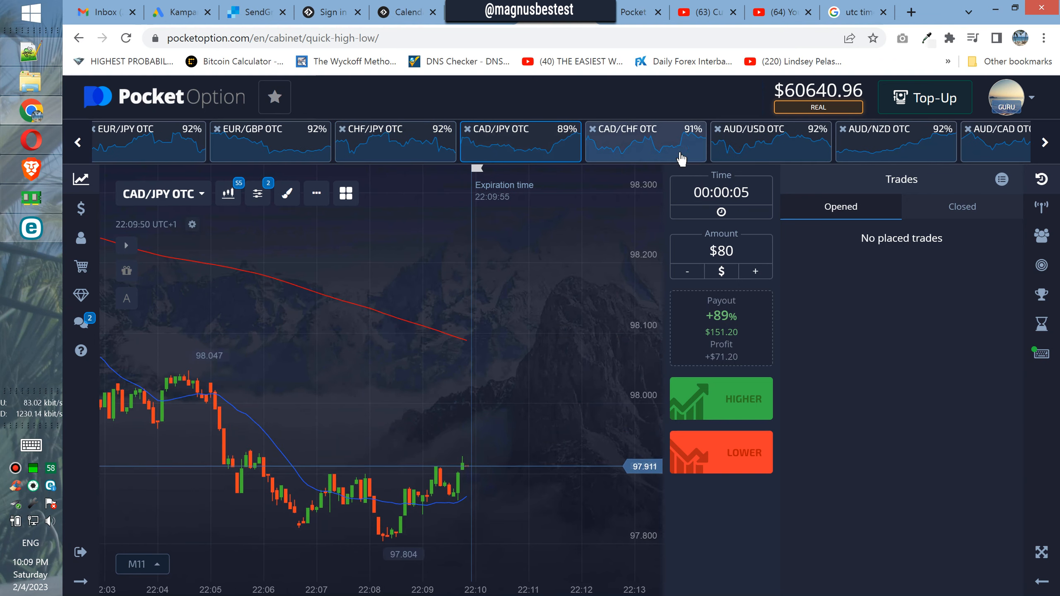
{"action": "left_click", "coordinate": [751, 135]}
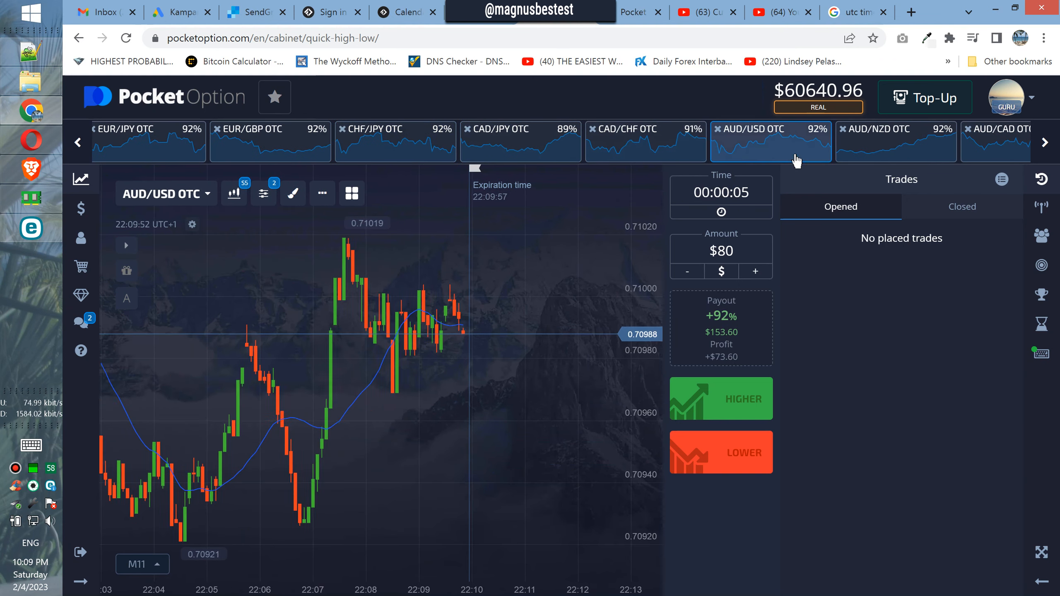
{"action": "left_click", "coordinate": [994, 142]}
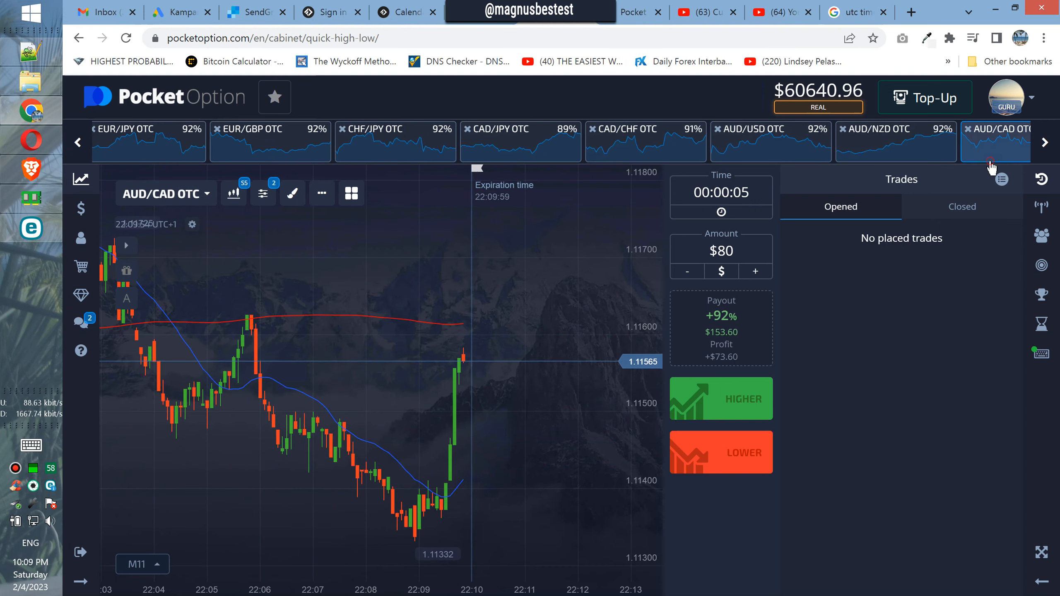
Step: Browse ExxonMobil, Intel, Alibaba, VISA, Microsoft, Facebook, ending on American Express OTC
{"action": "left_click", "coordinate": [1044, 141]}
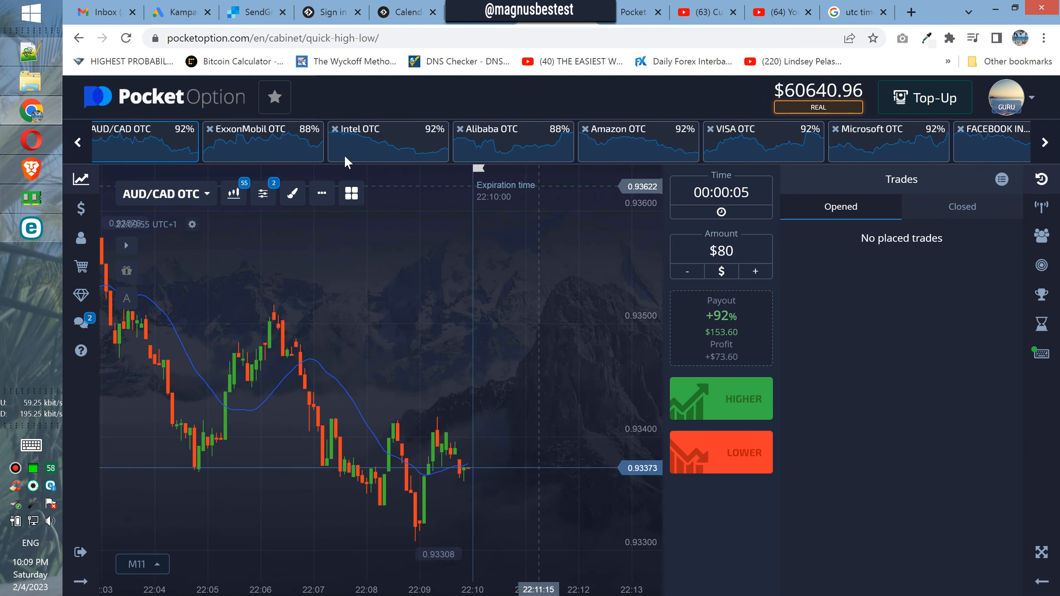
{"action": "left_click", "coordinate": [262, 132]}
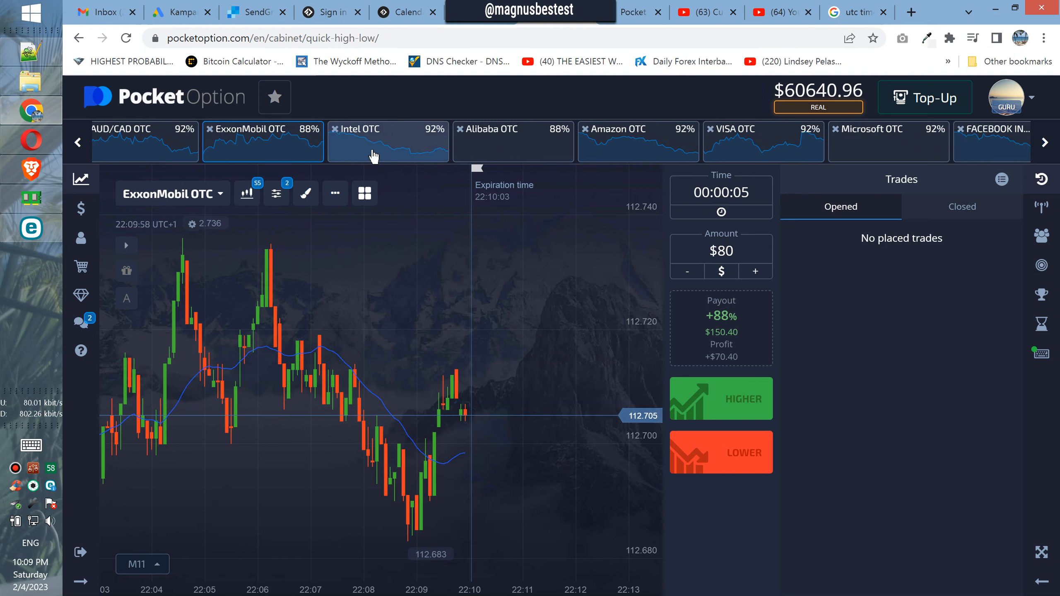
{"action": "left_click", "coordinate": [388, 142]}
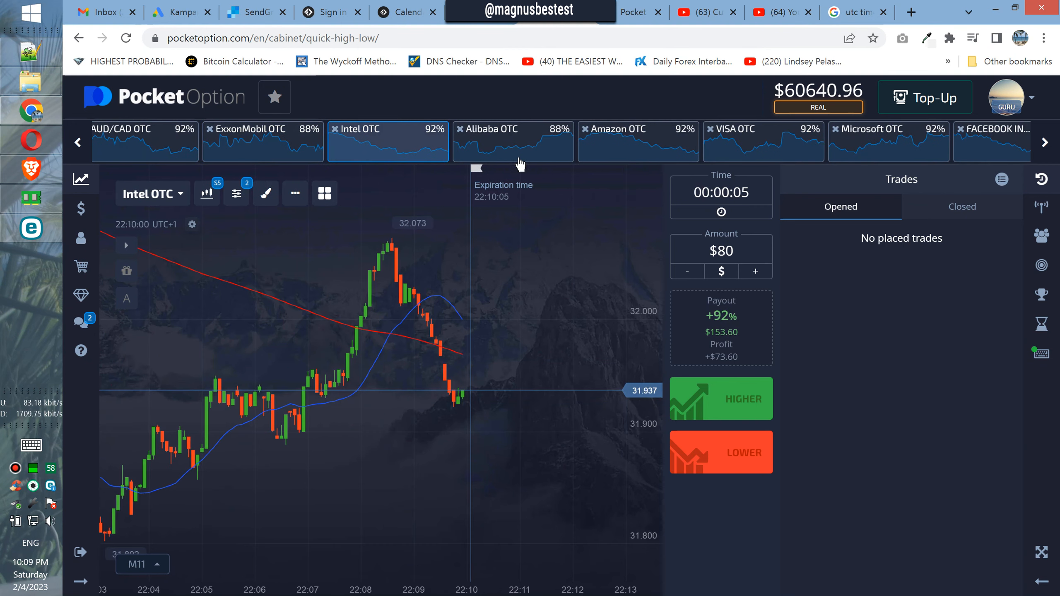
{"action": "left_click", "coordinate": [512, 142]}
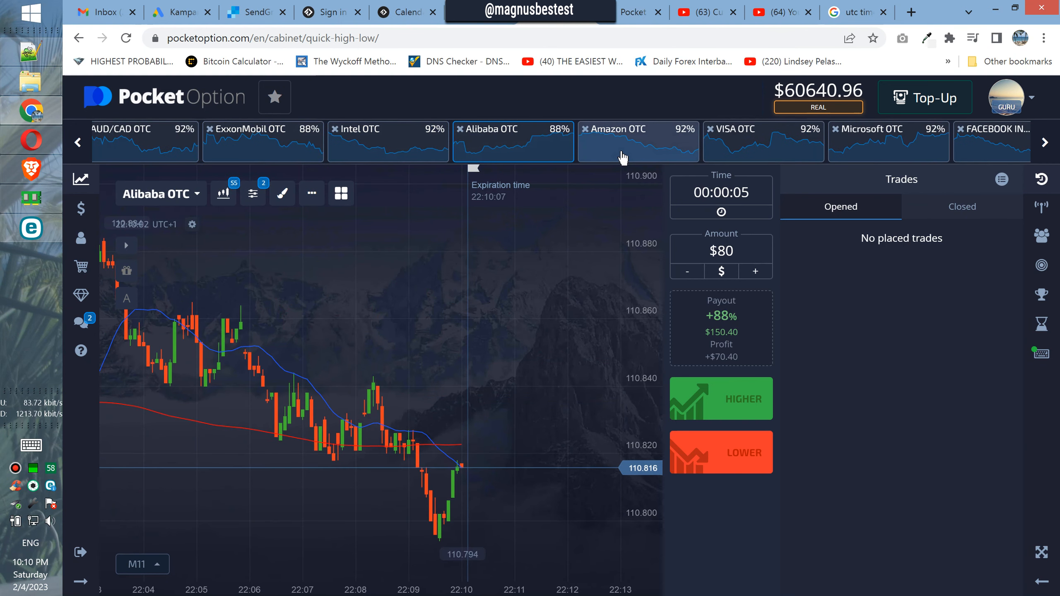
{"action": "left_click", "coordinate": [763, 142]}
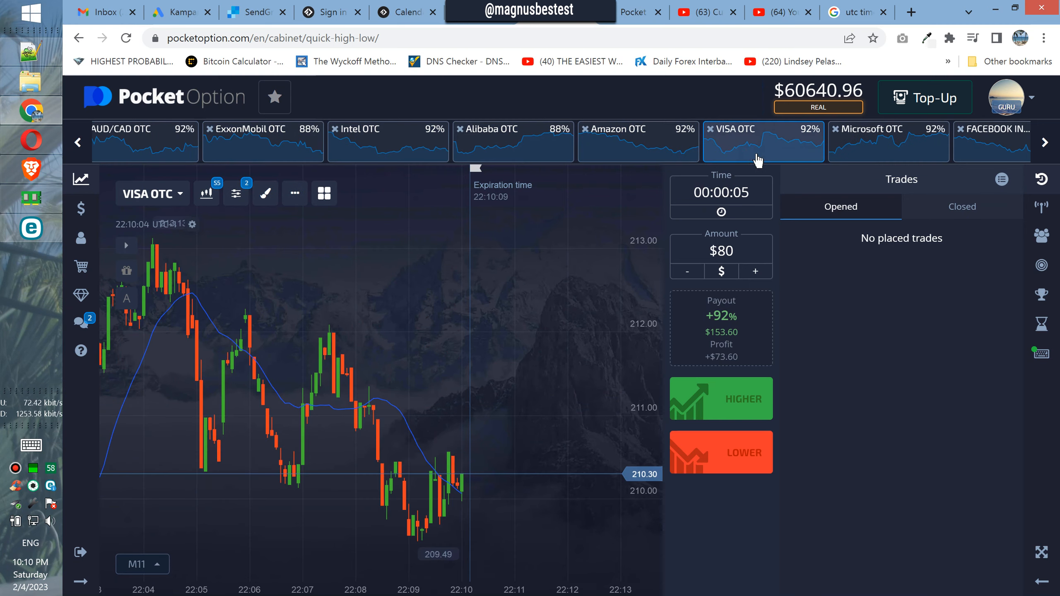
{"action": "left_click", "coordinate": [869, 139]}
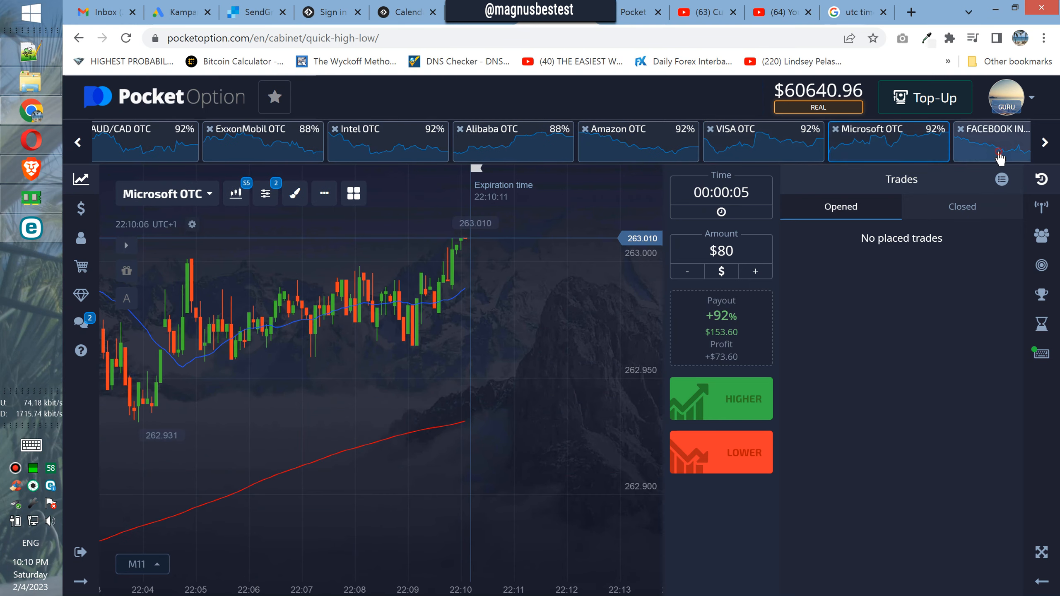
{"action": "left_click", "coordinate": [991, 142]}
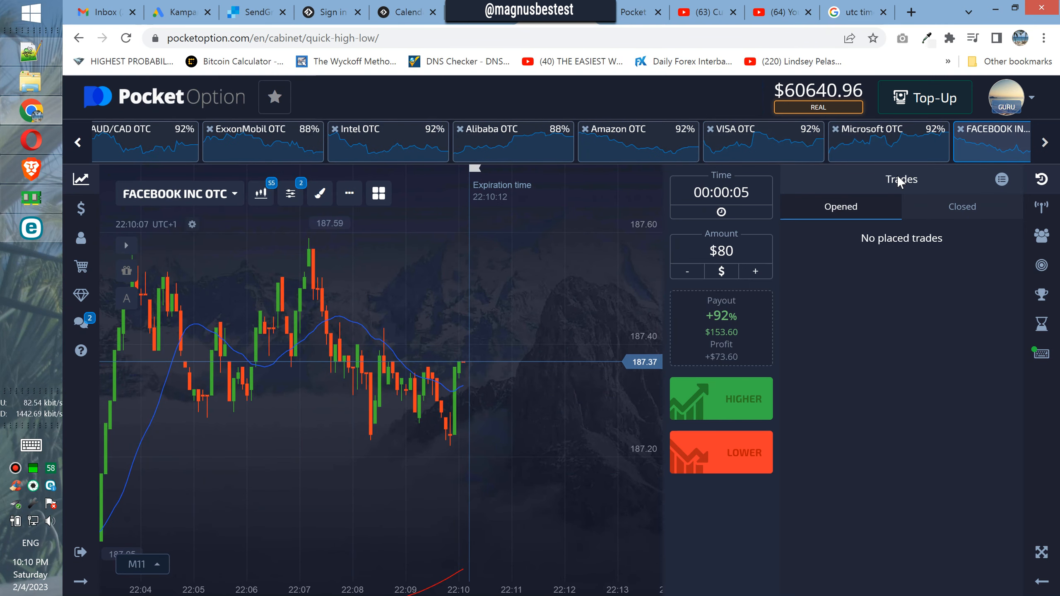
{"action": "left_click", "coordinate": [840, 140]}
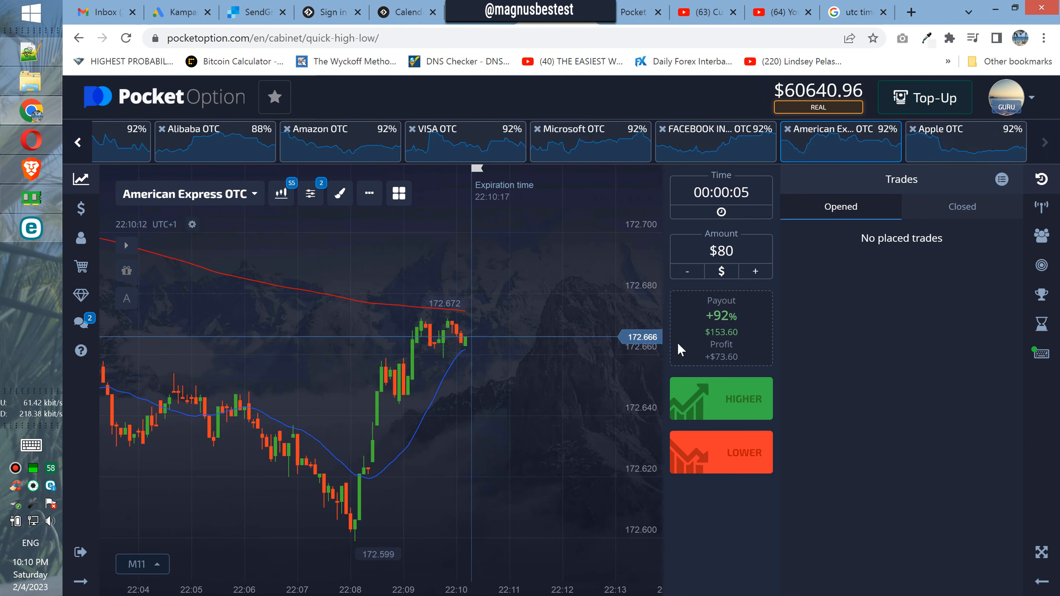
{"action": "mouse_move", "coordinate": [779, 335]}
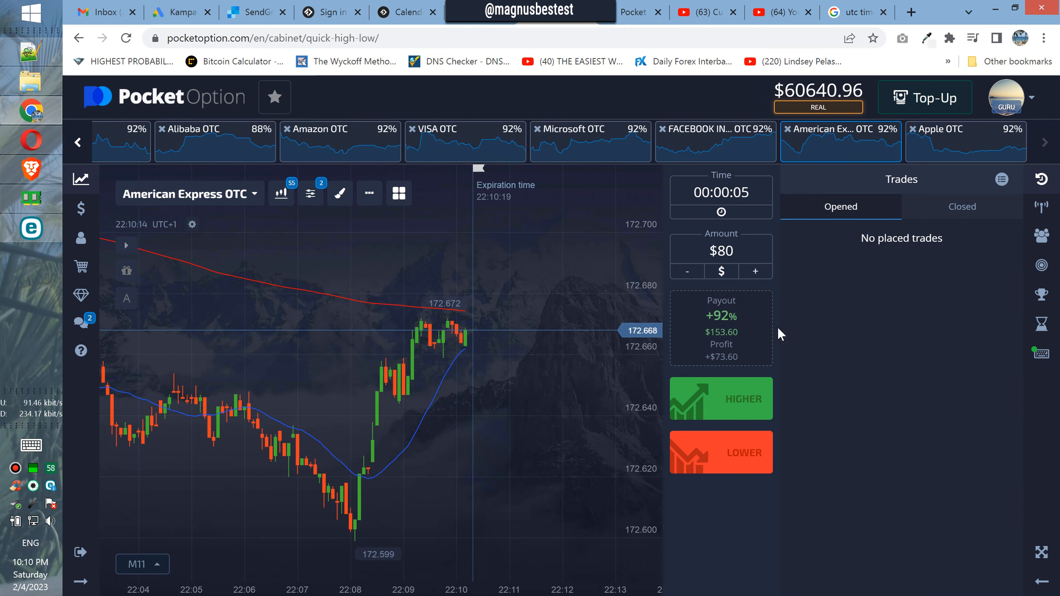
{"action": "mouse_move", "coordinate": [956, 231]}
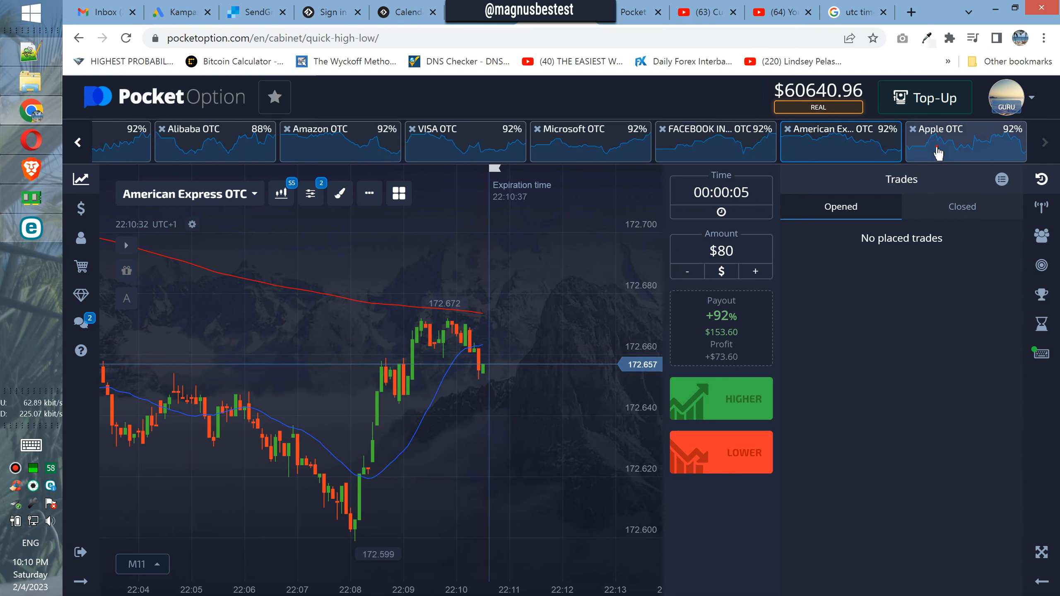
Step: View the Apple OTC chart, then page back to the start of the asset list
{"action": "left_click", "coordinate": [964, 141]}
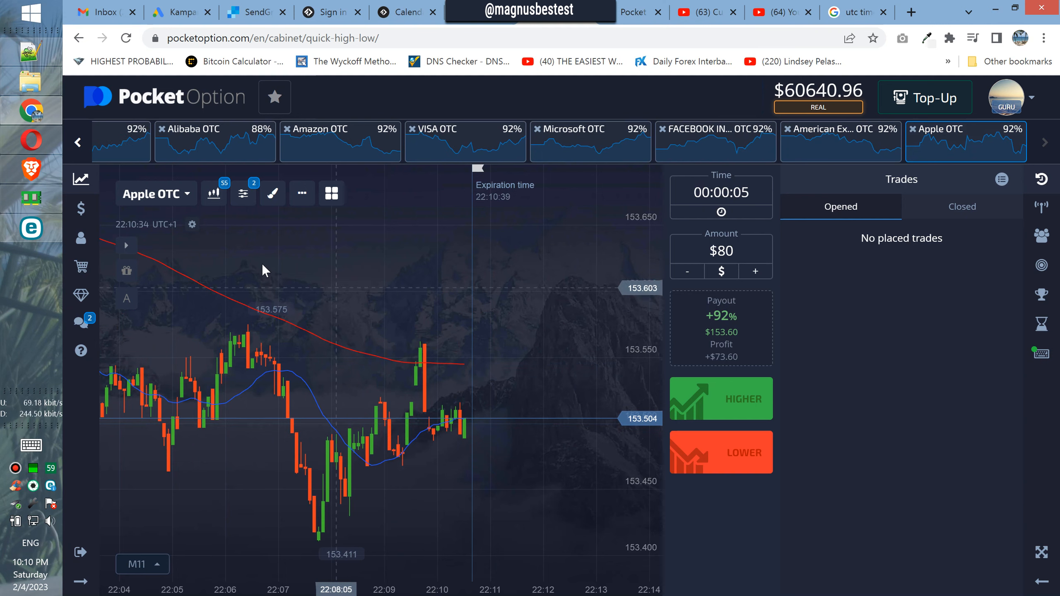
{"action": "left_click", "coordinate": [77, 142]}
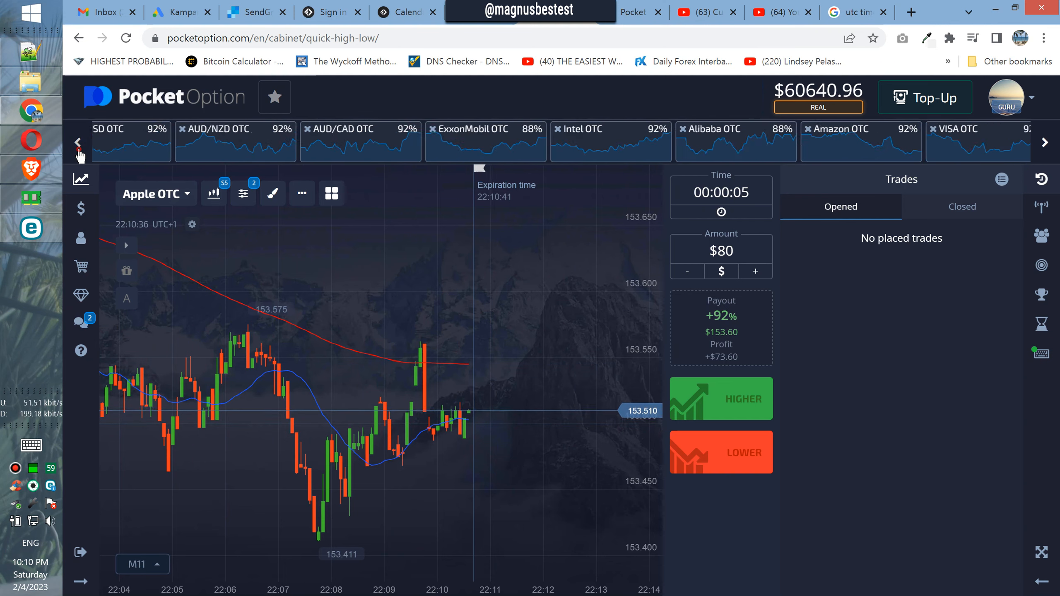
{"action": "left_click", "coordinate": [78, 143]}
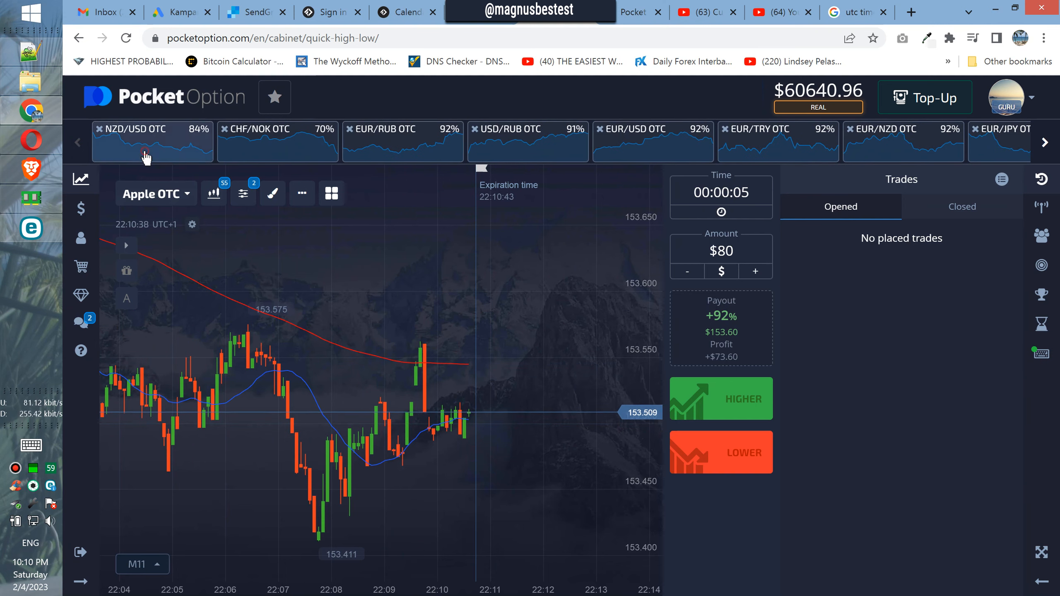
Step: Cycle through CHF/NOK, EUR/RUB, EUR/TRY, EUR/JPY and EUR/GBP, ending on CAD/JPY OTC
{"action": "left_click", "coordinate": [277, 141]}
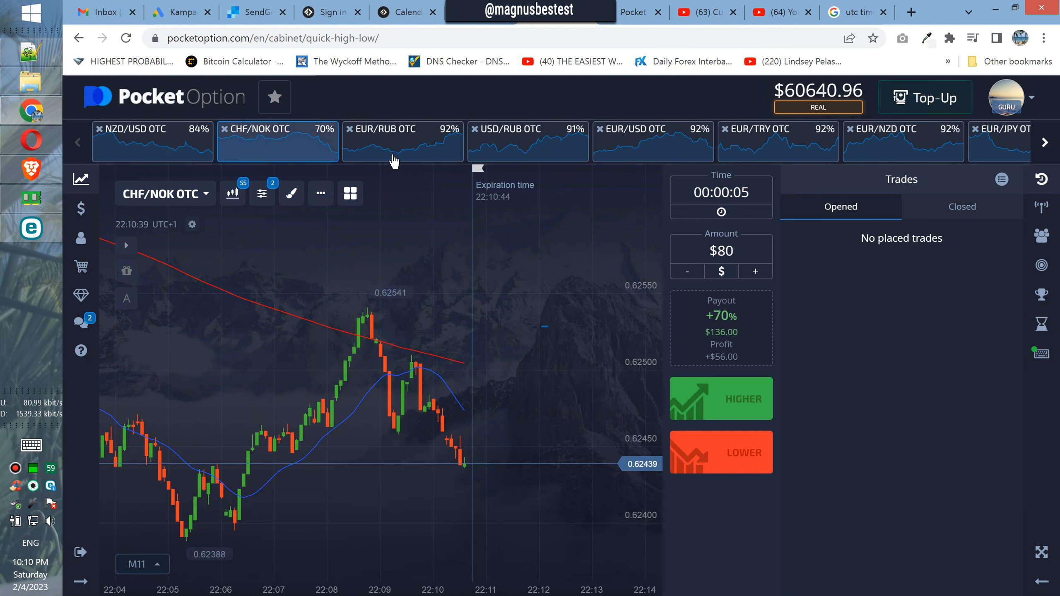
{"action": "left_click", "coordinate": [402, 138]}
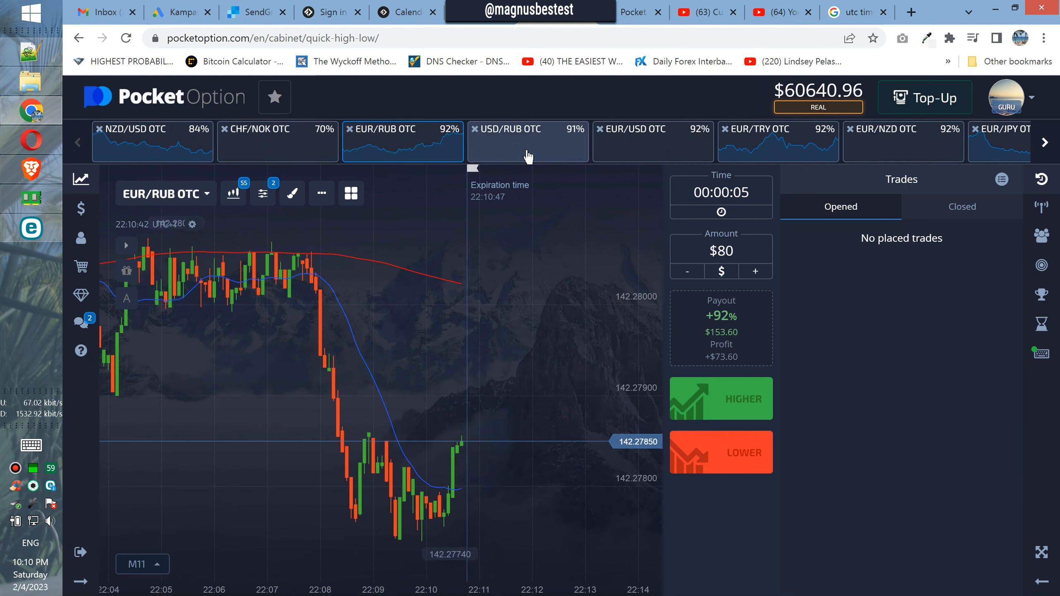
{"action": "mouse_move", "coordinate": [554, 369]}
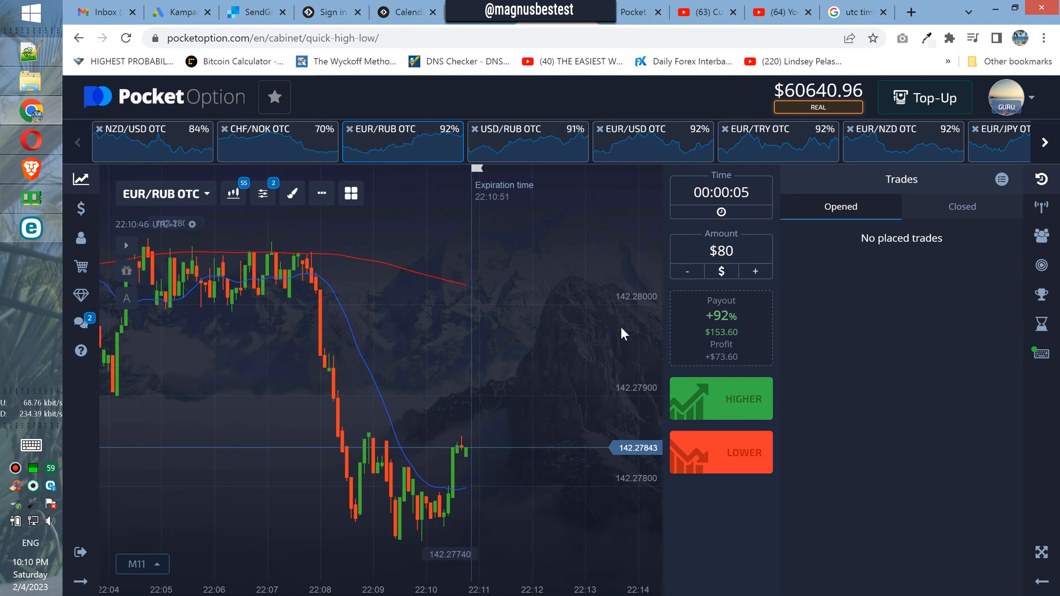
{"action": "left_click", "coordinate": [634, 138]}
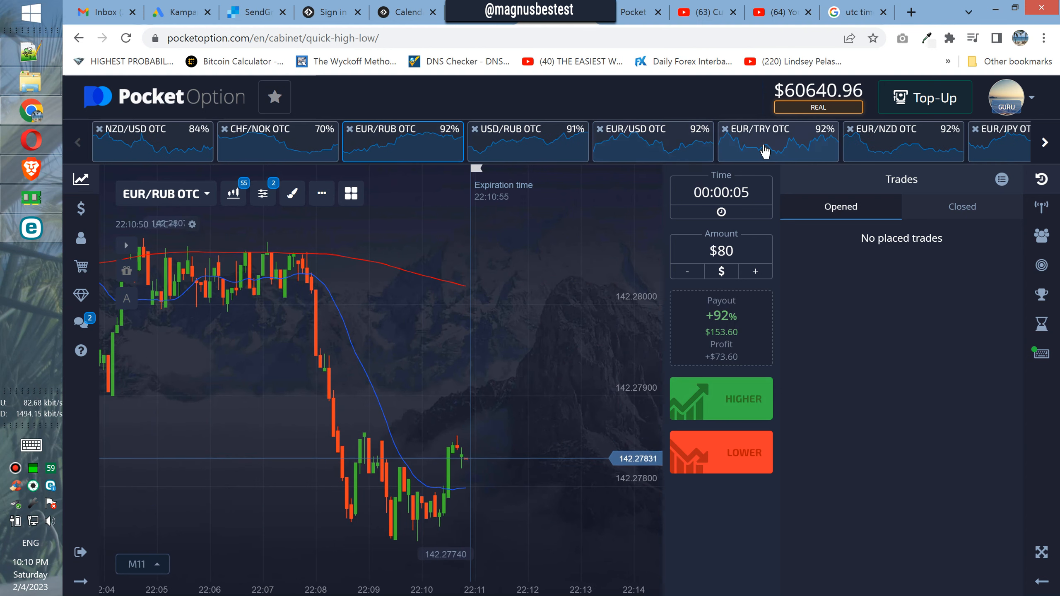
{"action": "left_click", "coordinate": [778, 142]}
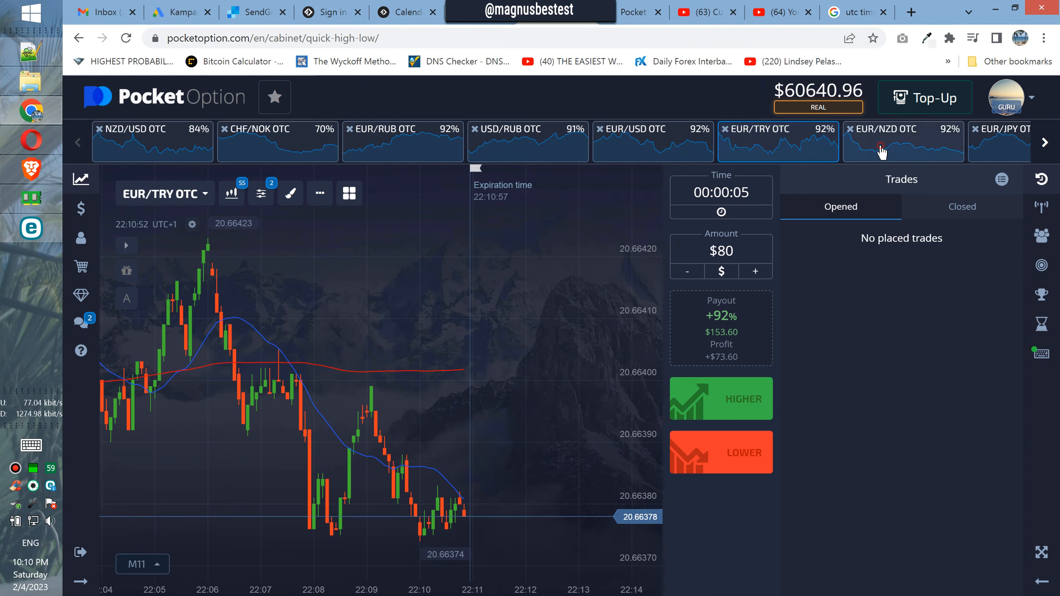
{"action": "left_click", "coordinate": [1045, 142]}
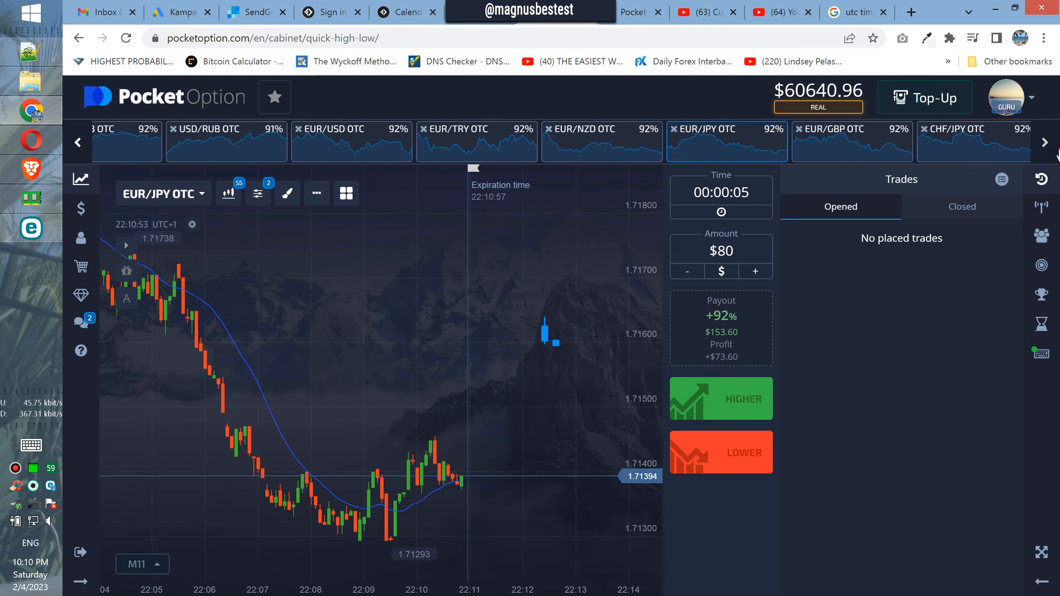
{"action": "left_click", "coordinate": [1044, 142]}
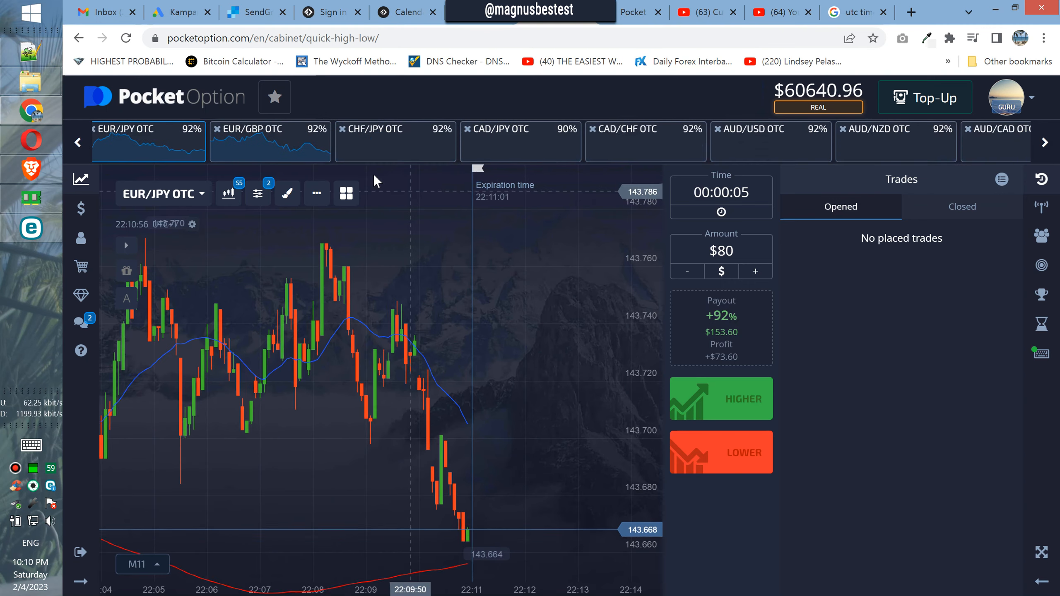
{"action": "left_click", "coordinate": [270, 142]}
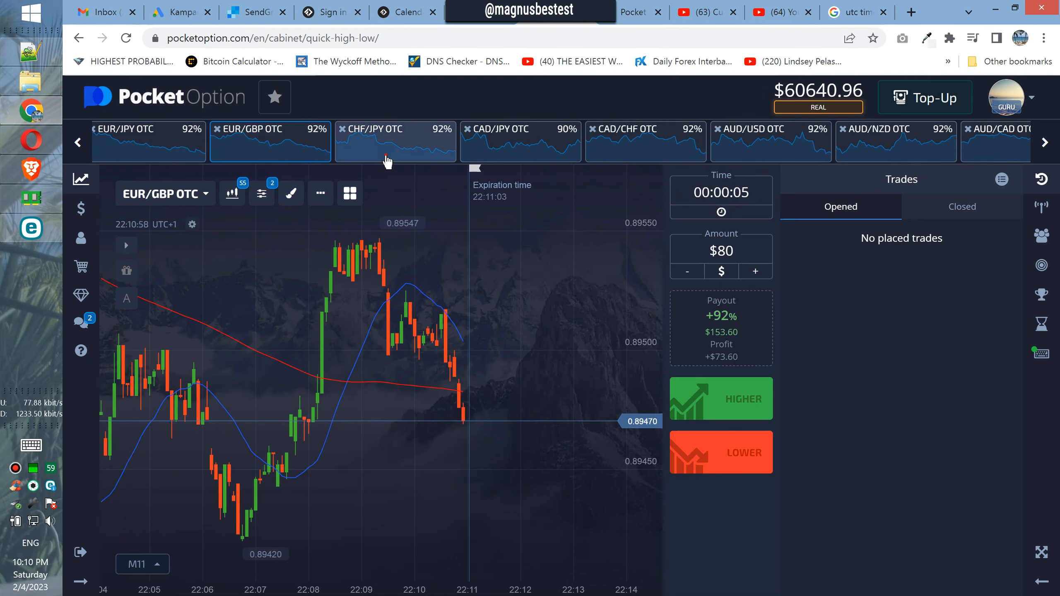
{"action": "left_click", "coordinate": [520, 141]}
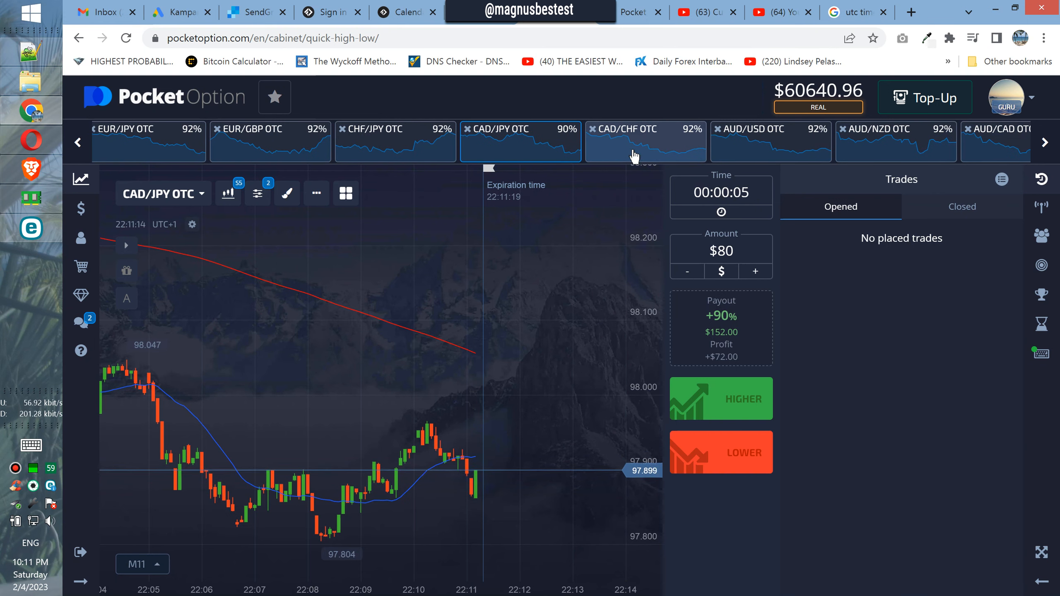
Step: Pass through CAD/CHF and AUD/CAD to Intel OTC, then bet $80 it rises
{"action": "left_click", "coordinate": [622, 128]}
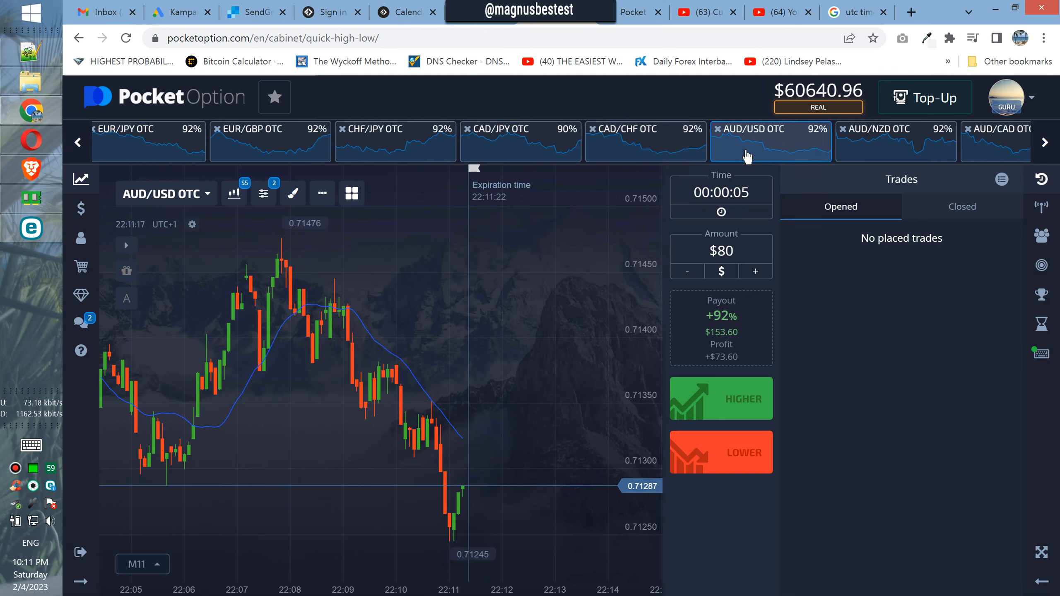
{"action": "left_click", "coordinate": [896, 142]}
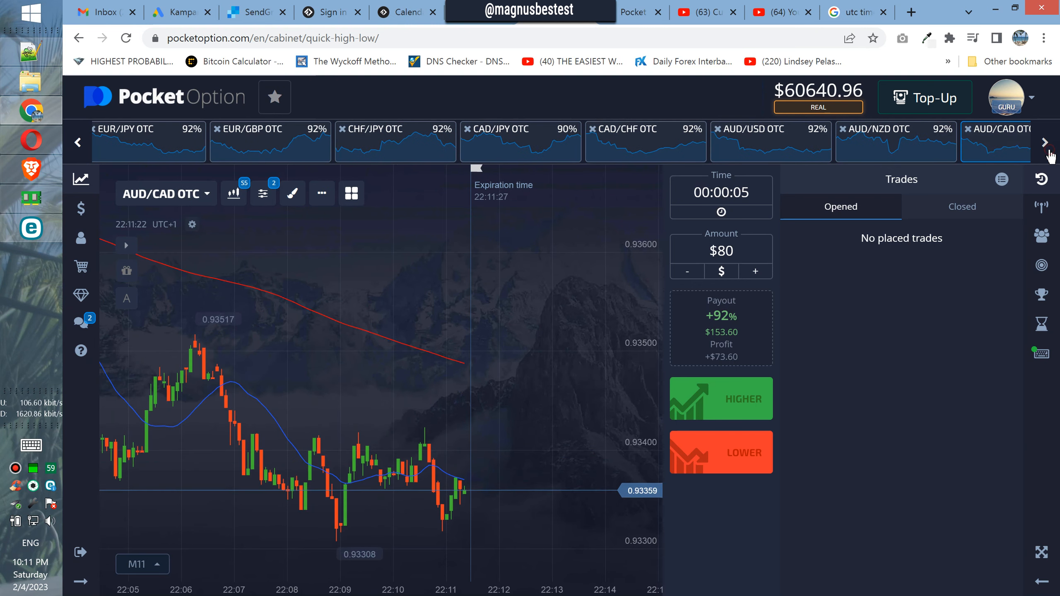
{"action": "left_click", "coordinate": [483, 132]}
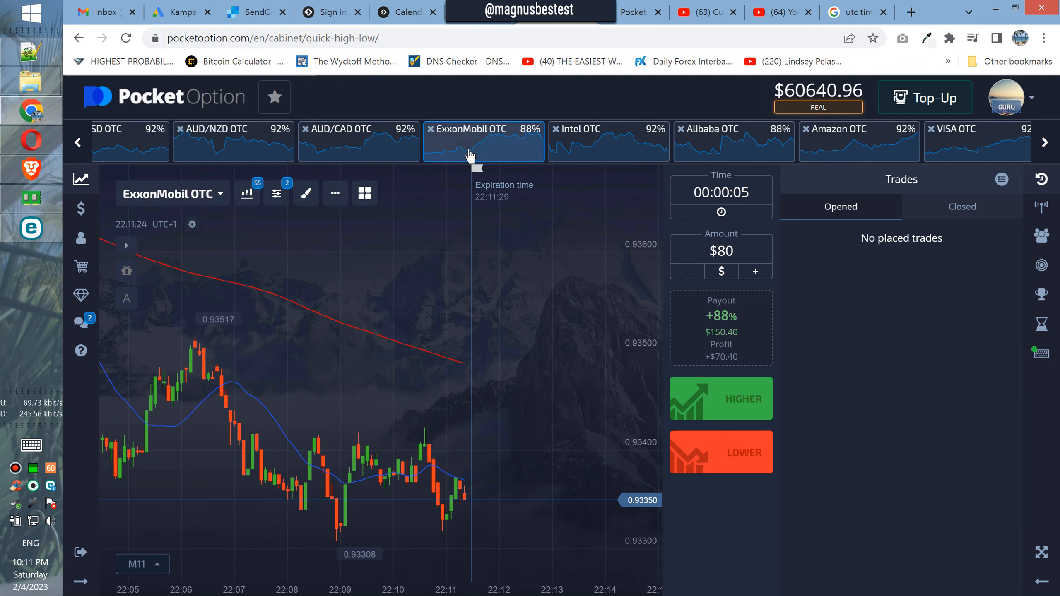
{"action": "left_click", "coordinate": [588, 139]}
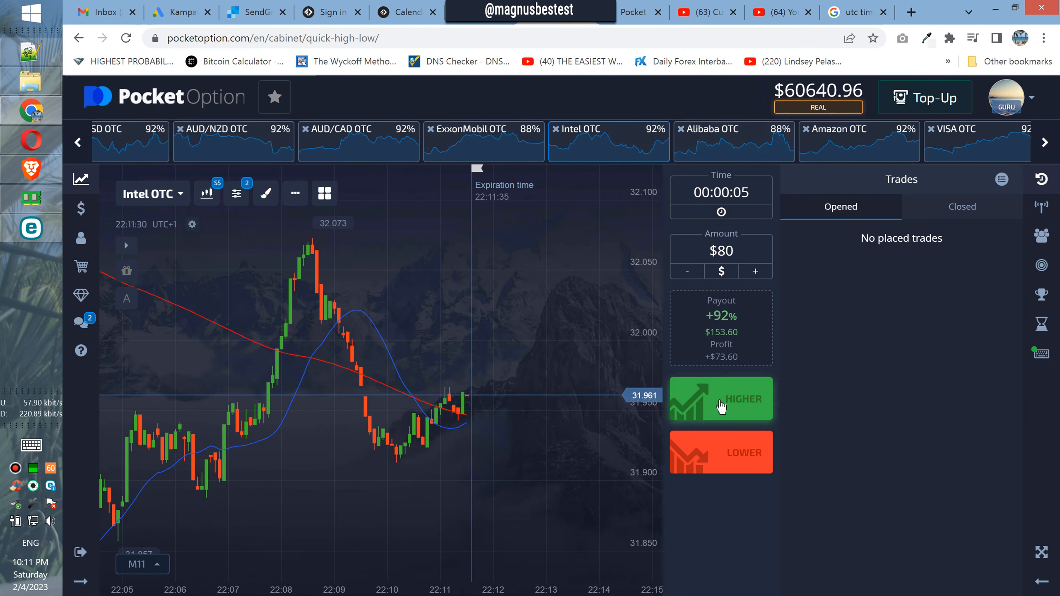
{"action": "mouse_move", "coordinate": [735, 321]}
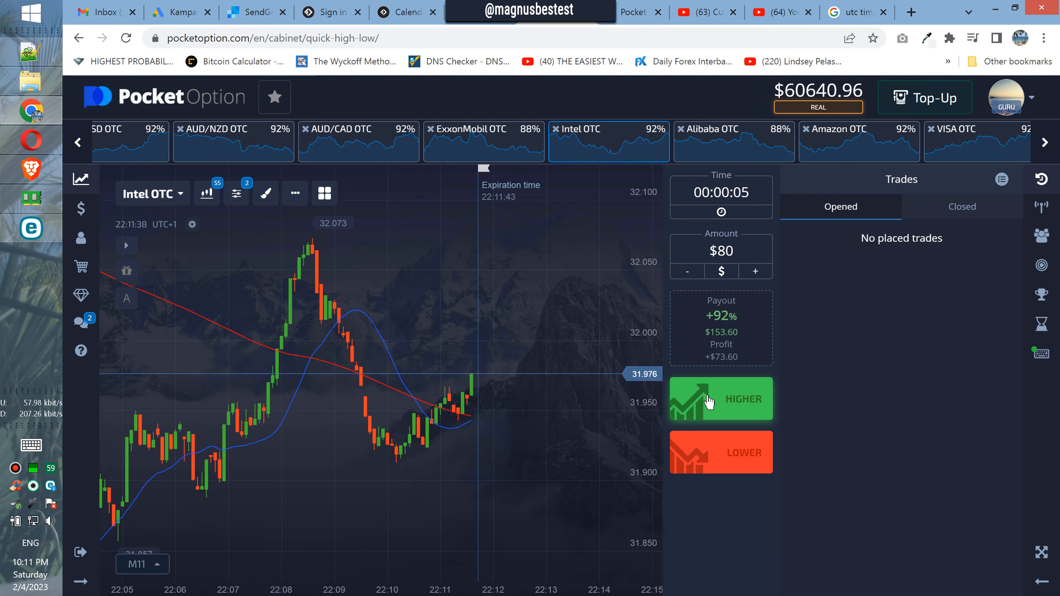
{"action": "left_click", "coordinate": [721, 399]}
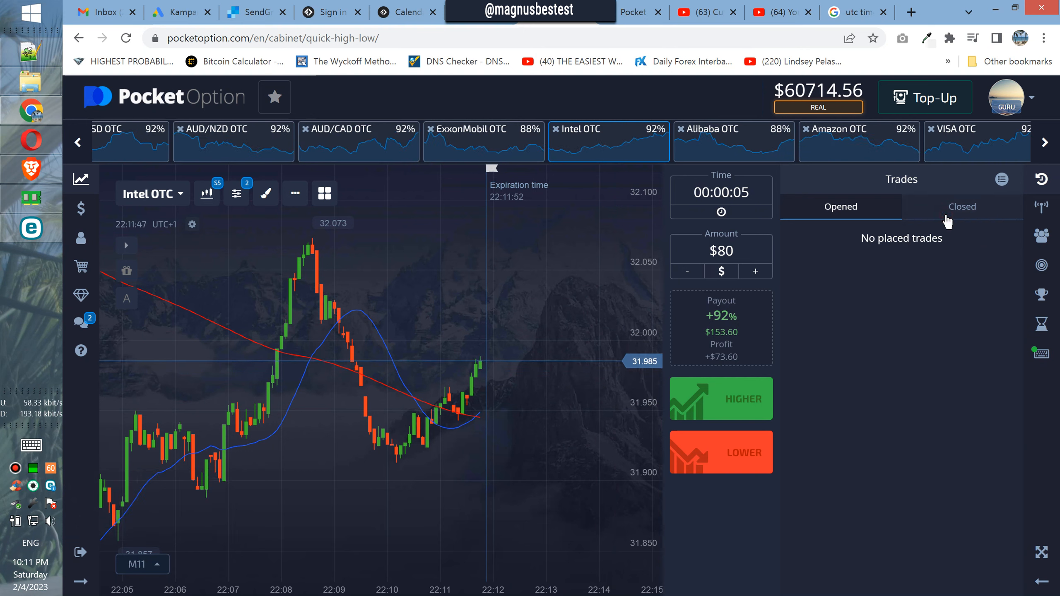
Step: Check the closed trades list, then return to the open trades view
{"action": "left_click", "coordinate": [961, 207]}
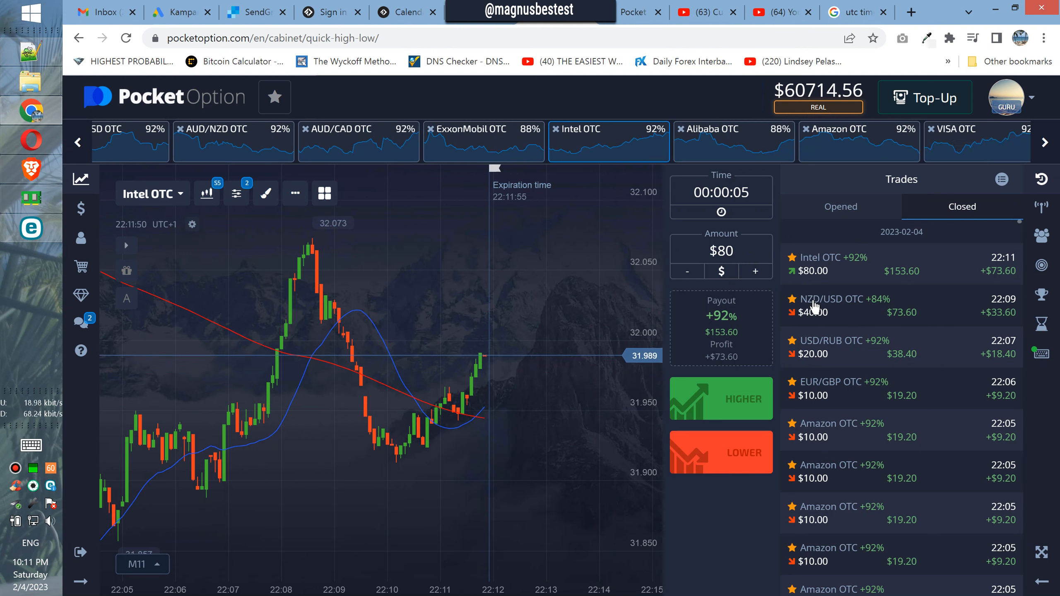
{"action": "left_click", "coordinate": [840, 207]}
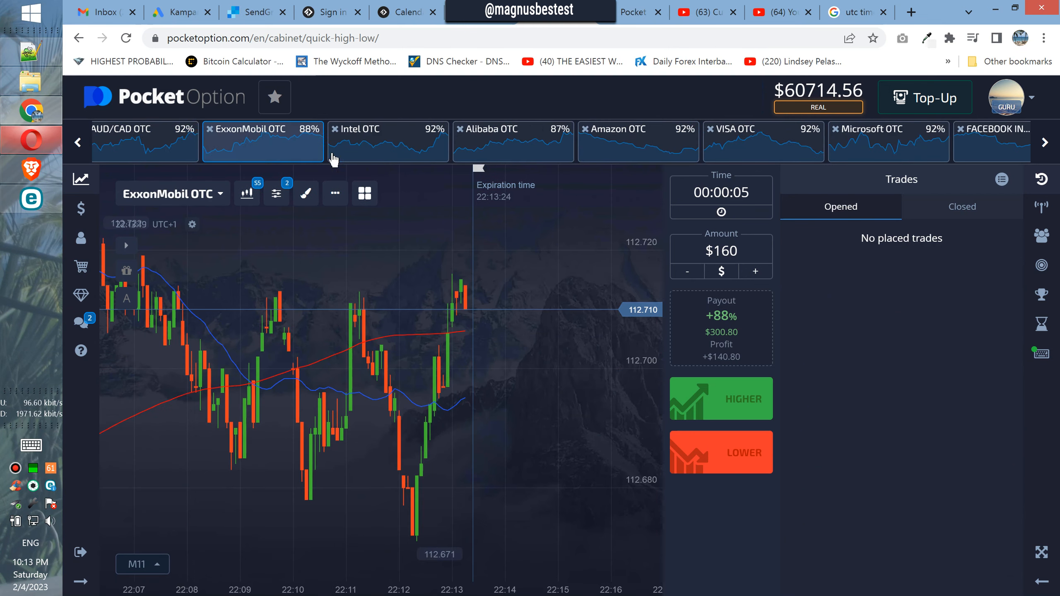
Step: Flip through Intel, Amazon, Microsoft, Facebook, American Express and Apple OTC charts
{"action": "left_click", "coordinate": [388, 141]}
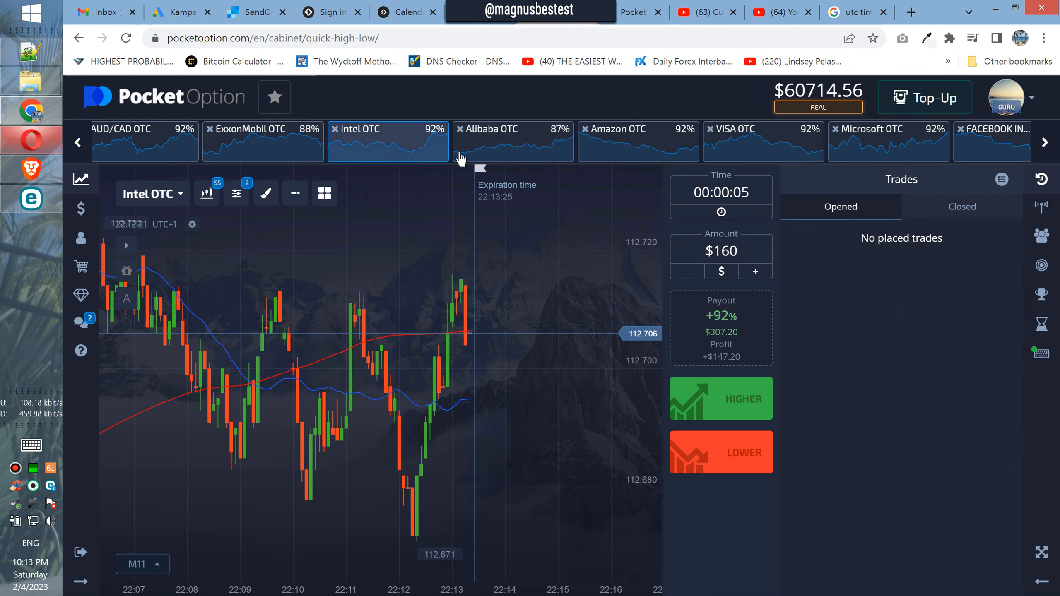
{"action": "left_click", "coordinate": [636, 142]}
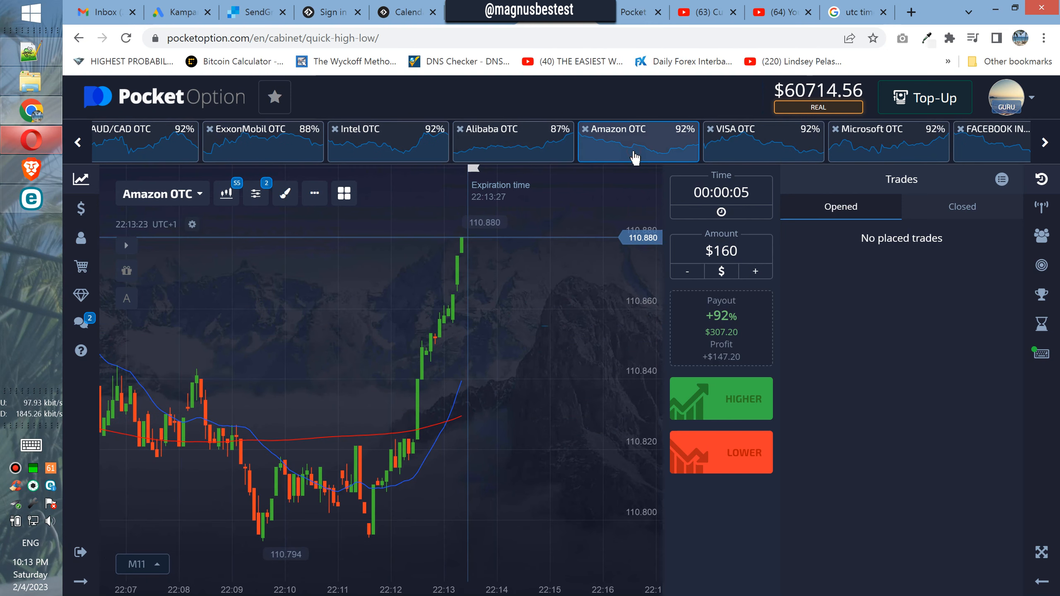
{"action": "left_click", "coordinate": [875, 141]}
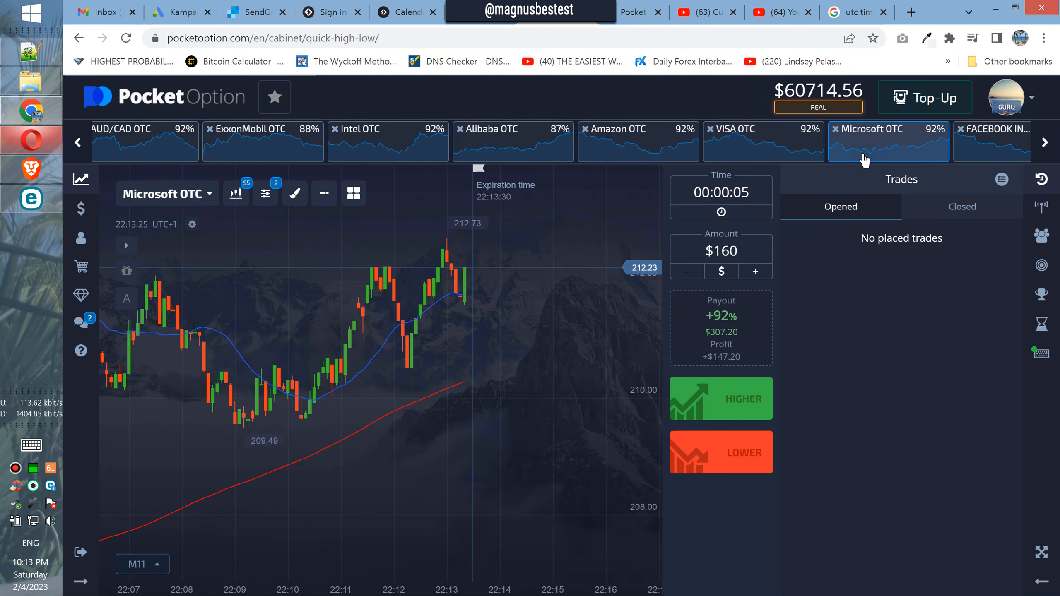
{"action": "left_click", "coordinate": [991, 141]}
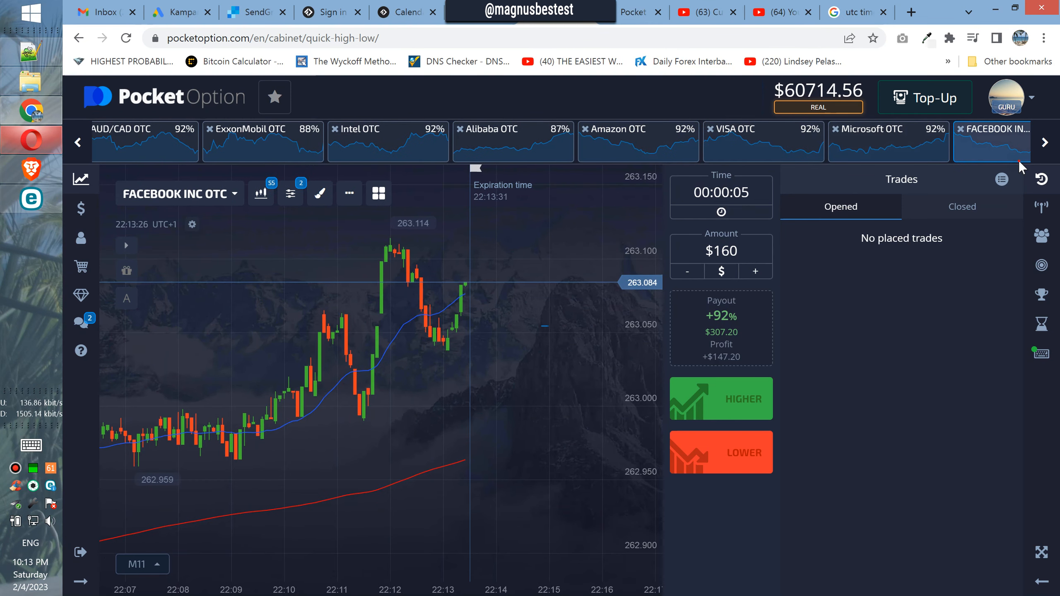
{"action": "left_click", "coordinate": [841, 140]}
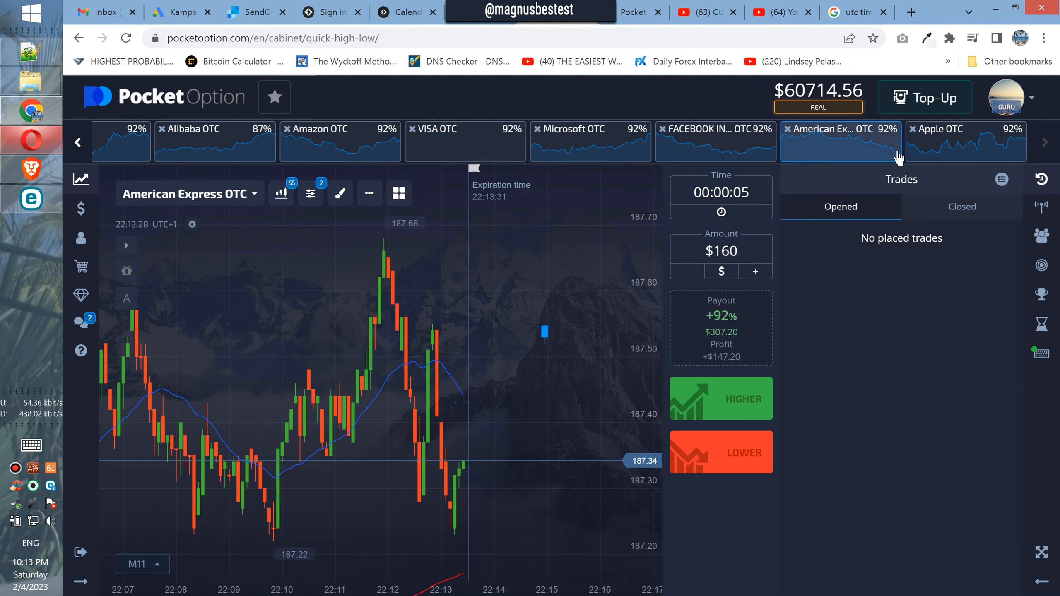
{"action": "left_click", "coordinate": [964, 142]}
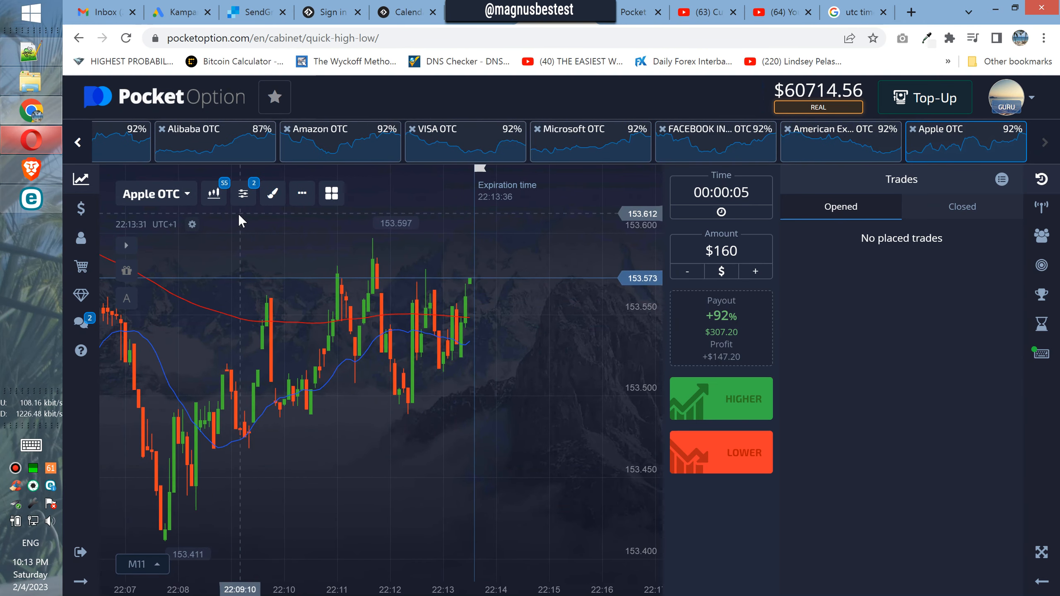
Step: Scroll back and view NZD/USD, EUR/RUB, USD/RUB, EUR/USD, EUR/TRY, EUR/NZD, EUR/JPY OTC
{"action": "left_click", "coordinate": [77, 142]}
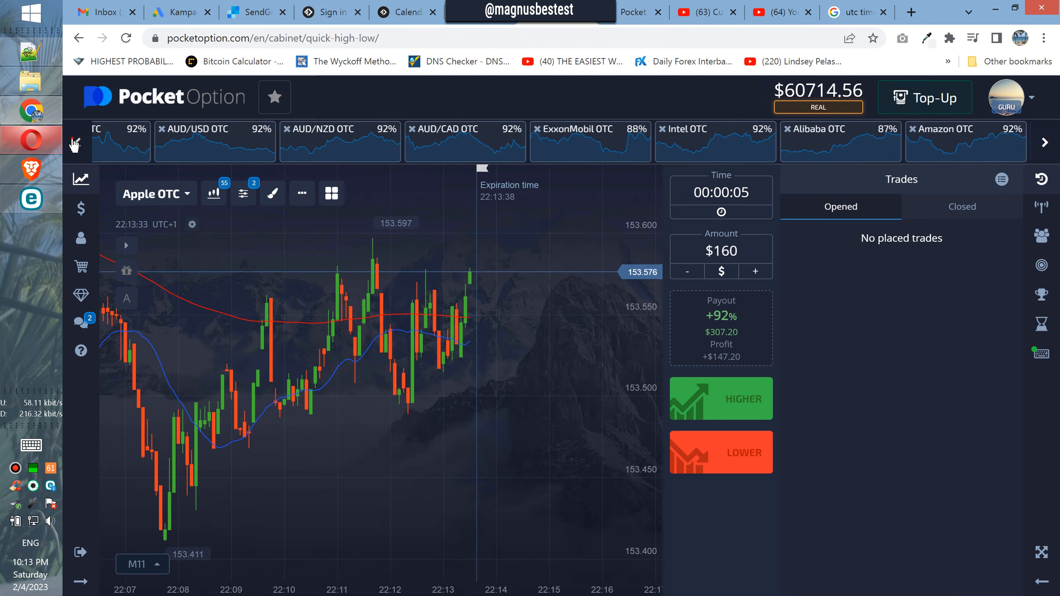
{"action": "left_click", "coordinate": [78, 142]}
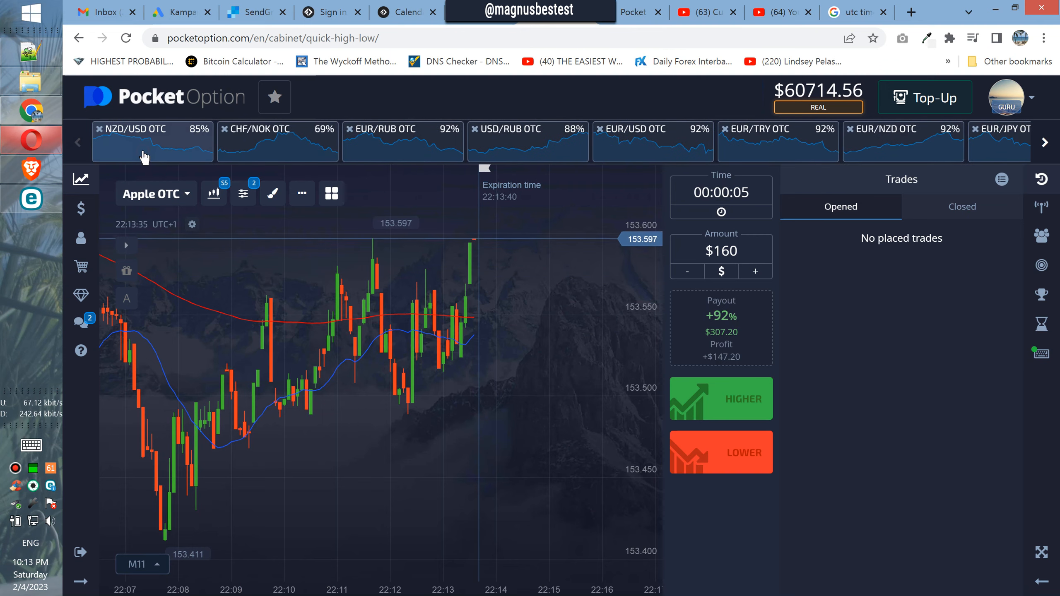
{"action": "left_click", "coordinate": [144, 138]}
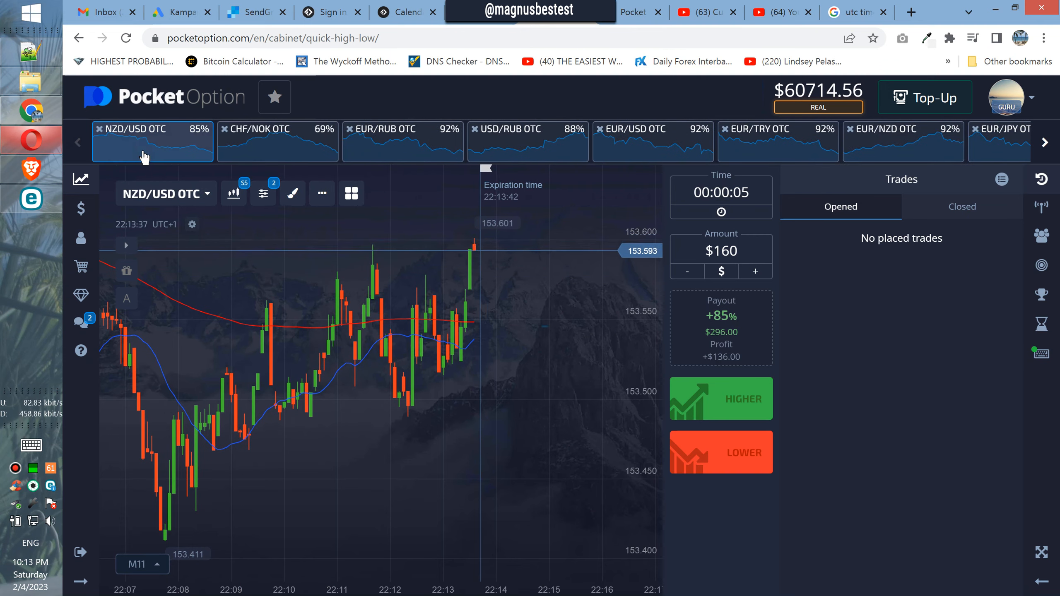
{"action": "left_click", "coordinate": [402, 141]}
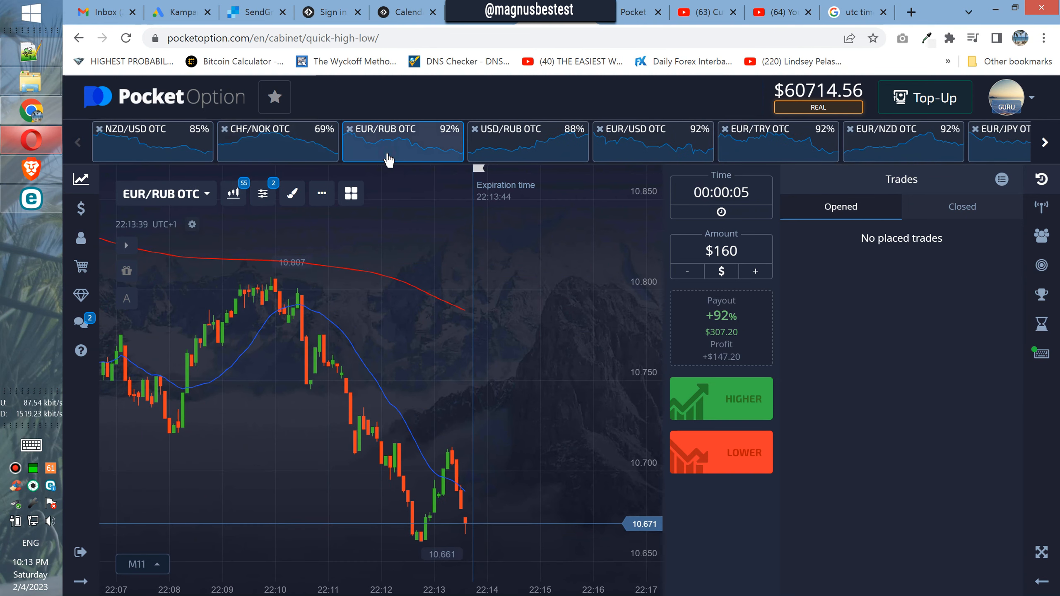
{"action": "left_click", "coordinate": [527, 140]}
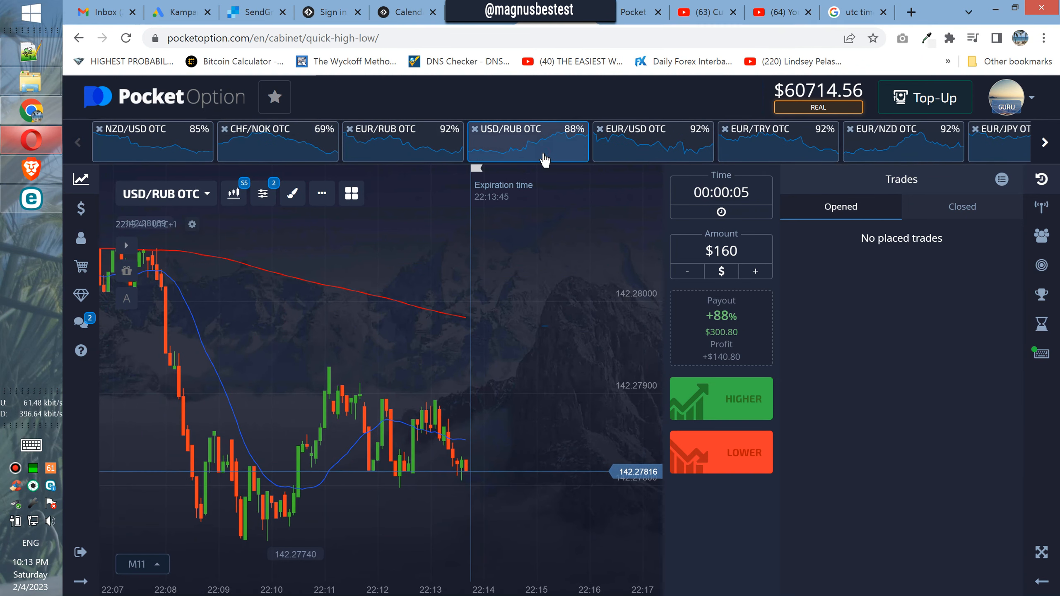
{"action": "left_click", "coordinate": [639, 131]}
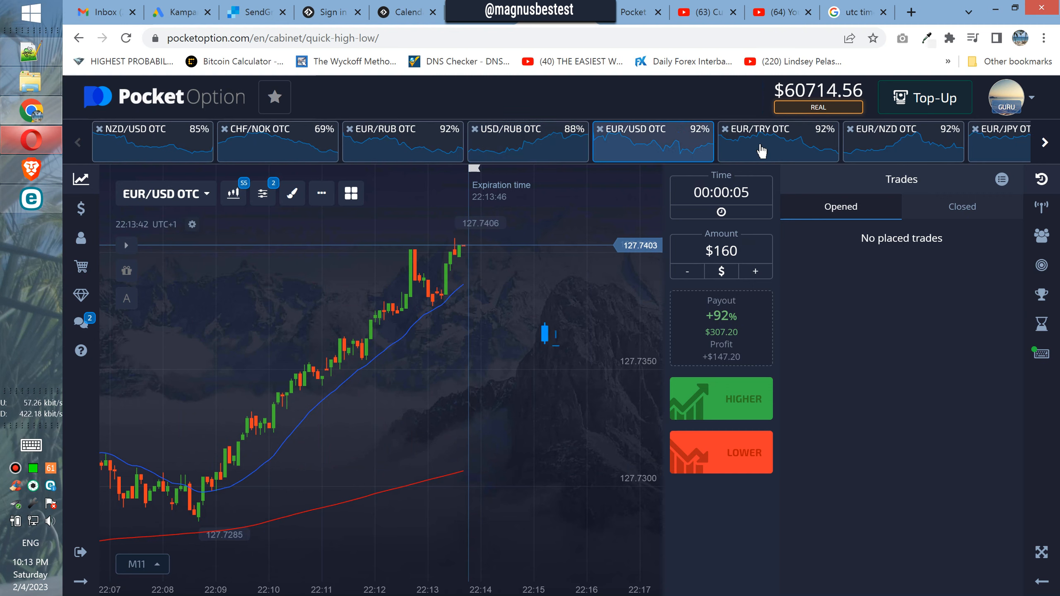
{"action": "left_click", "coordinate": [777, 142]}
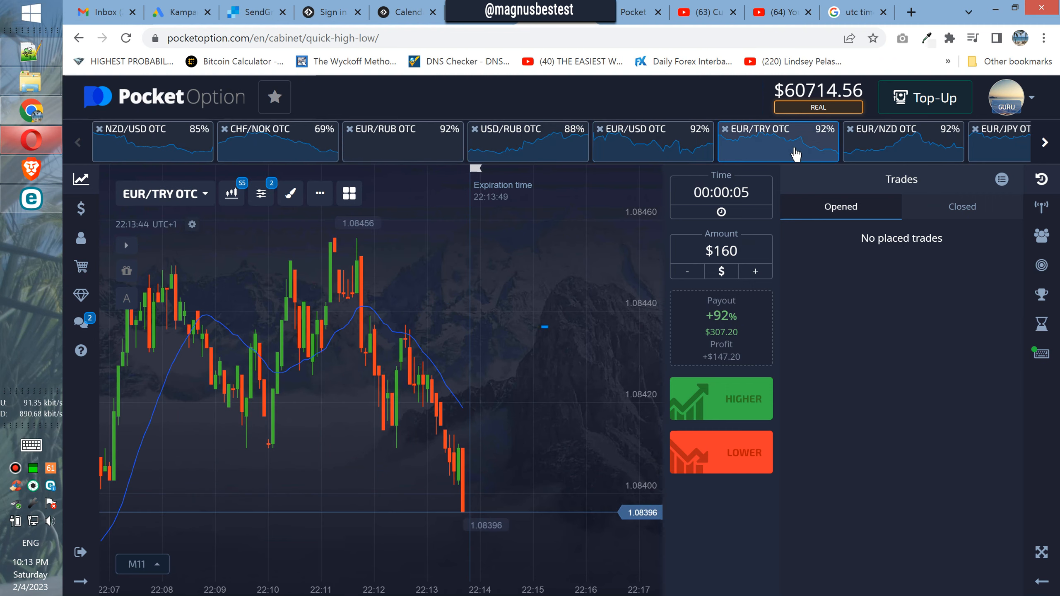
{"action": "left_click", "coordinate": [903, 141]}
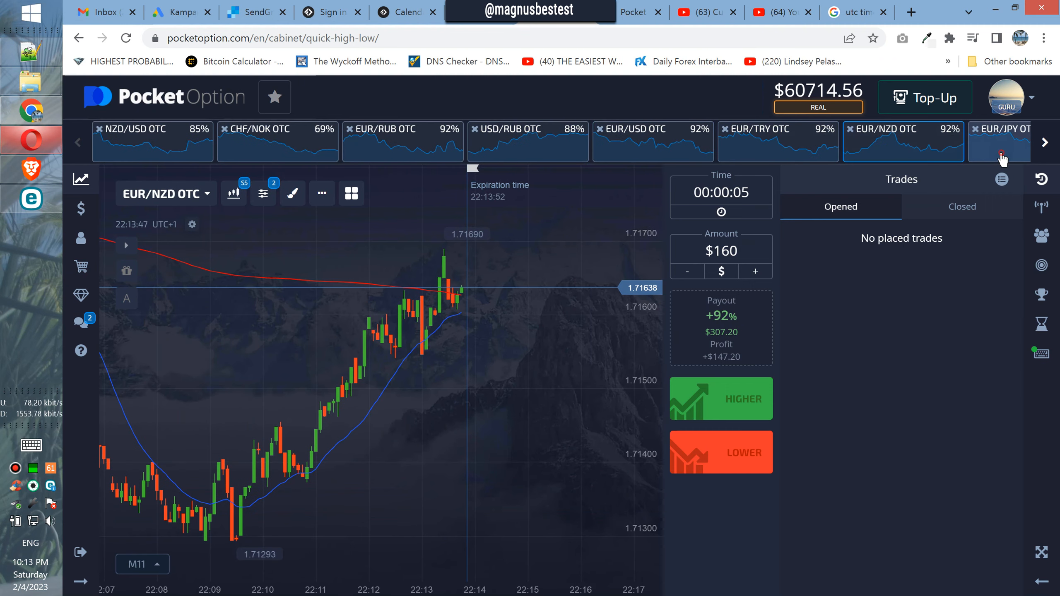
{"action": "left_click", "coordinate": [1044, 142]}
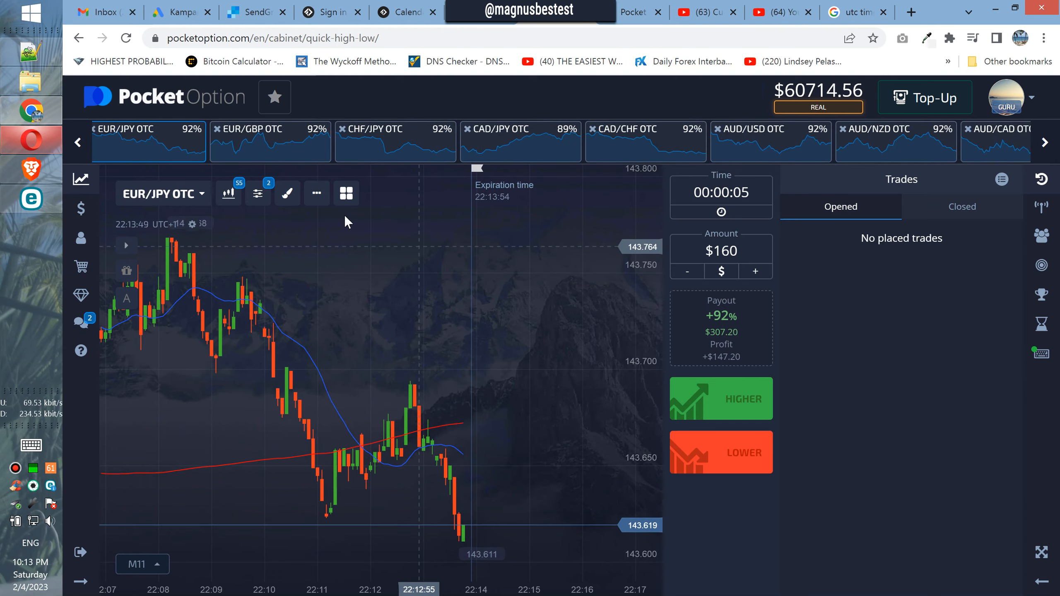
Step: View CHF/JPY, CAD/JPY, CAD/CHF, AUD/USD and AUD/CAD OTC charts
{"action": "left_click", "coordinate": [396, 142]}
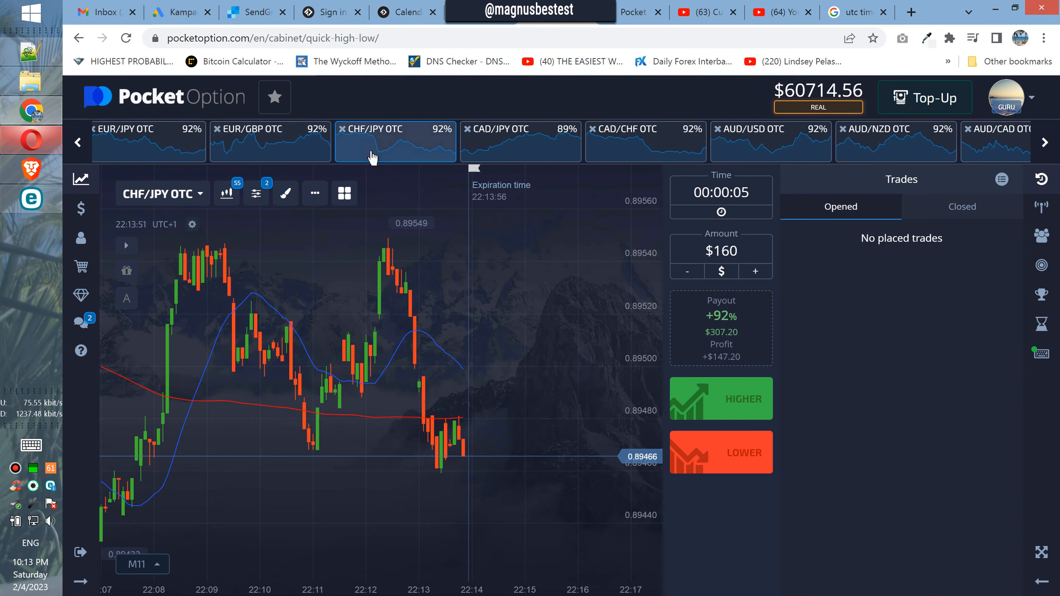
{"action": "left_click", "coordinate": [520, 141]}
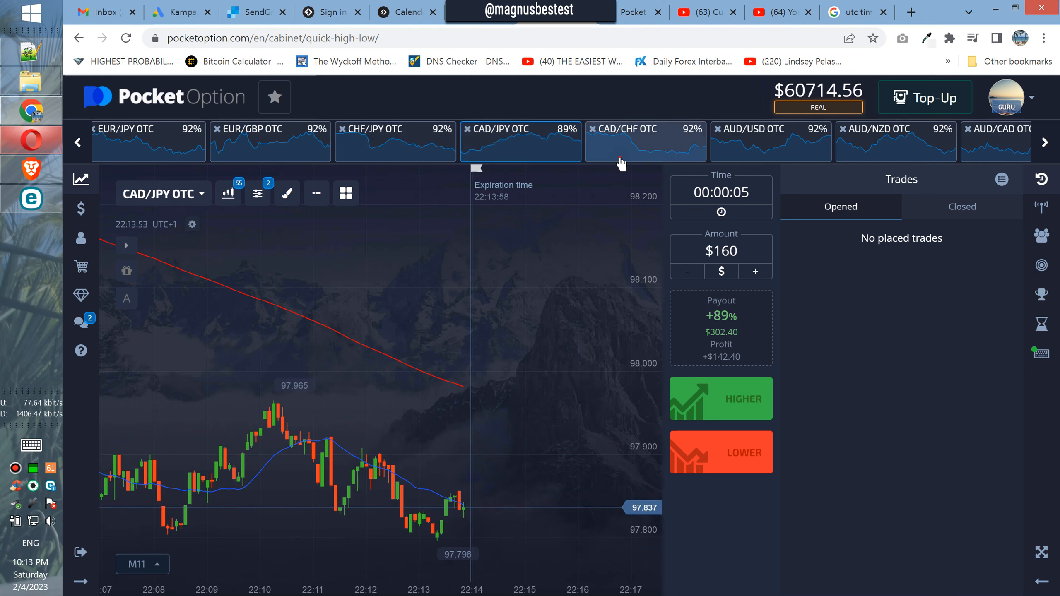
{"action": "left_click", "coordinate": [625, 140]}
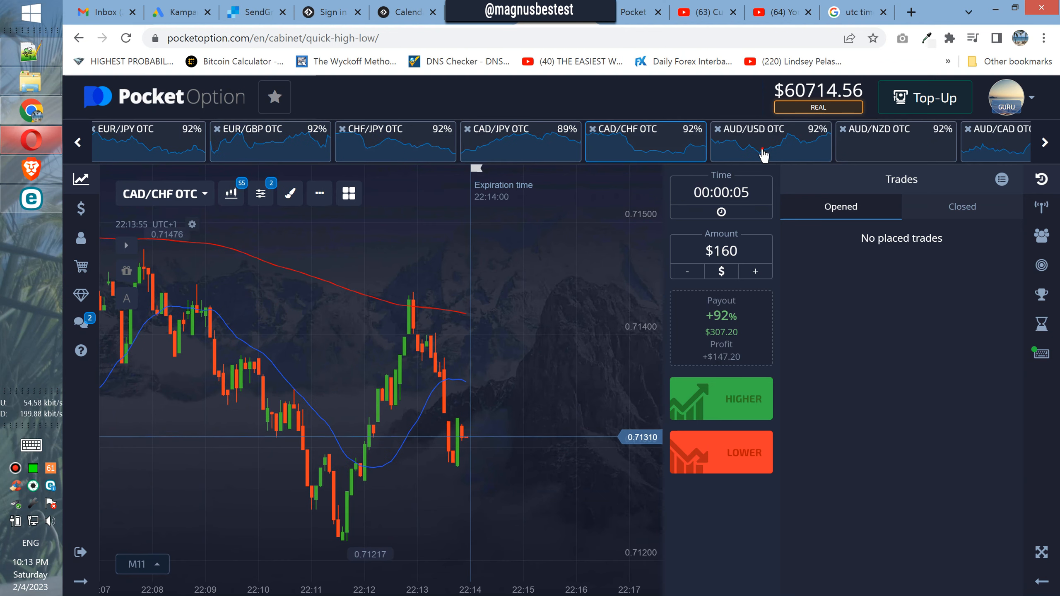
{"action": "left_click", "coordinate": [771, 142]}
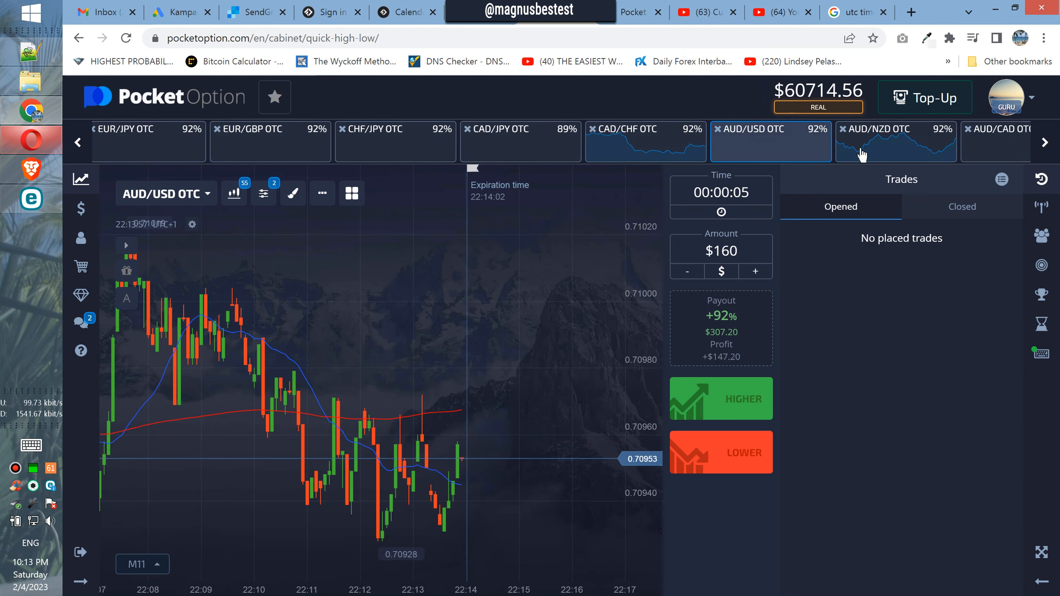
{"action": "left_click", "coordinate": [997, 132]}
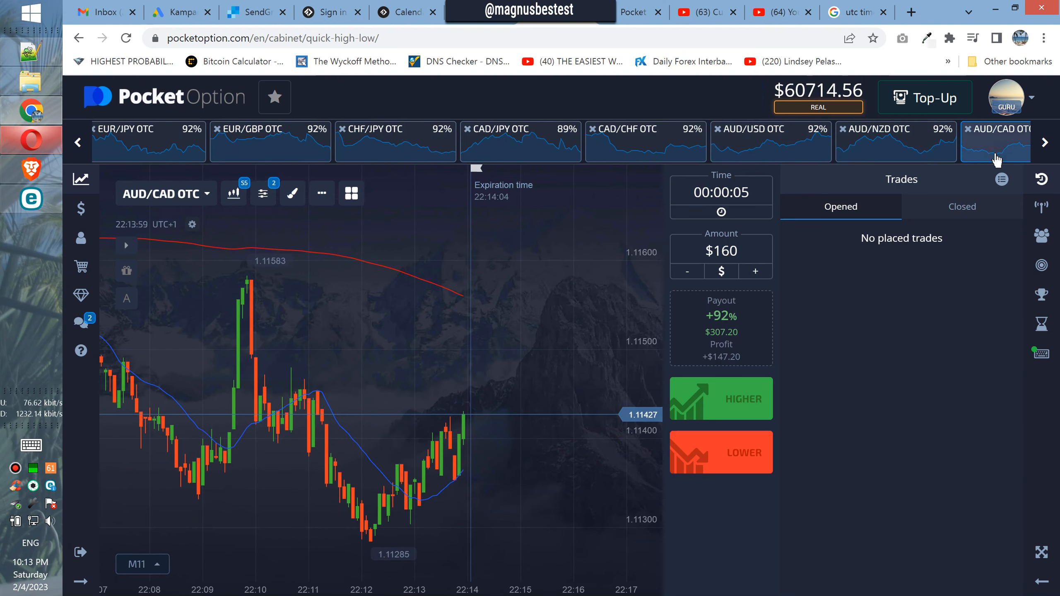
{"action": "left_click", "coordinate": [1044, 142]}
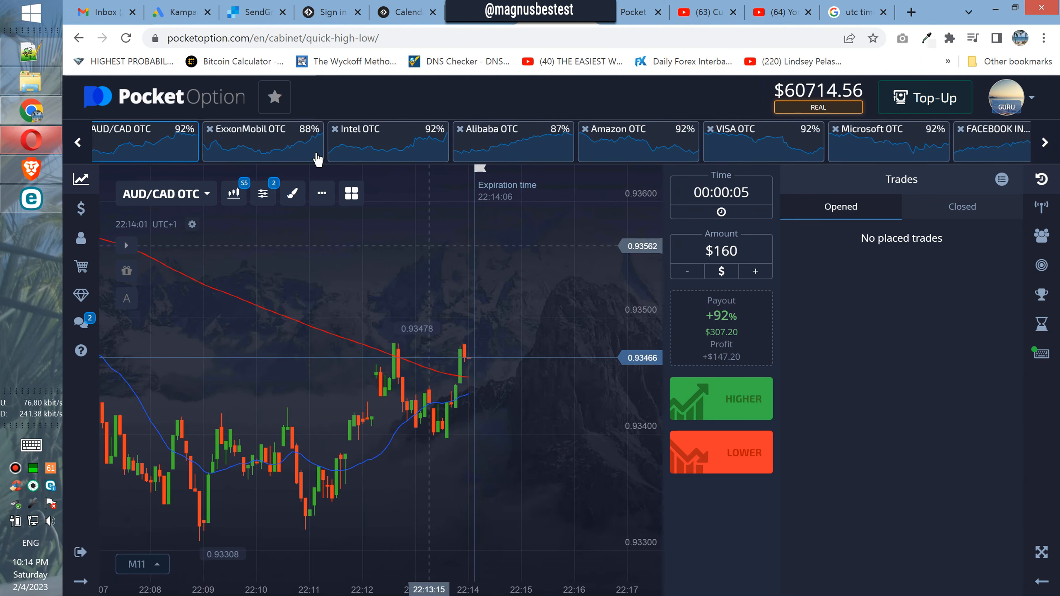
Step: Show Intel, Alibaba, Amazon, Microsoft and Facebook OTC charts, then scroll the asset strip
{"action": "left_click", "coordinate": [388, 142]}
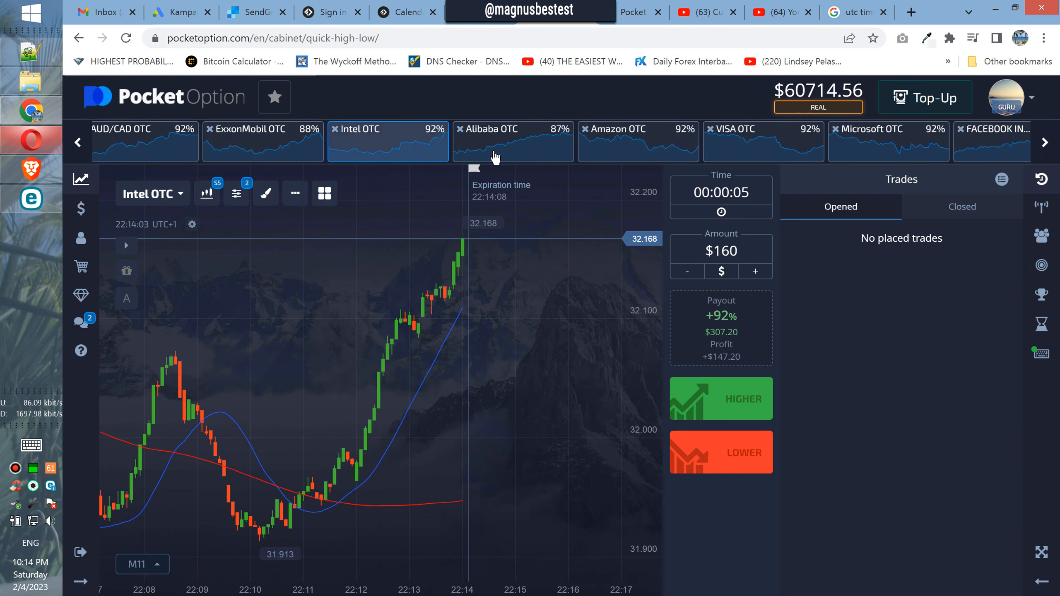
{"action": "left_click", "coordinate": [513, 141]}
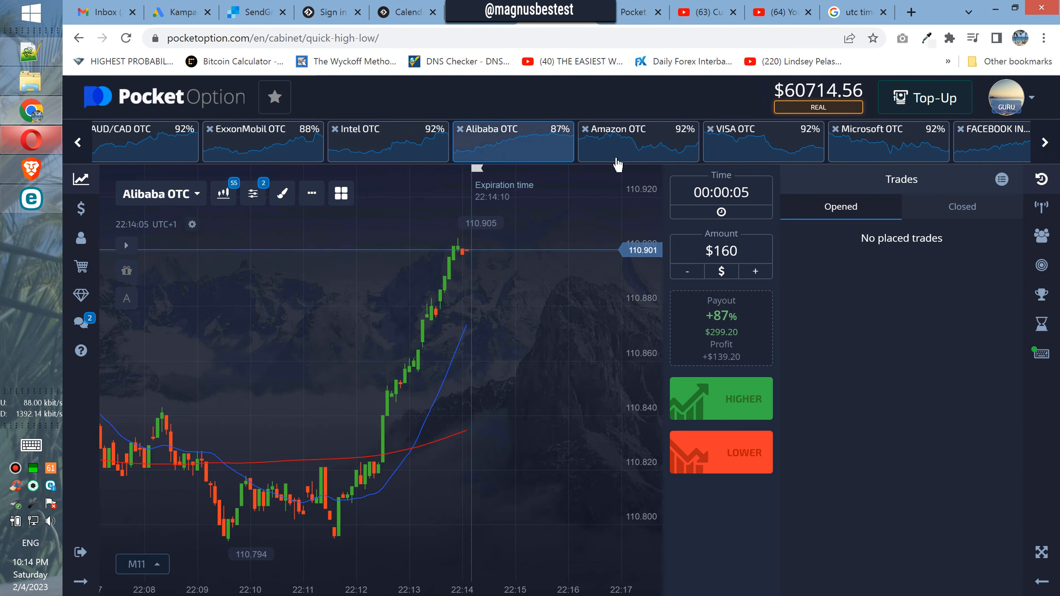
{"action": "left_click", "coordinate": [619, 138]}
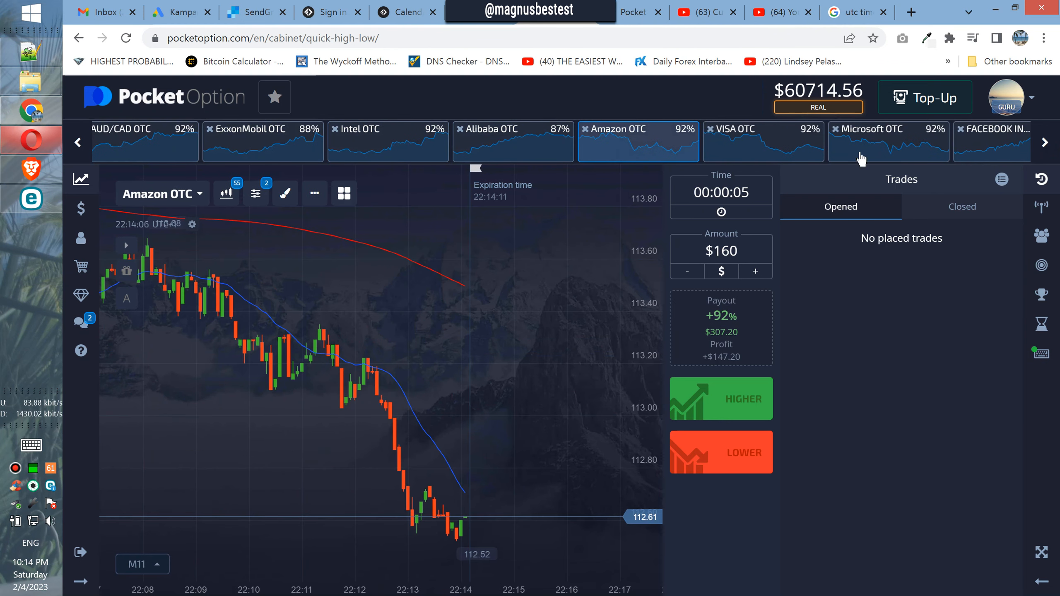
{"action": "left_click", "coordinate": [876, 142]}
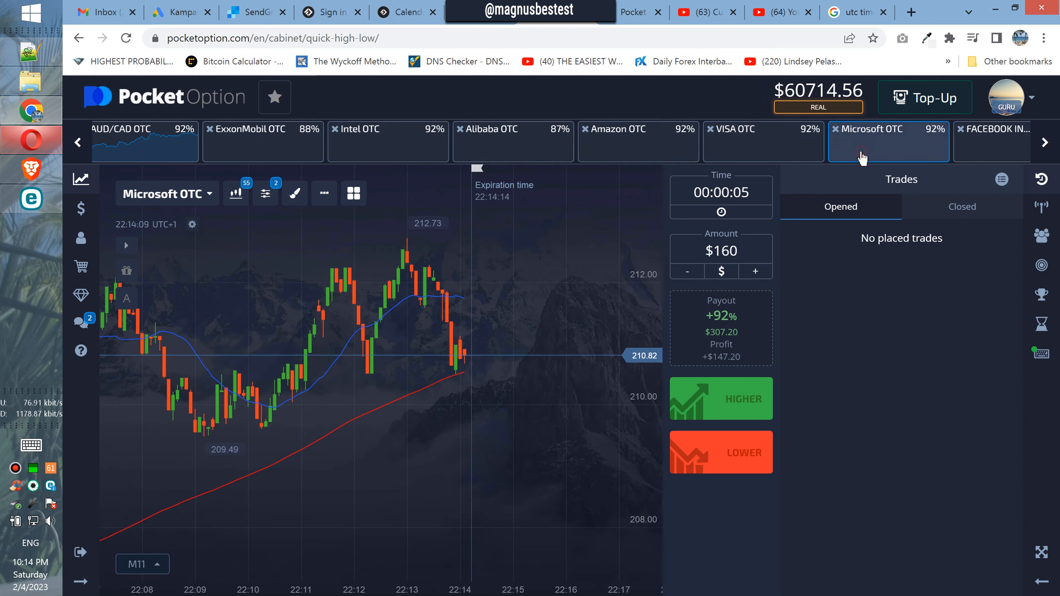
{"action": "left_click", "coordinate": [1046, 142]}
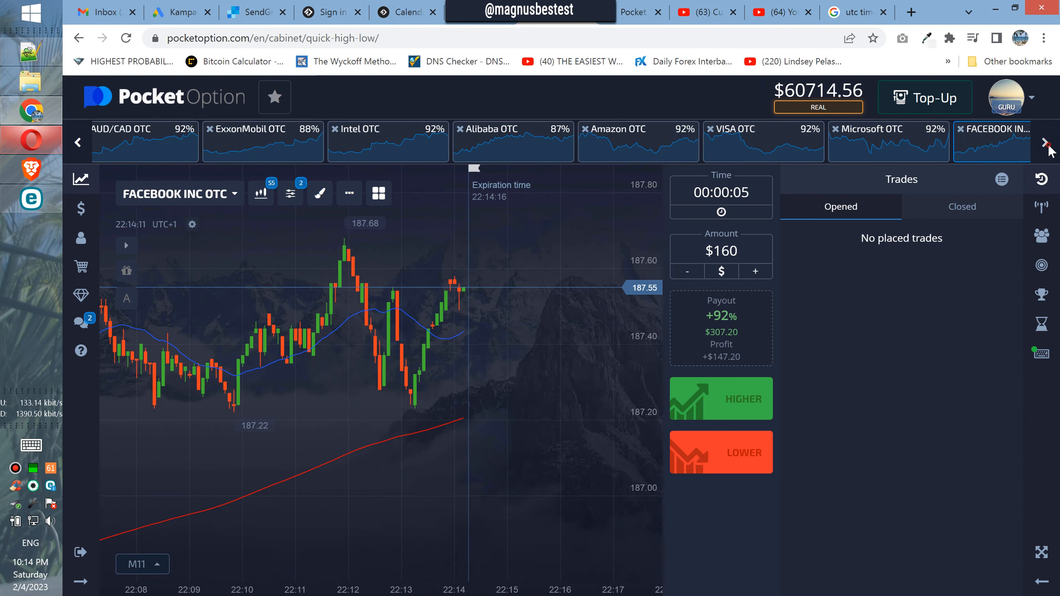
{"action": "left_click", "coordinate": [1048, 142]}
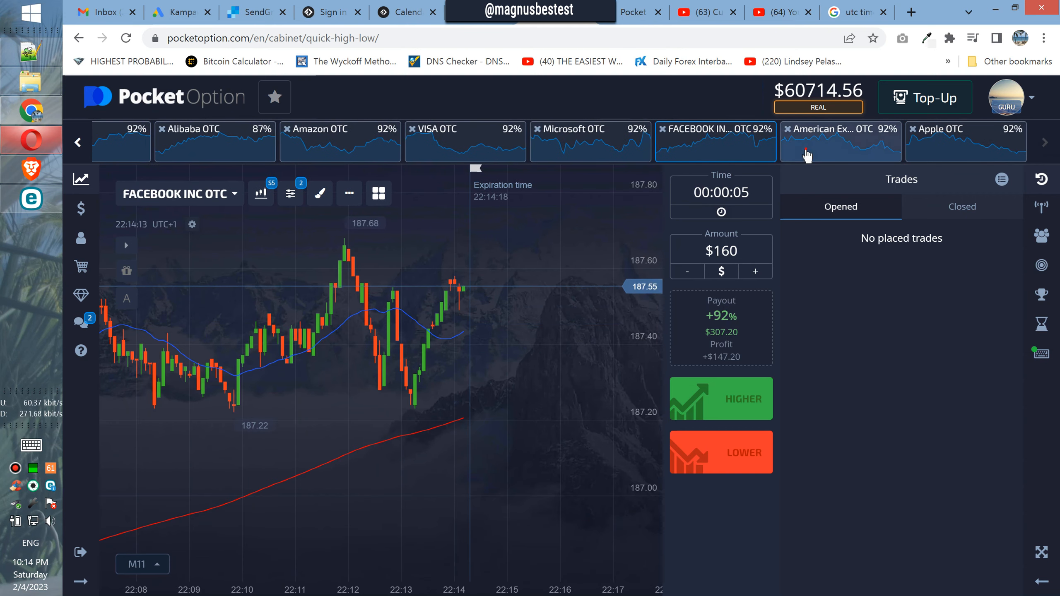
Step: View the Apple, CHF/NOK, EUR/RUB and USD/RUB OTC charts
{"action": "left_click", "coordinate": [965, 142]}
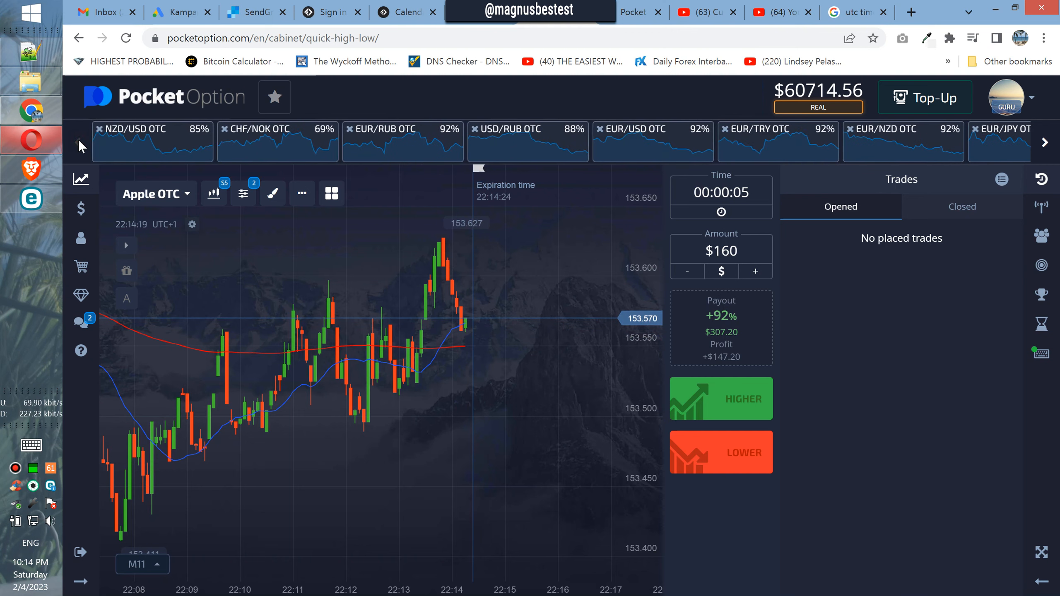
{"action": "left_click", "coordinate": [278, 141]}
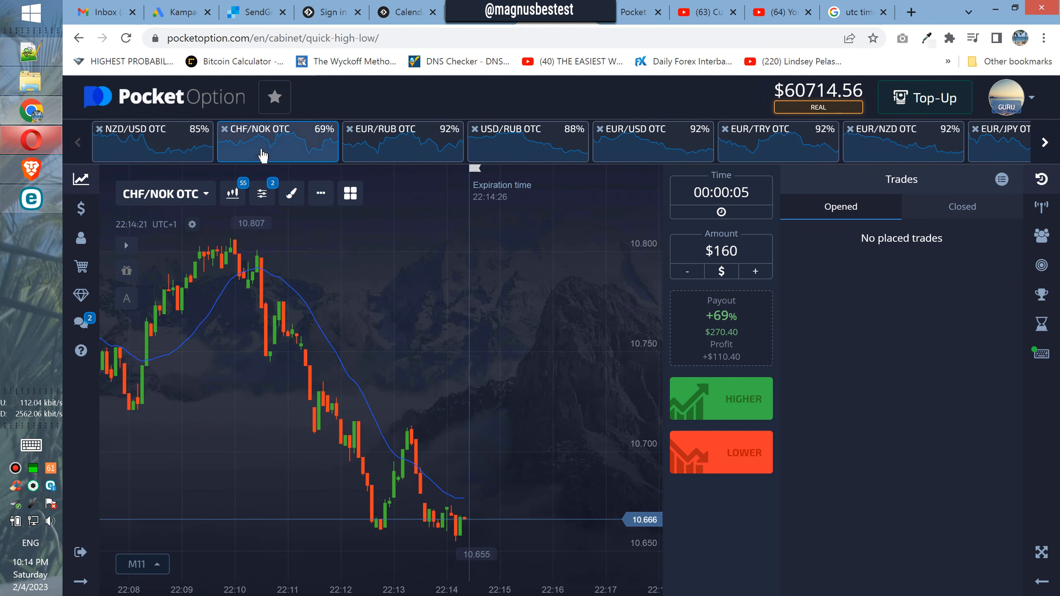
{"action": "left_click", "coordinate": [402, 140]}
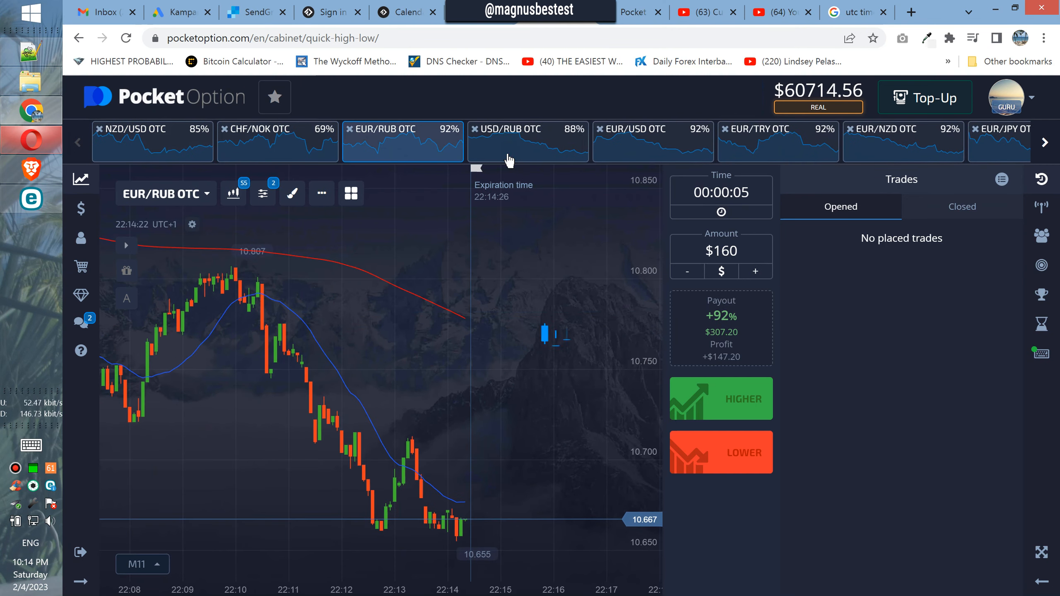
{"action": "left_click", "coordinate": [527, 128]}
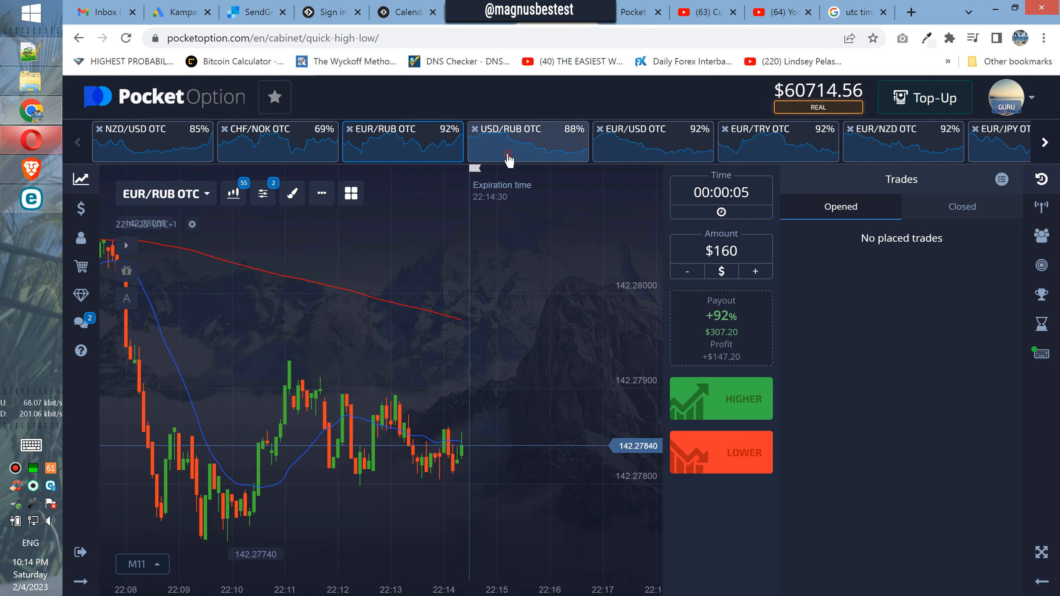
{"action": "left_click", "coordinate": [527, 136]}
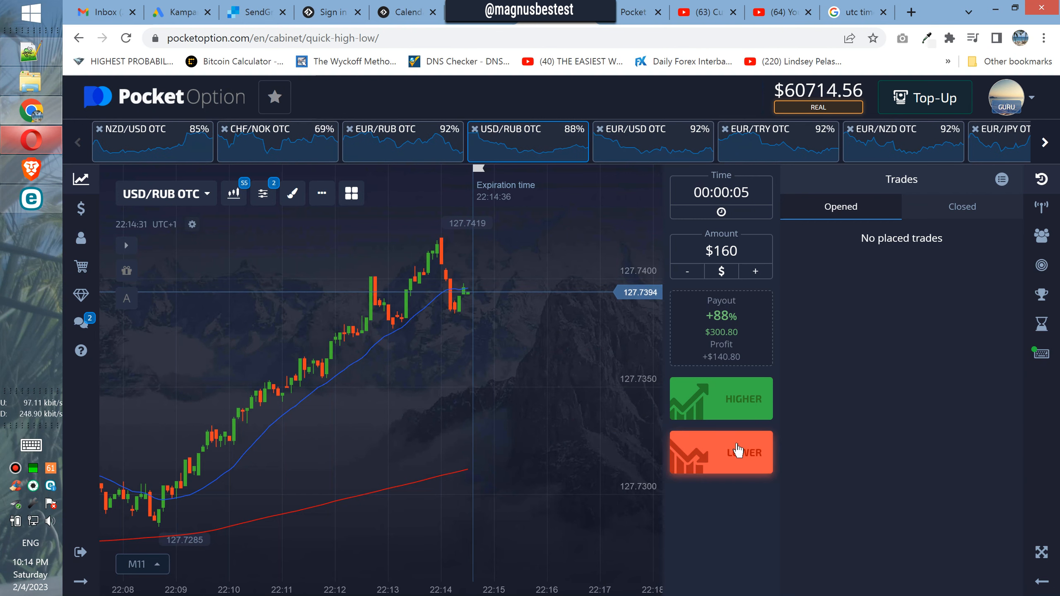
{"action": "mouse_move", "coordinate": [602, 433]}
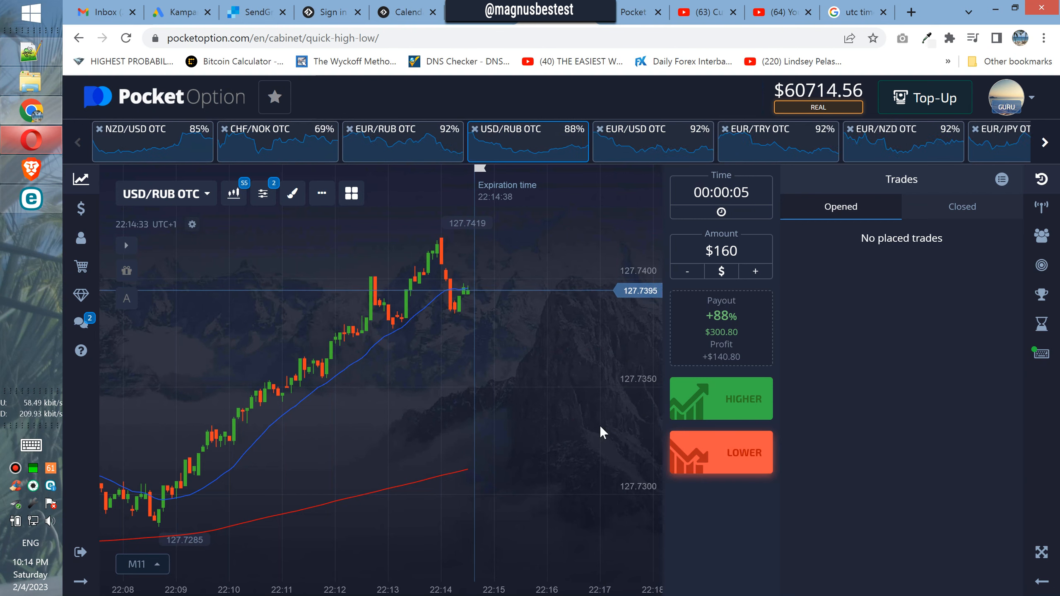
{"action": "mouse_move", "coordinate": [603, 270]}
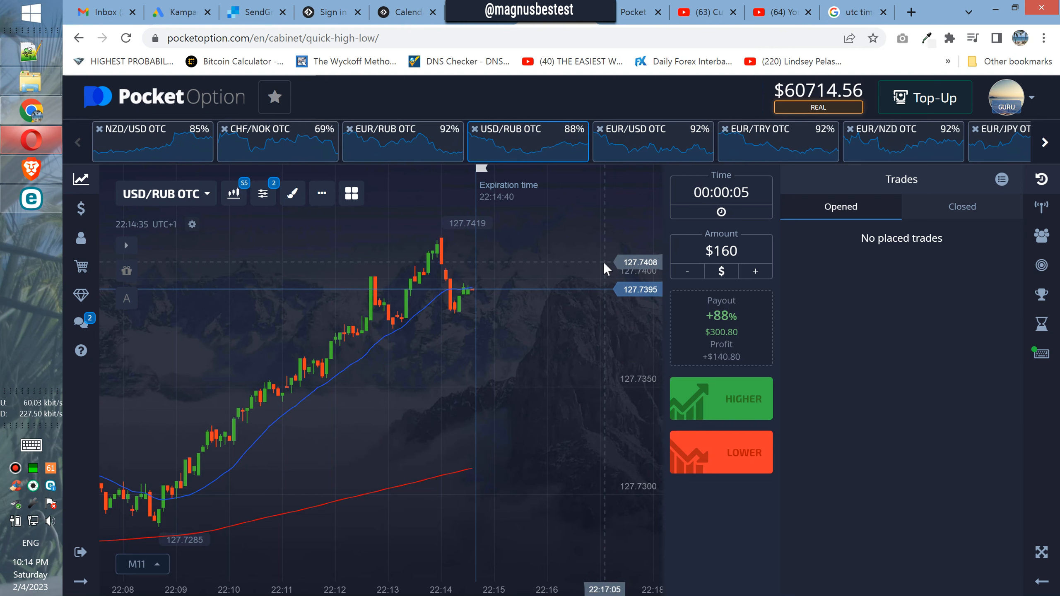
Step: View EUR/USD, EUR/NZD, EUR/JPY, then CHF/JPY OTC after scrolling the strip
{"action": "left_click", "coordinate": [651, 140]}
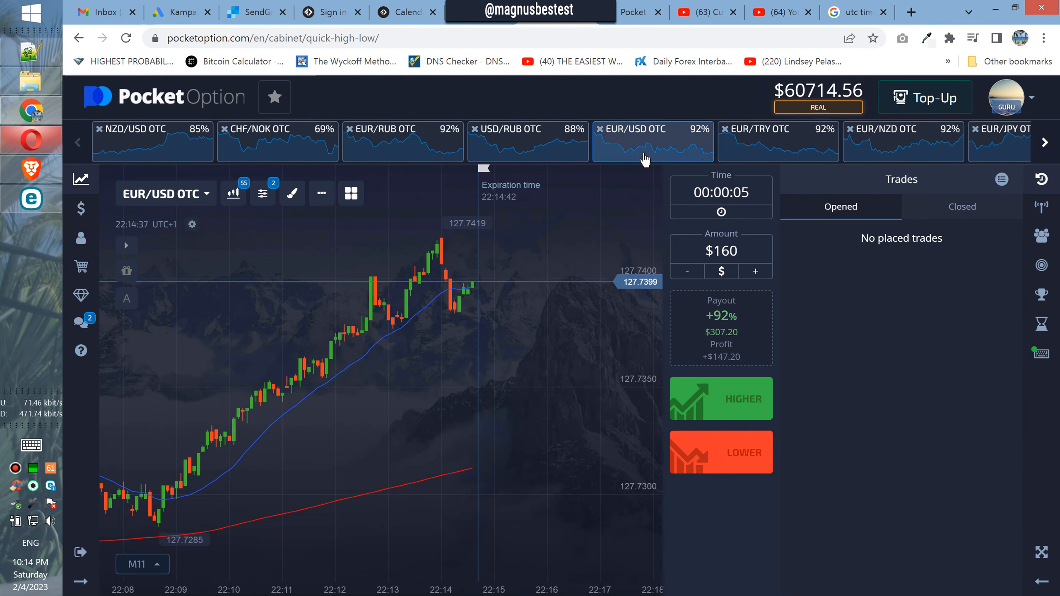
{"action": "left_click", "coordinate": [903, 142]}
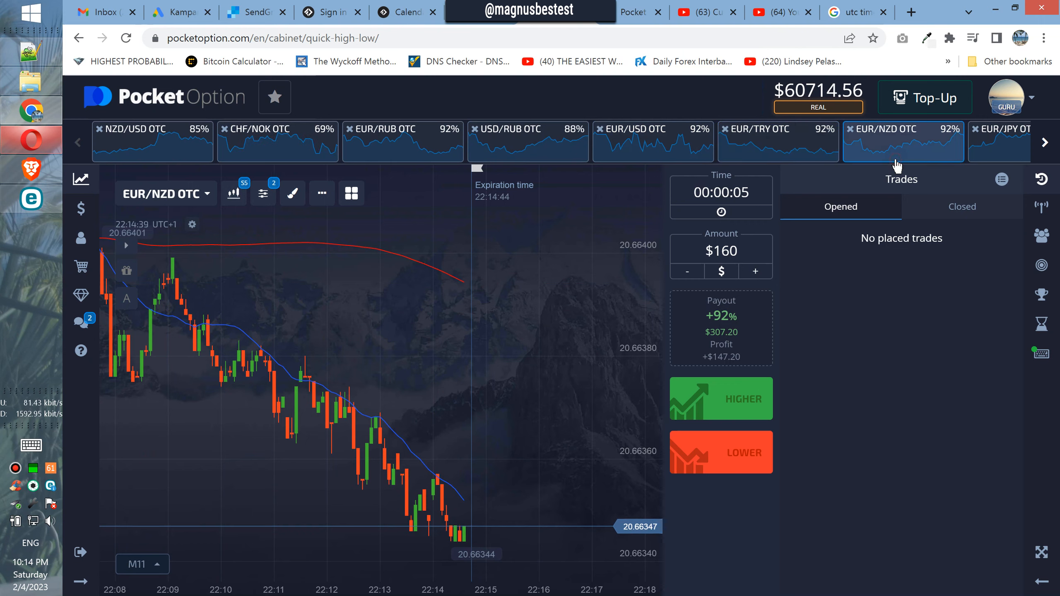
{"action": "left_click", "coordinate": [1001, 142]}
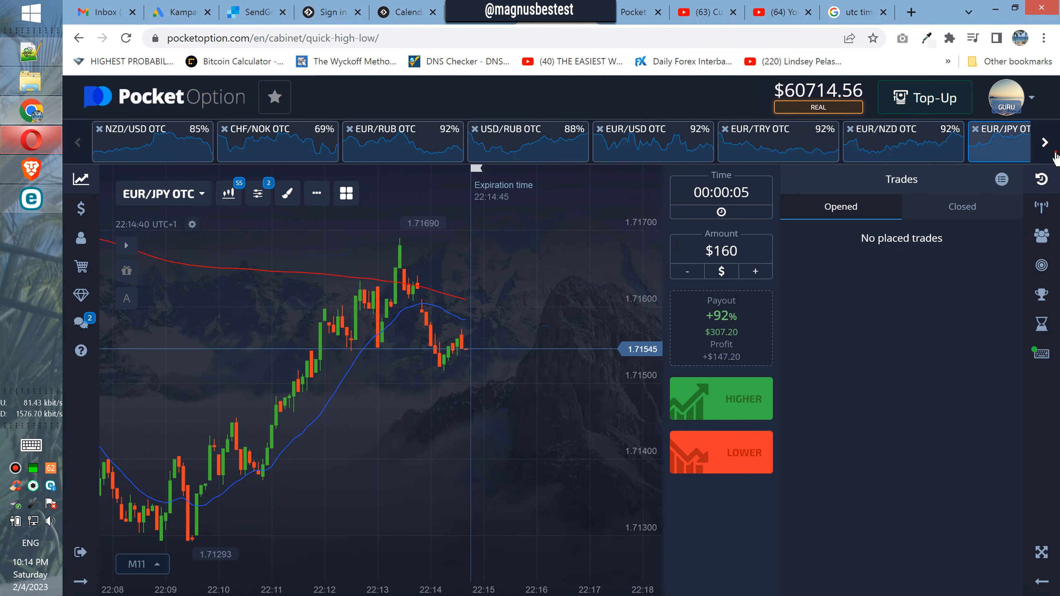
{"action": "left_click", "coordinate": [1044, 142]}
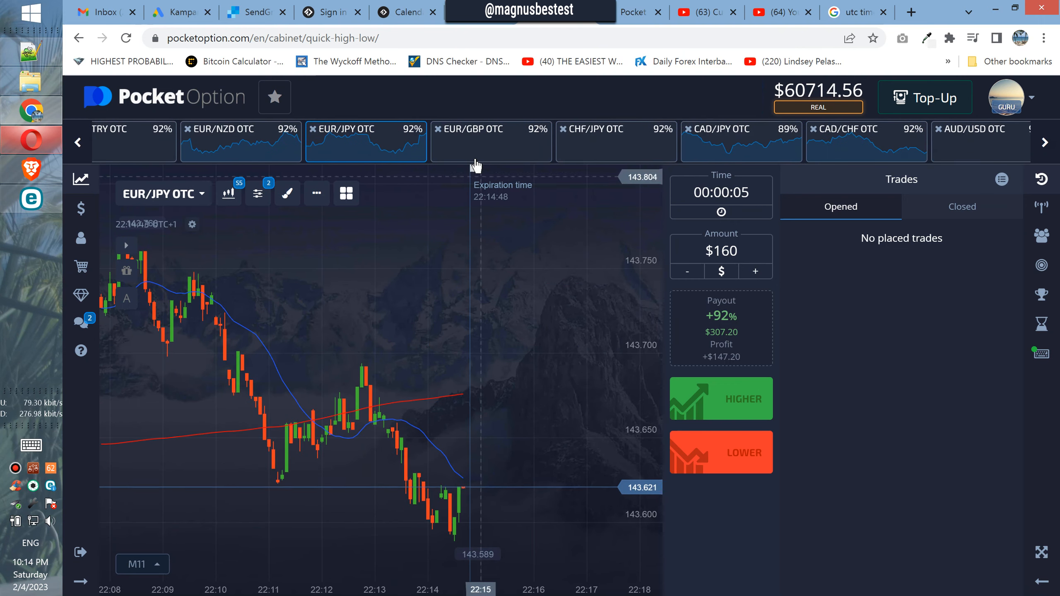
{"action": "left_click", "coordinate": [595, 128]}
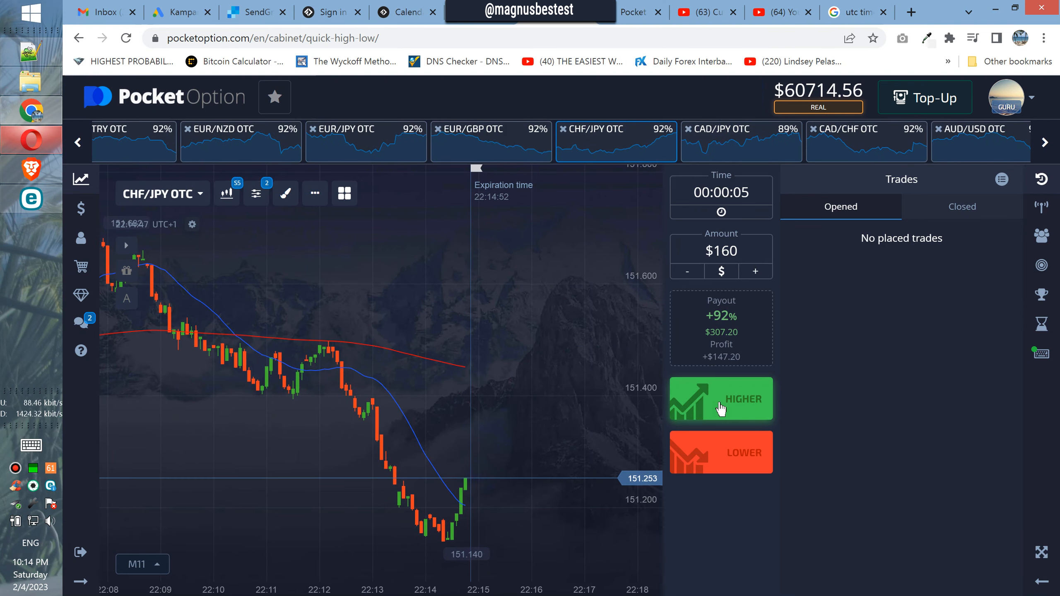
{"action": "mouse_move", "coordinate": [757, 330]}
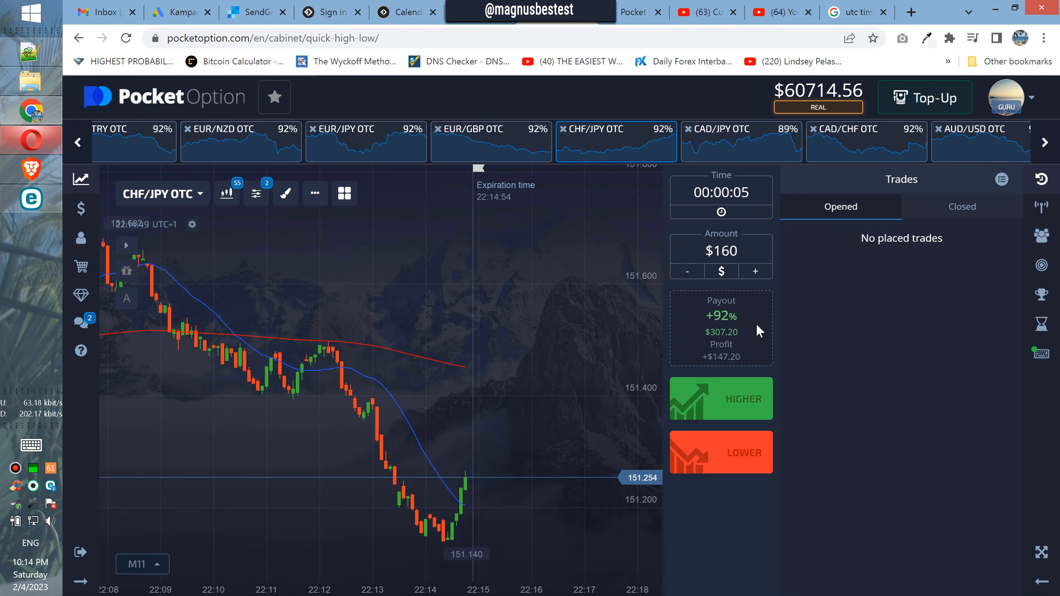
{"action": "mouse_move", "coordinate": [718, 346]}
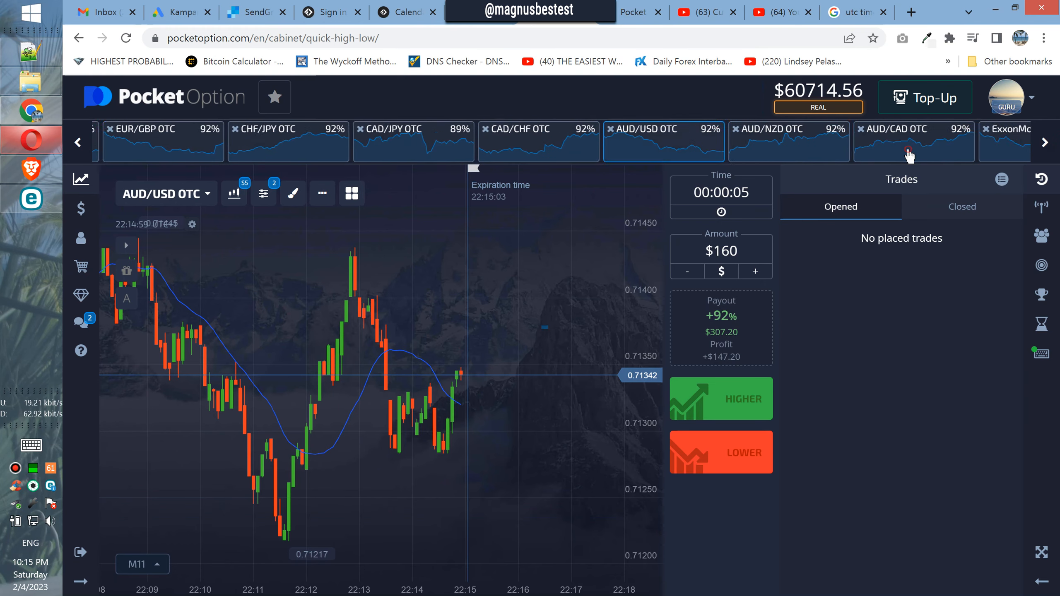
Step: Move through AUD/CAD and Intel to Alibaba OTC and bet $160 it falls
{"action": "left_click", "coordinate": [1047, 142]}
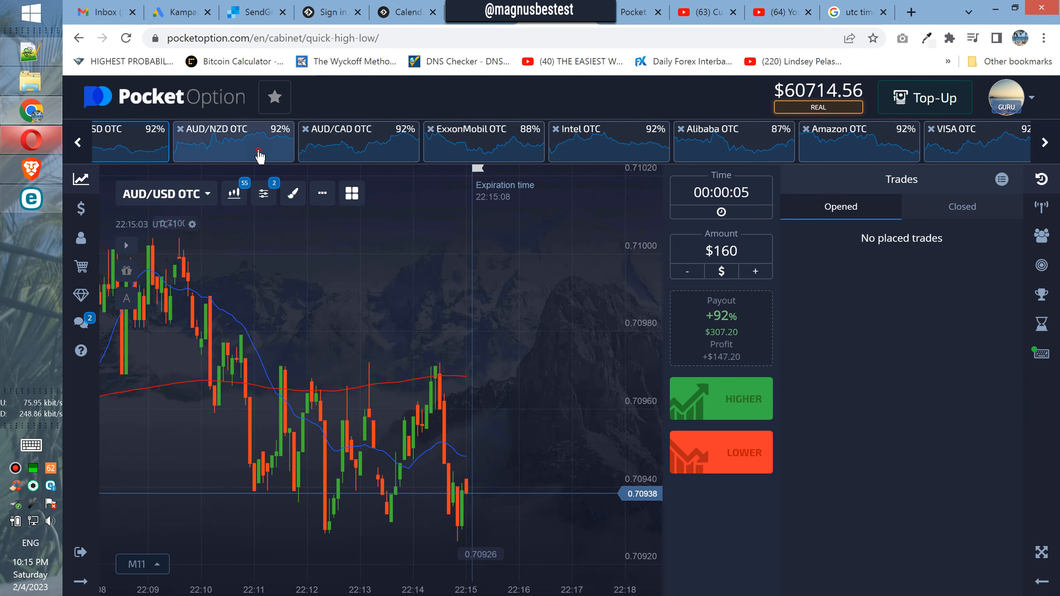
{"action": "left_click", "coordinate": [358, 141]}
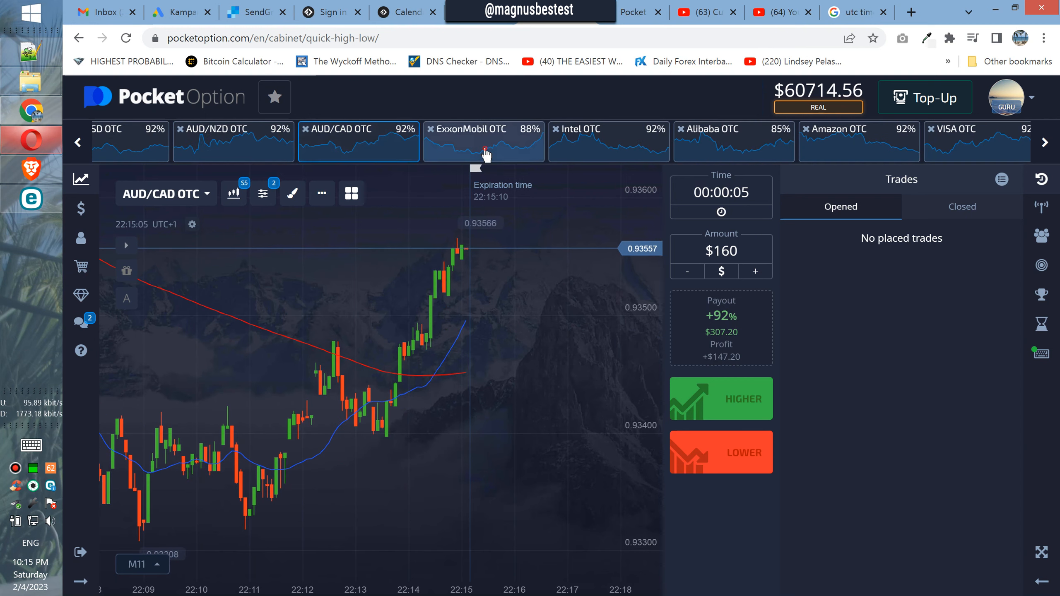
{"action": "left_click", "coordinate": [608, 142]}
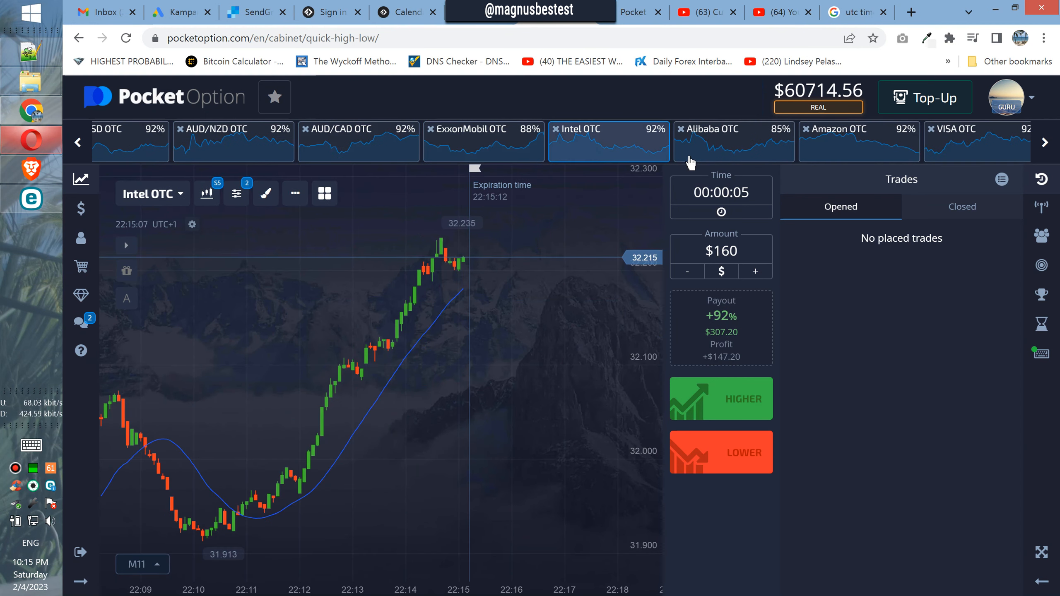
{"action": "left_click", "coordinate": [733, 142]}
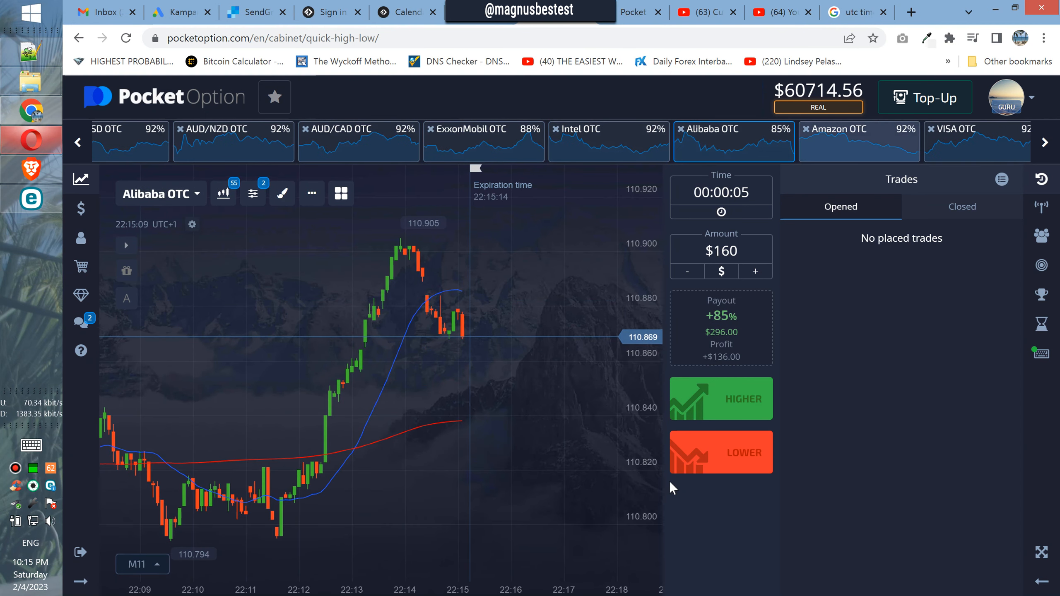
{"action": "left_click", "coordinate": [720, 453]}
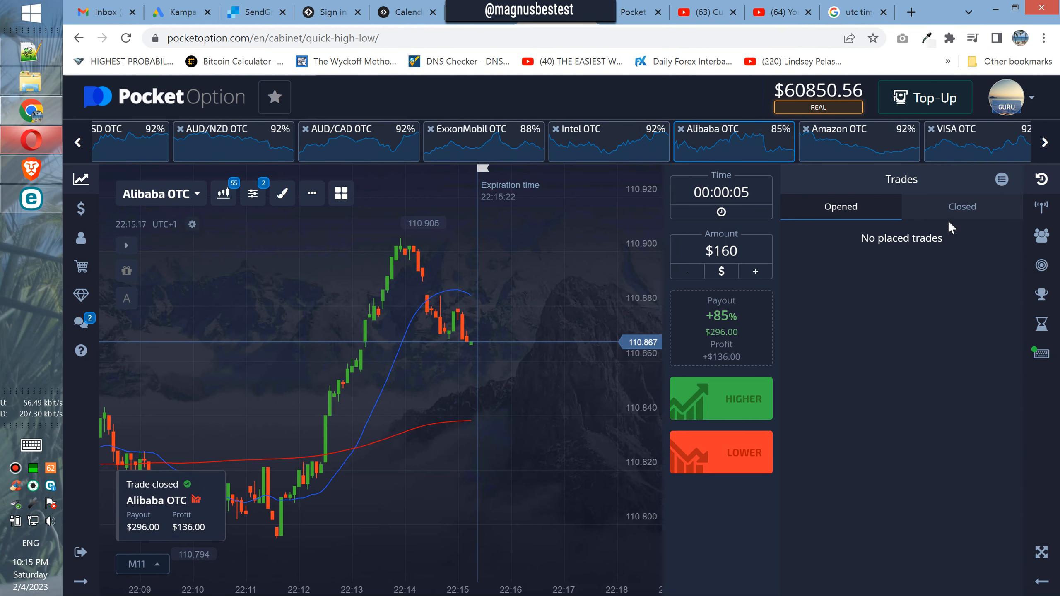
Step: Open the closed-trades history listing the winning $160 Alibaba OTC trade
{"action": "left_click", "coordinate": [961, 206]}
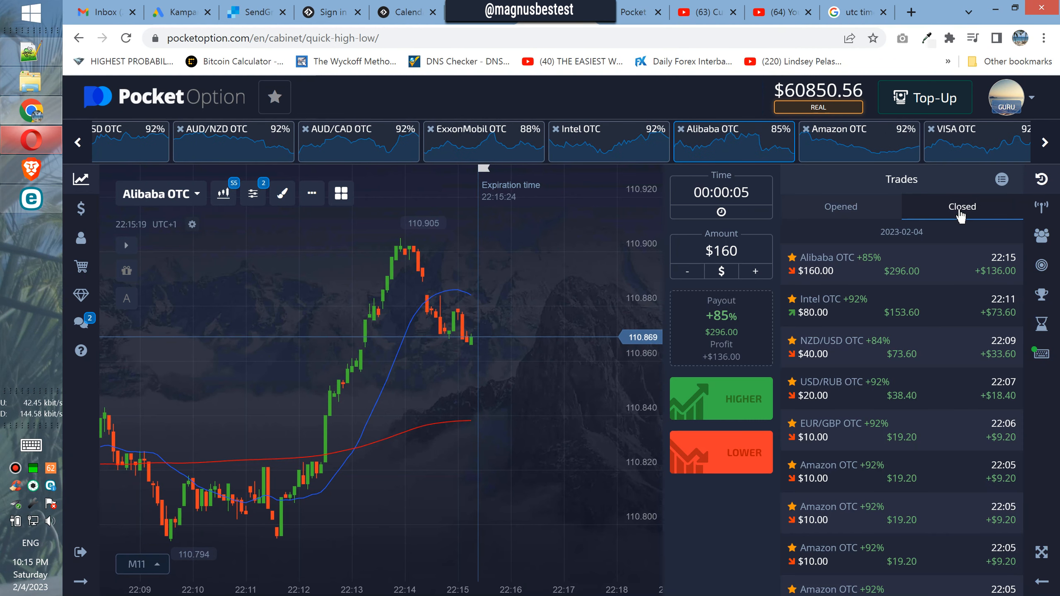